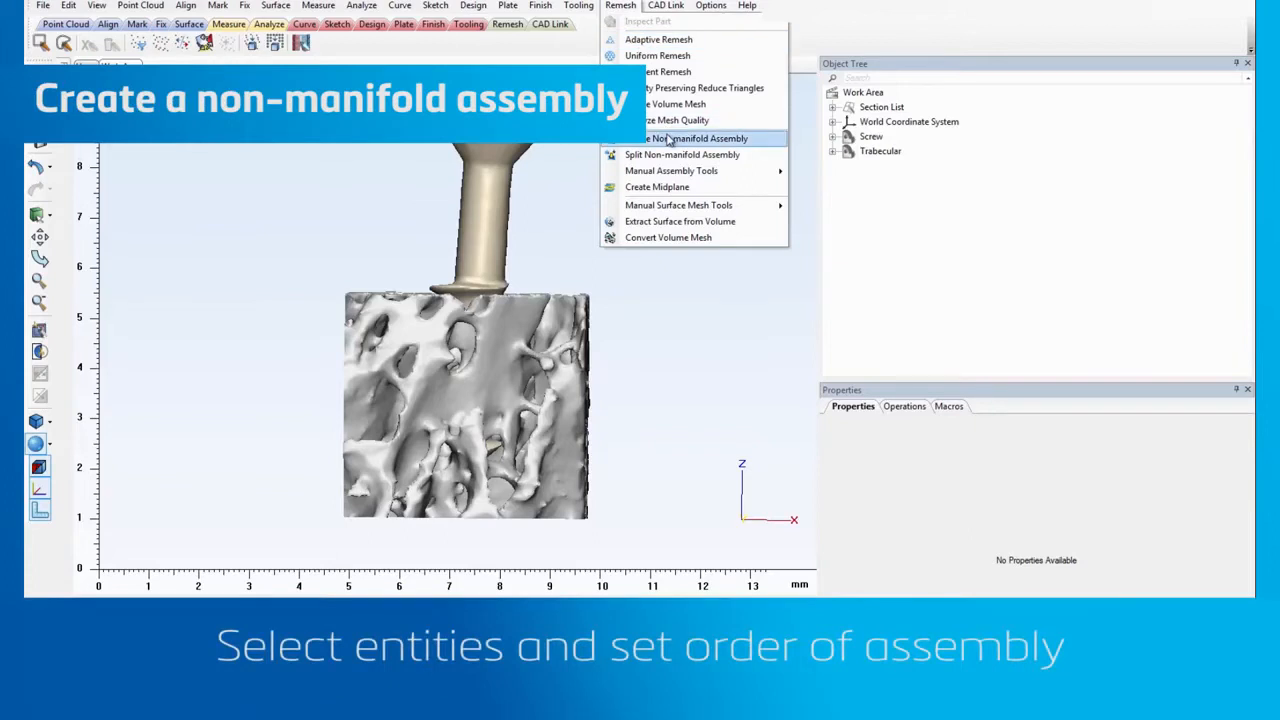
# - Start a non-manifold assembly with Trabecular as main entity and Screw as intersecting entity
pyautogui.click(697, 138)
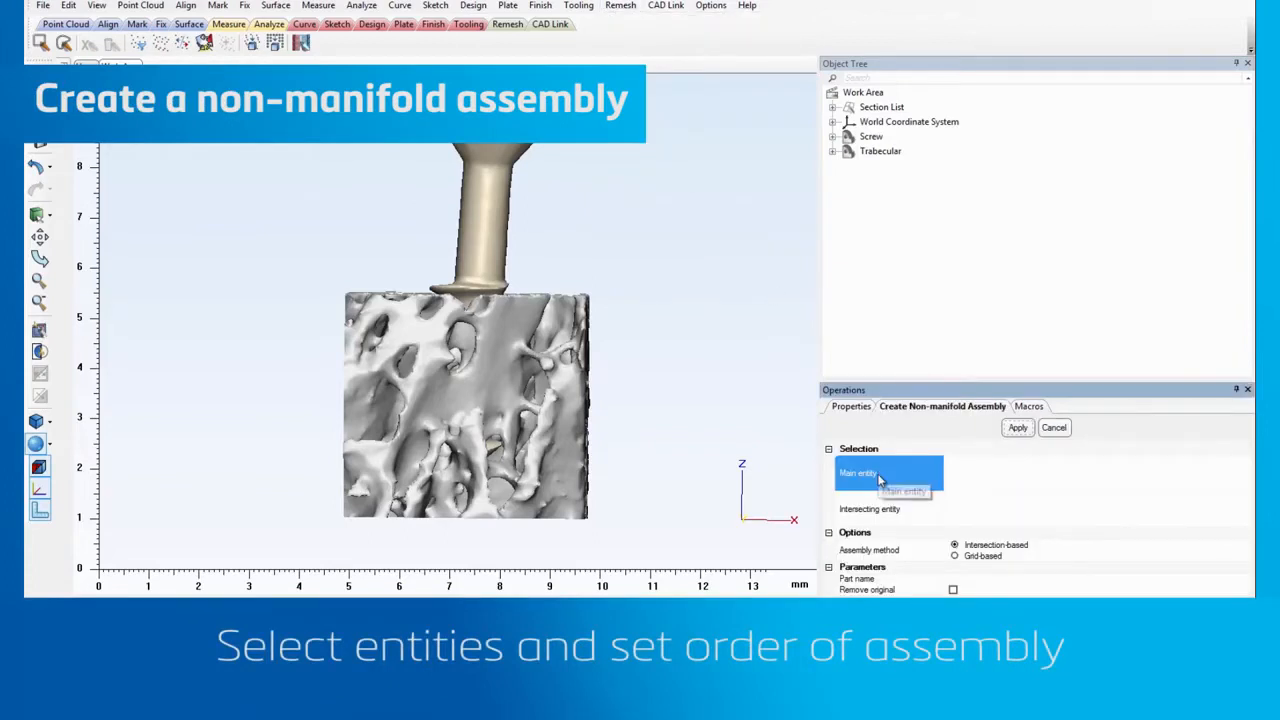
pyautogui.click(880, 151)
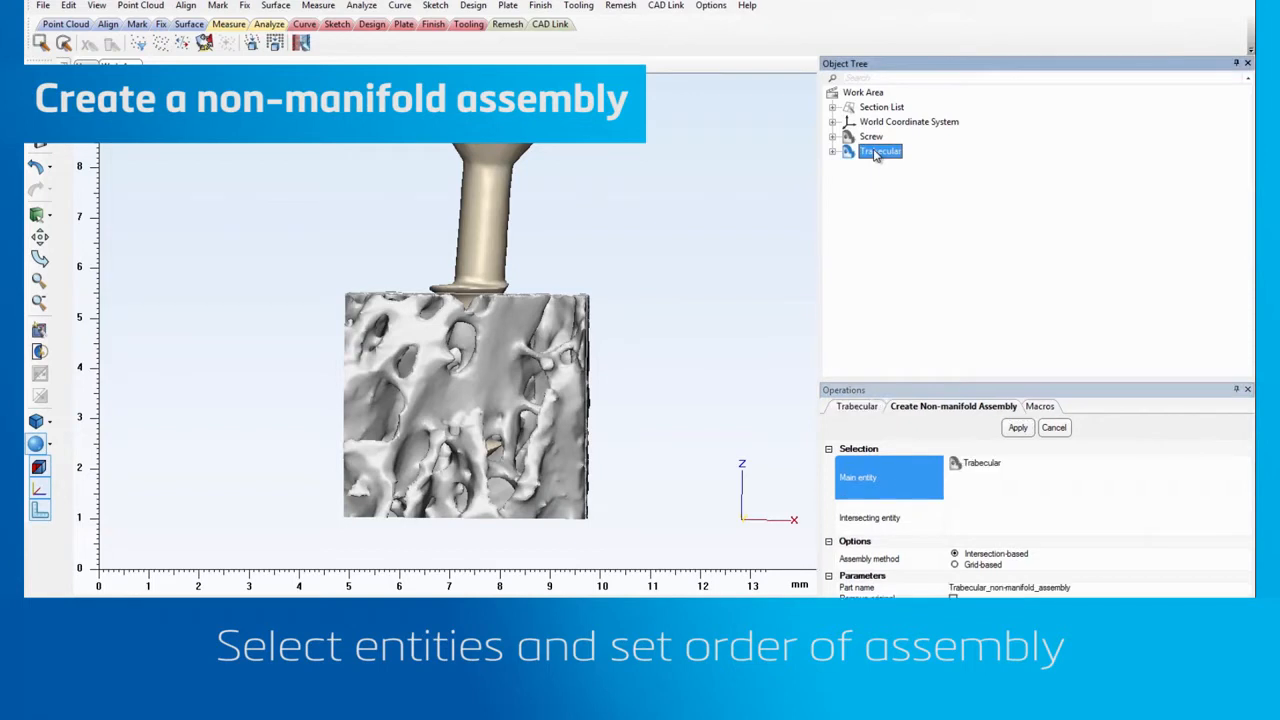
pyautogui.click(869, 517)
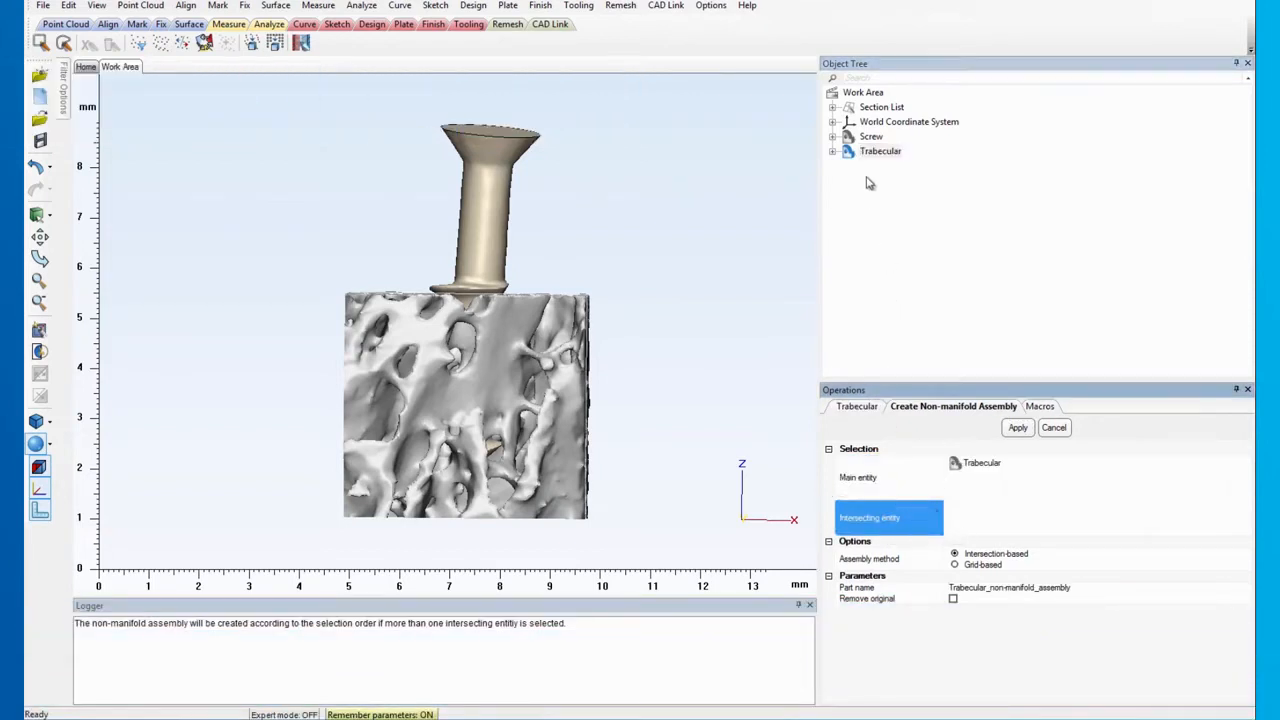
pyautogui.click(871, 136)
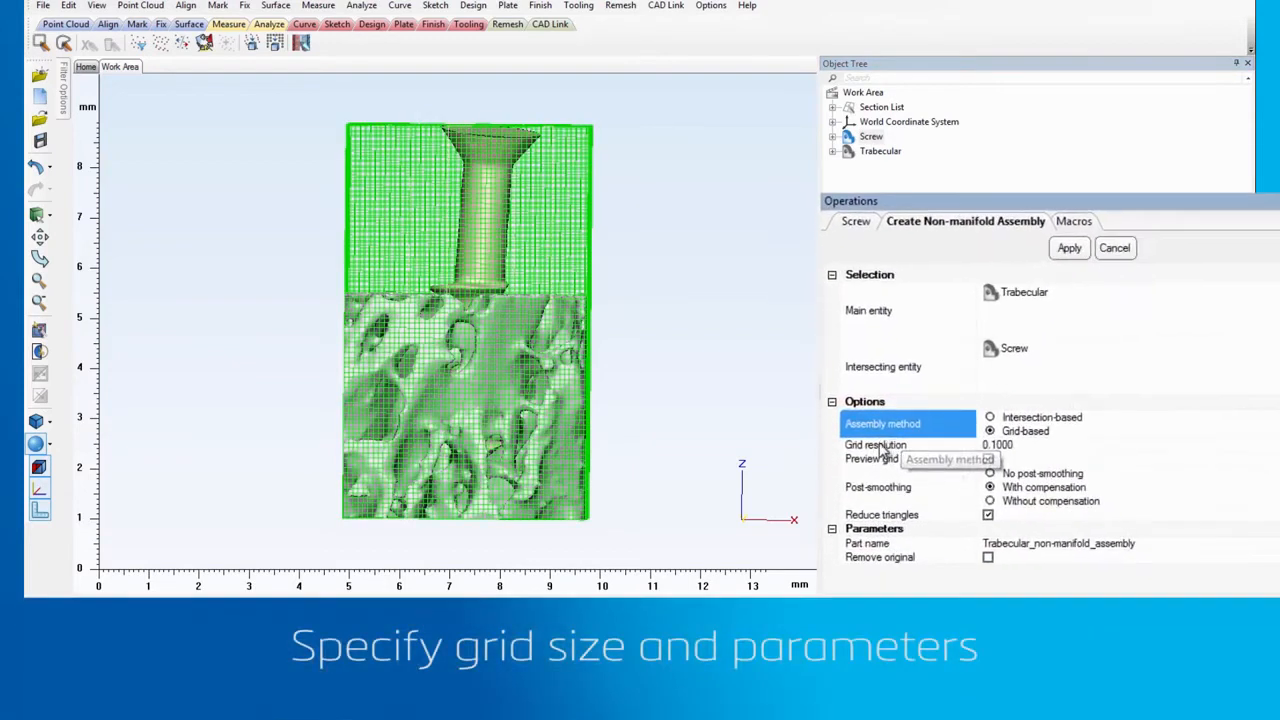
# - Set grid resolution to 0.05 and create the grid-based Trabecular–Screw assembly
pyautogui.click(998, 444)
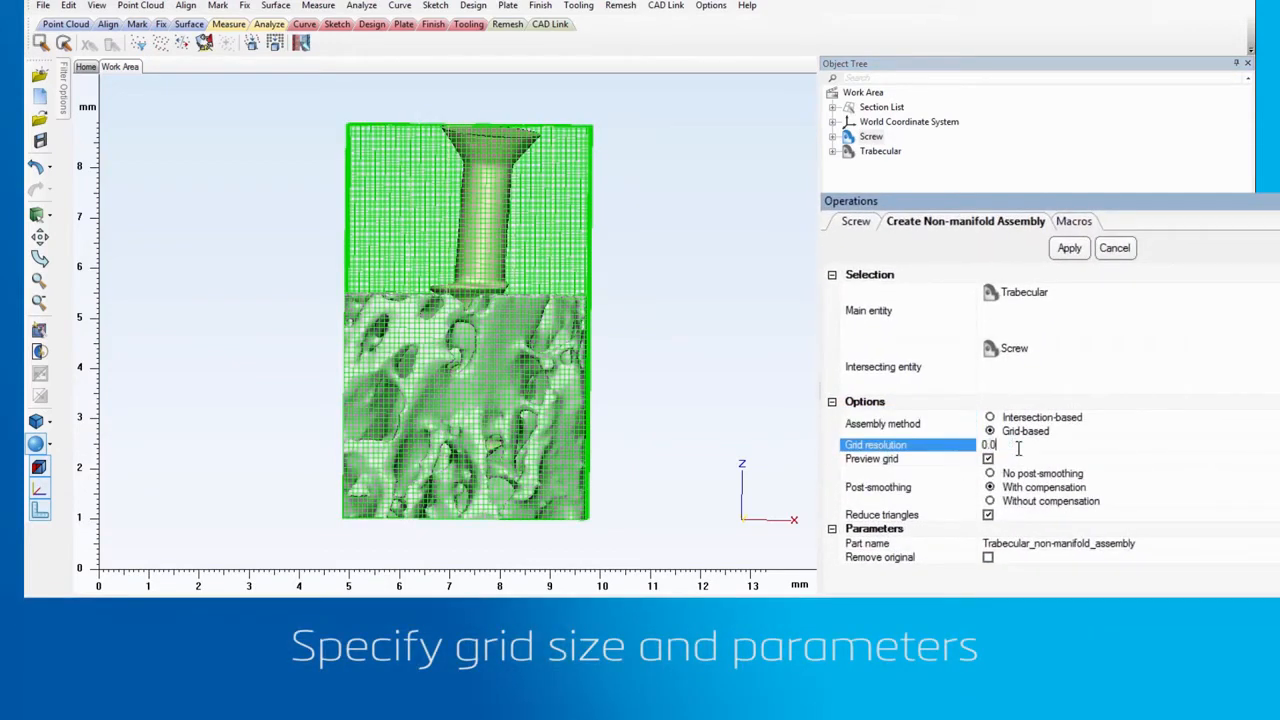
pyautogui.write('0.0500')
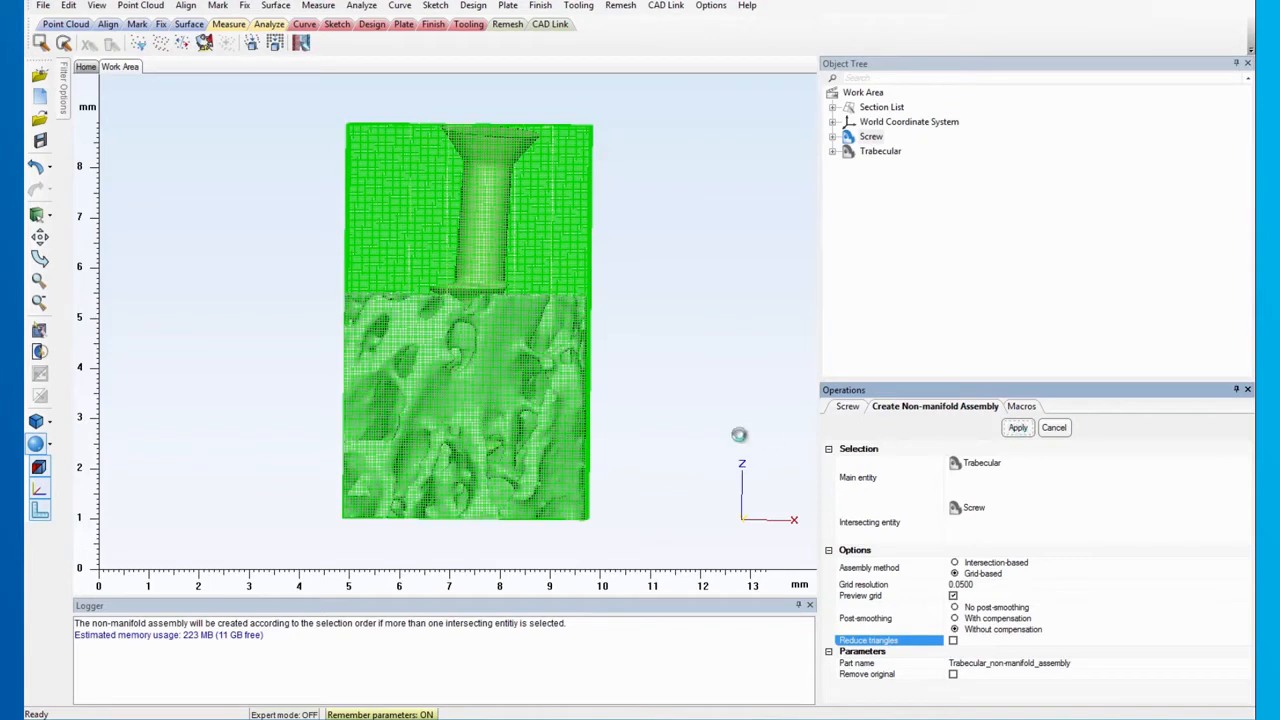
pyautogui.click(1016, 427)
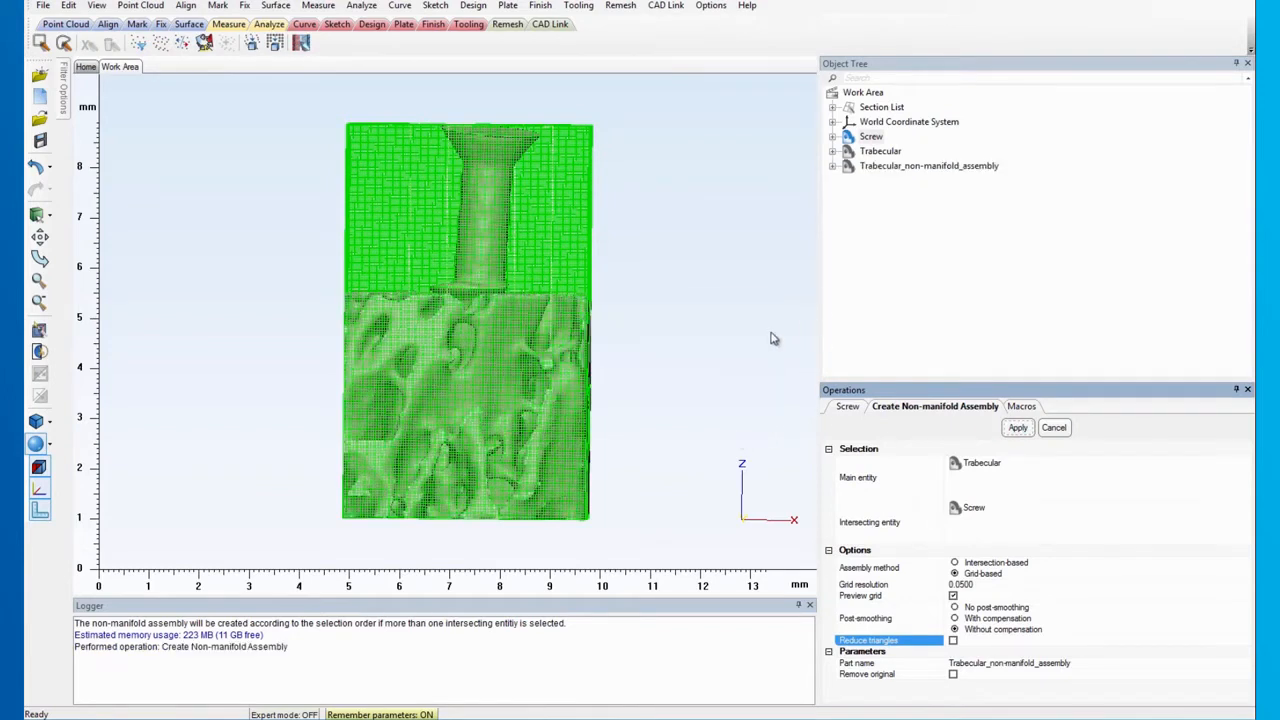
# - Hide the original Screw and Trabecular parts
pyautogui.click(1017, 427)
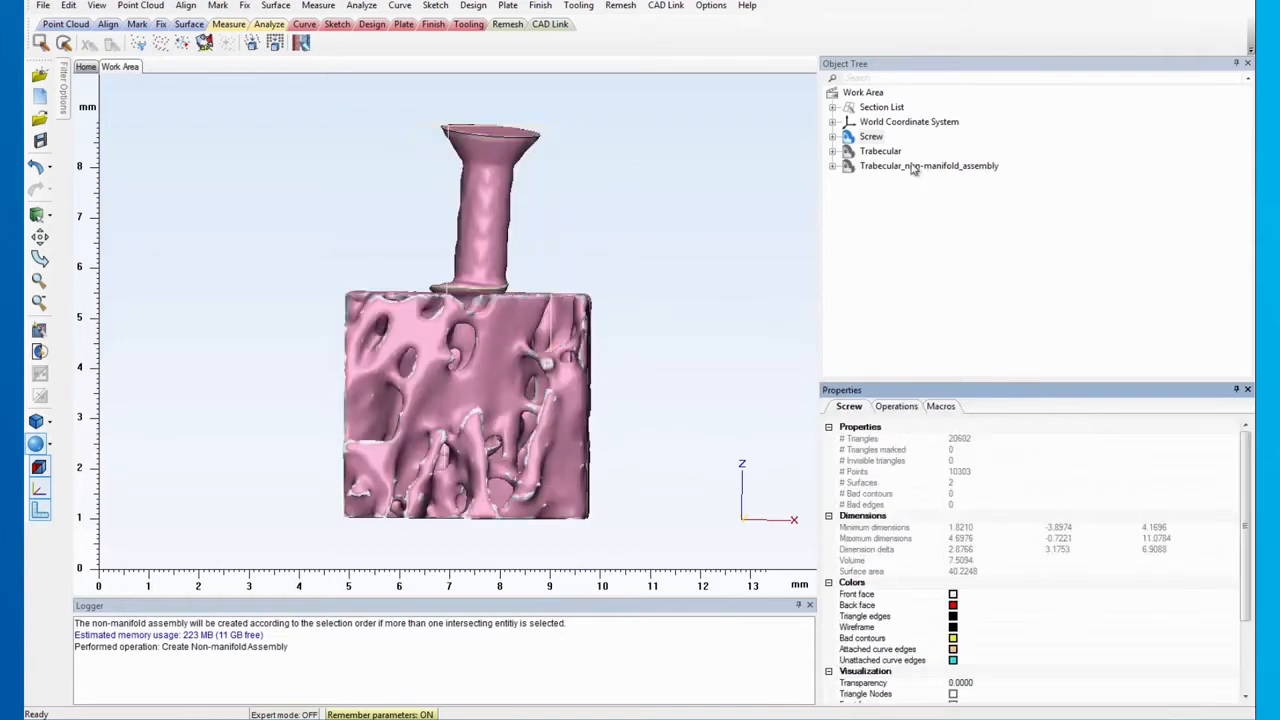
pyautogui.rightClick(880, 150)
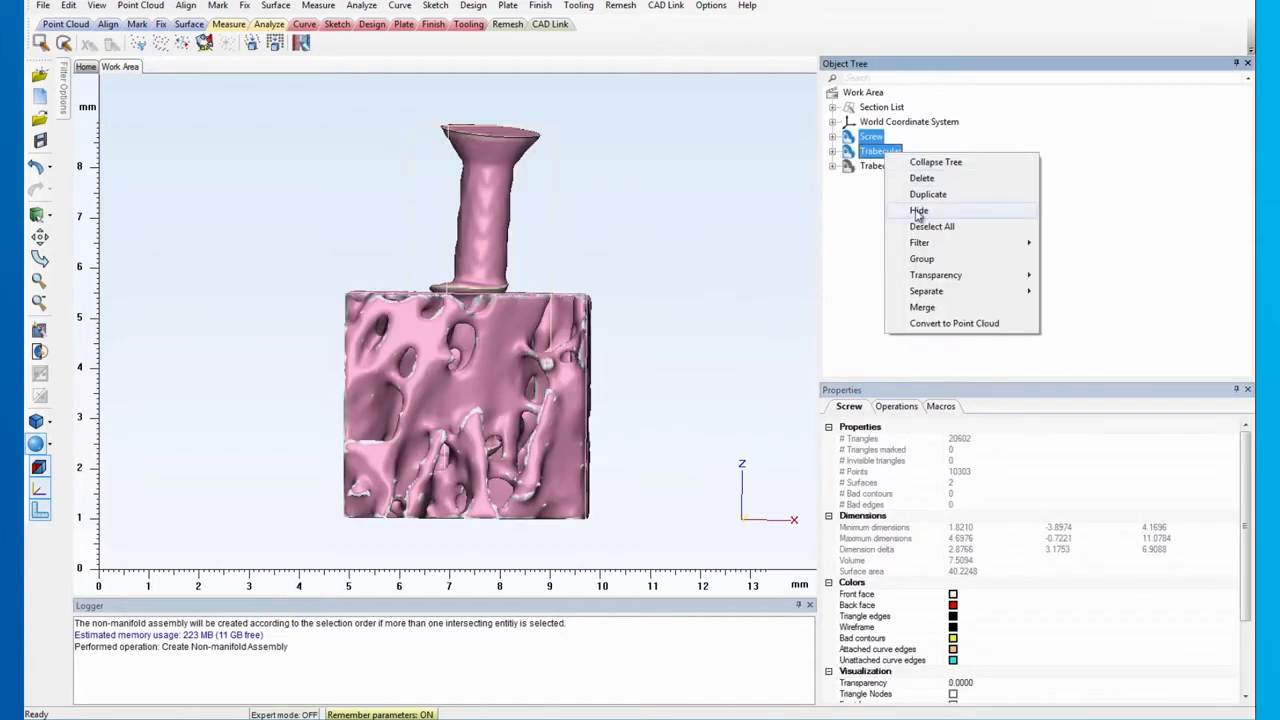
pyautogui.click(918, 210)
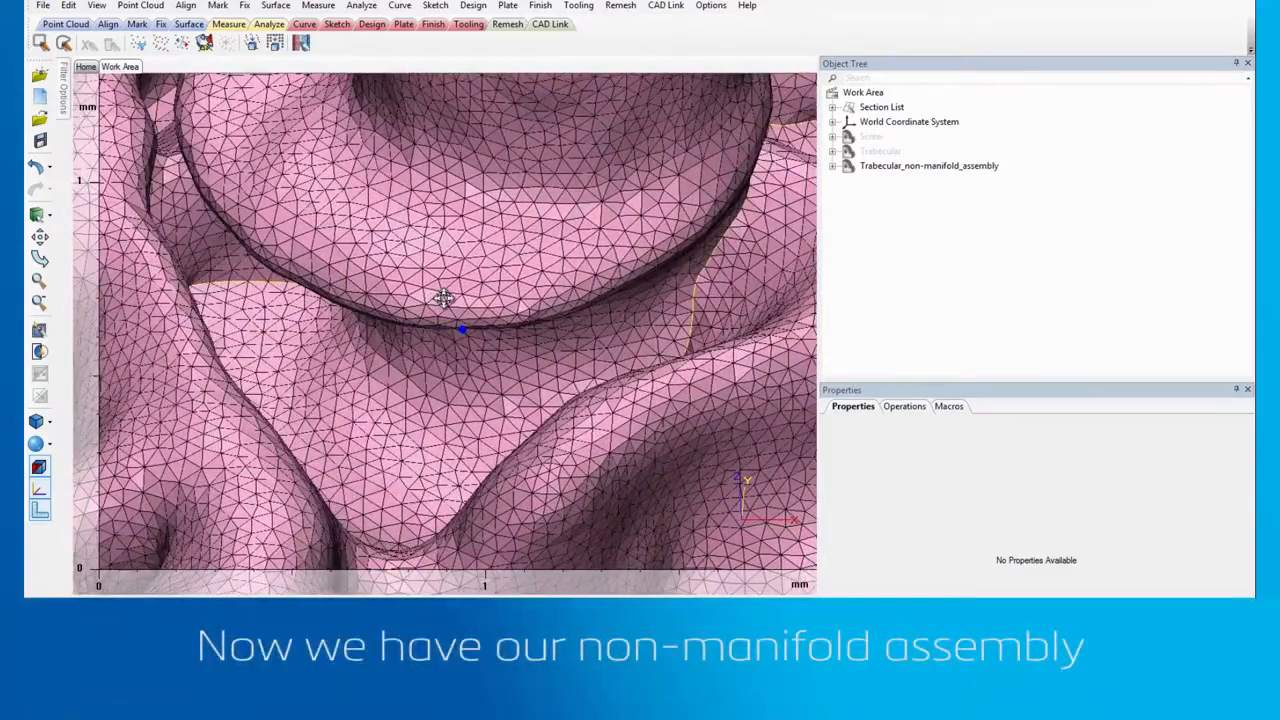
# - Expand the assembly's contents and switch the view to Smooth Shaded
pyautogui.moveTo(445, 300); pyautogui.dragTo(418, 250)
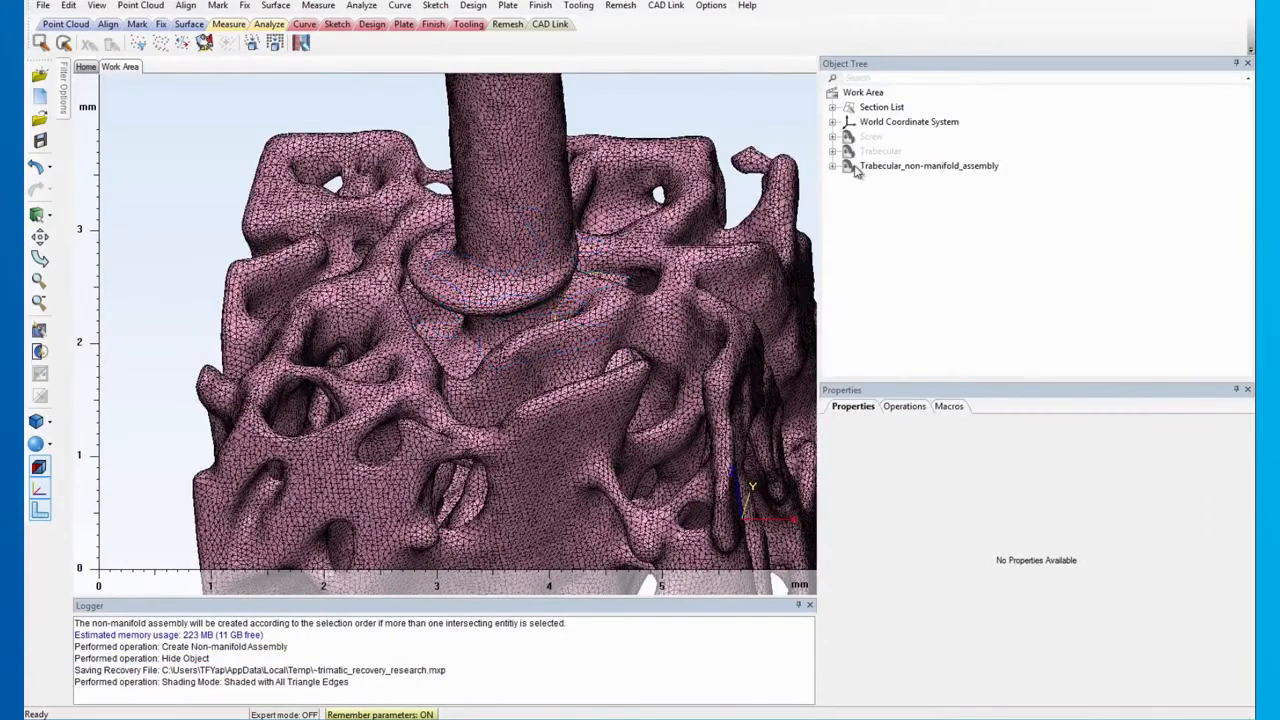
pyautogui.click(833, 165)
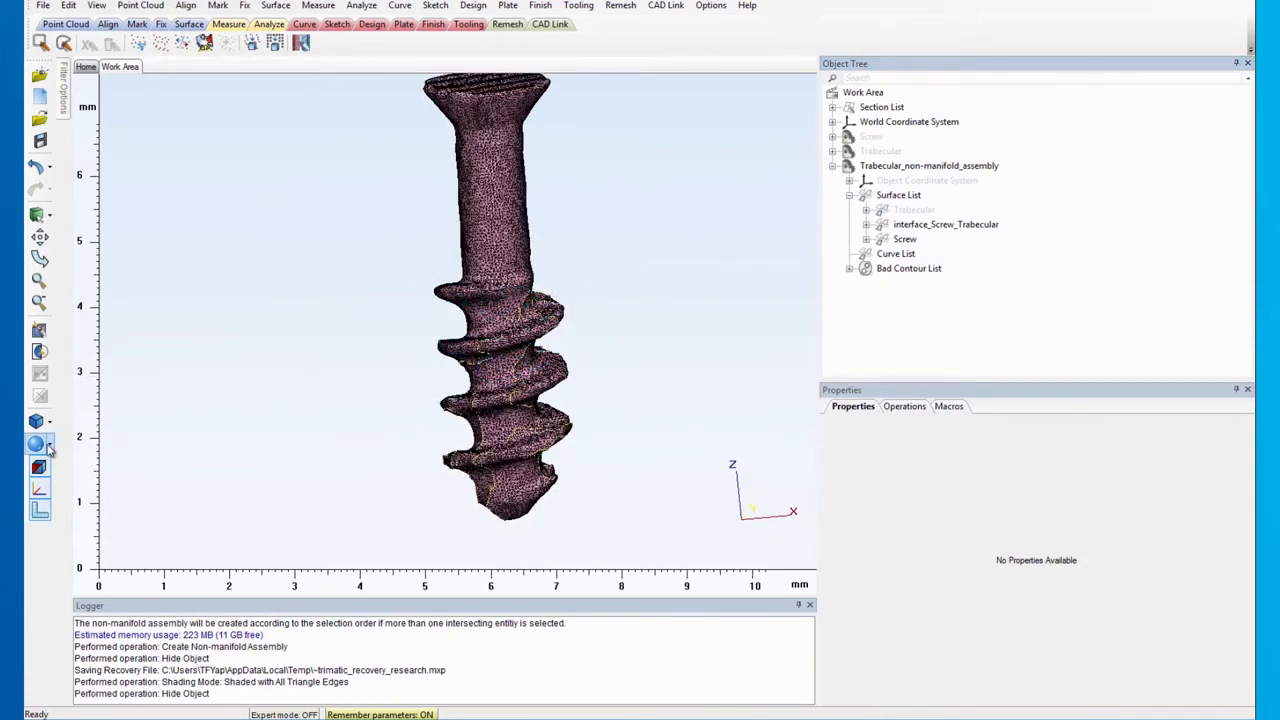
pyautogui.click(38, 443)
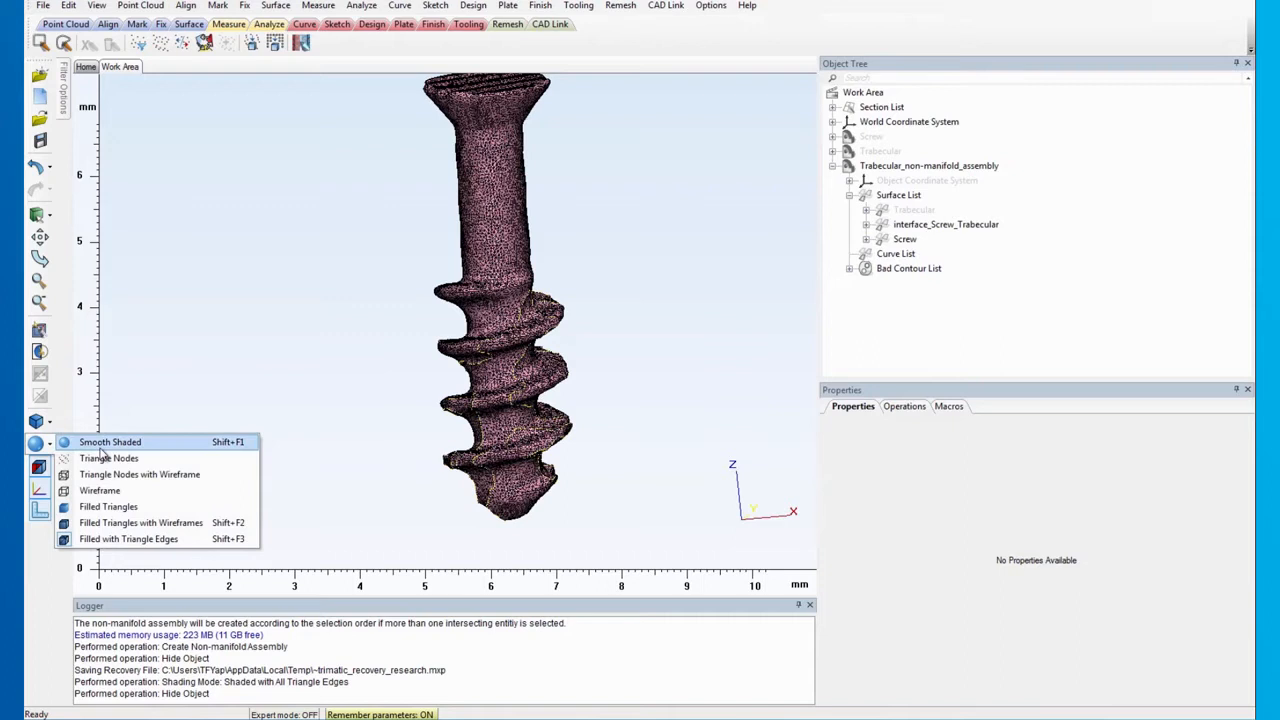
pyautogui.click(109, 441)
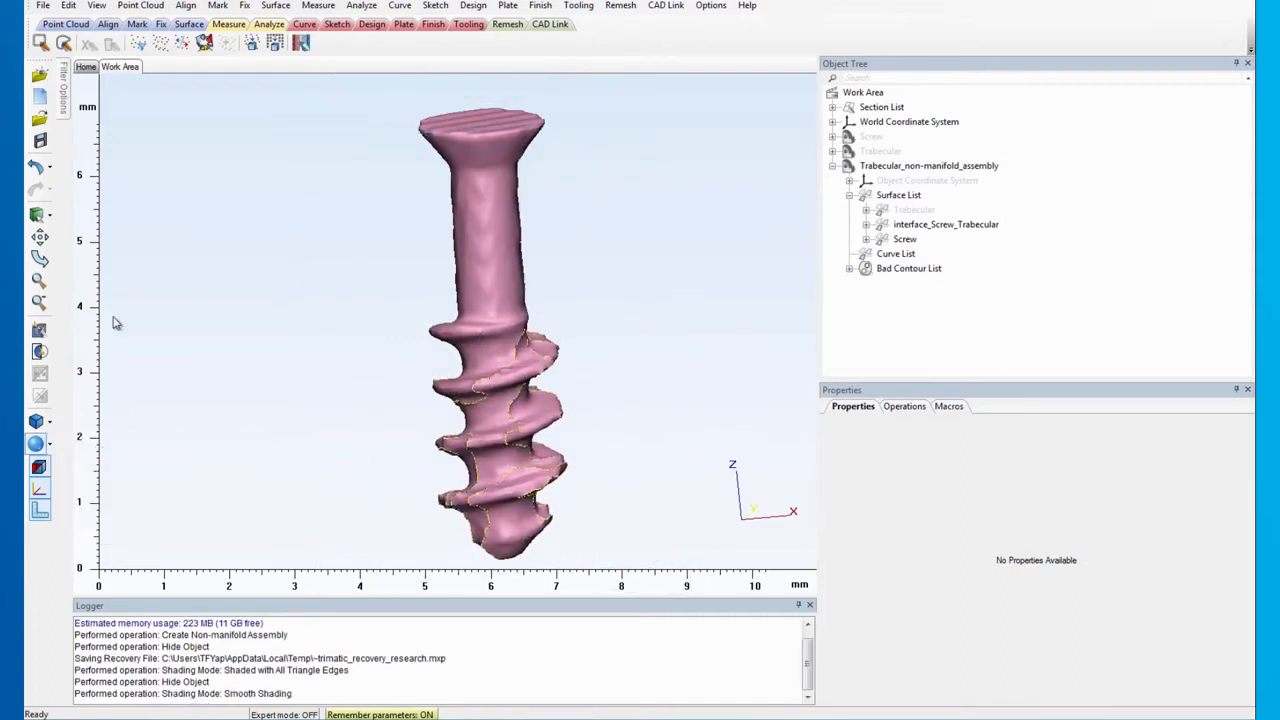
pyautogui.rightClick(871, 136)
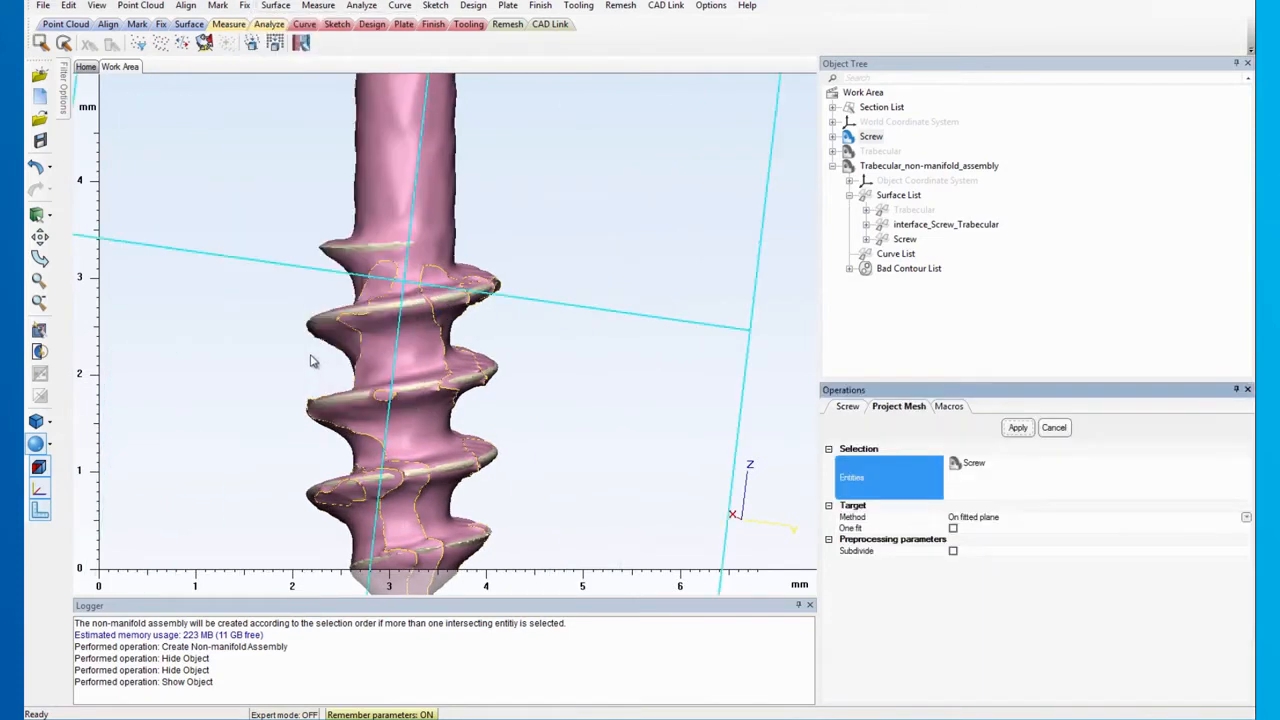
# - Project the assembly's Screw and interface surfaces onto the original Screw, then hide it
pyautogui.click(973, 463)
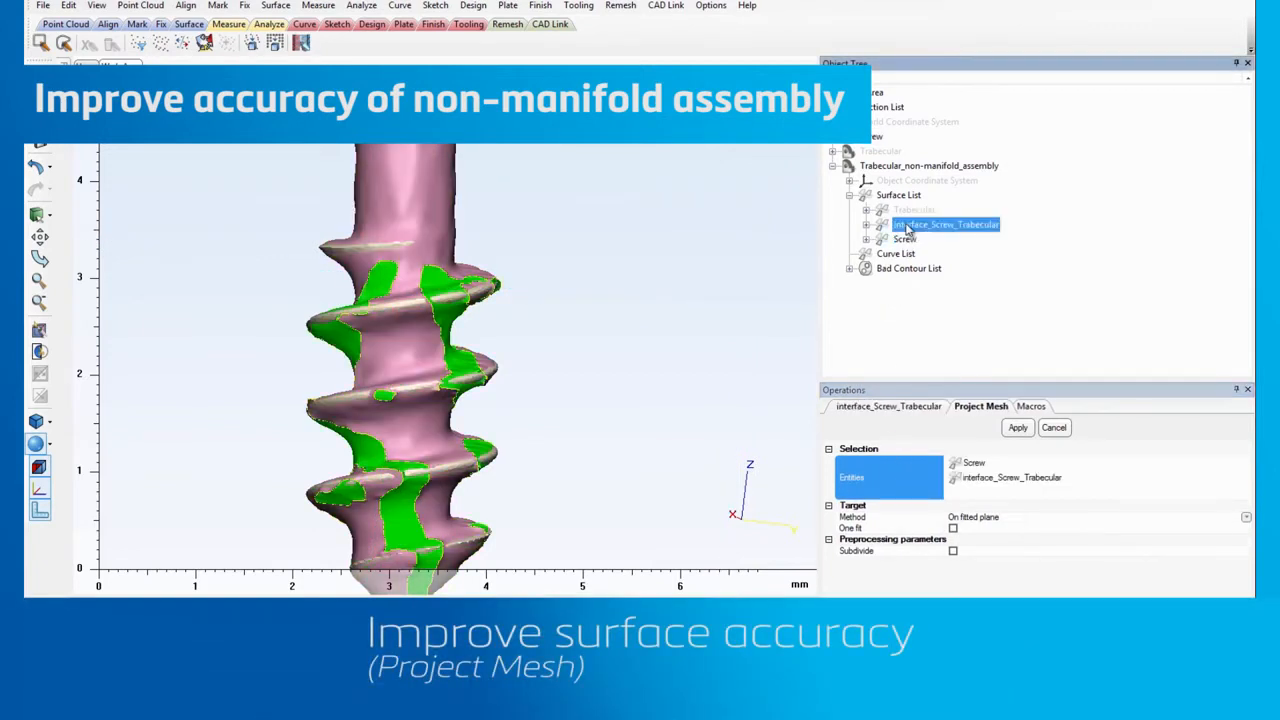
pyautogui.click(1243, 519)
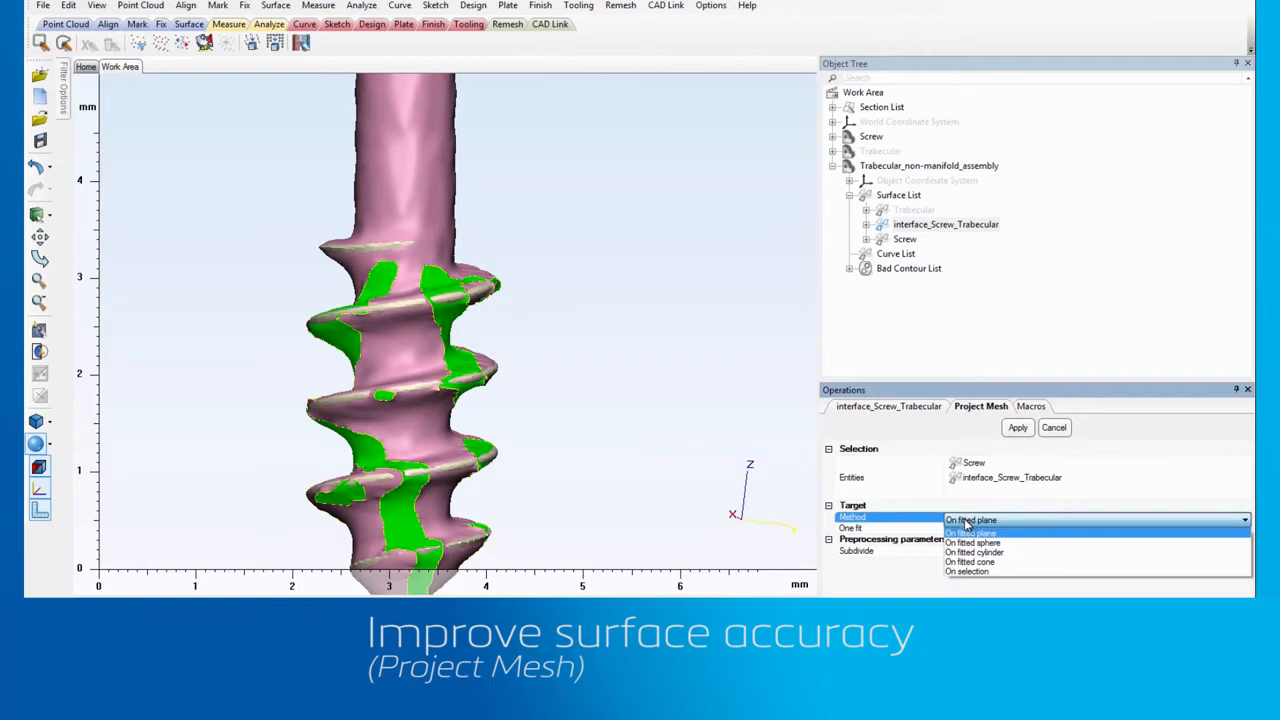
pyautogui.click(967, 571)
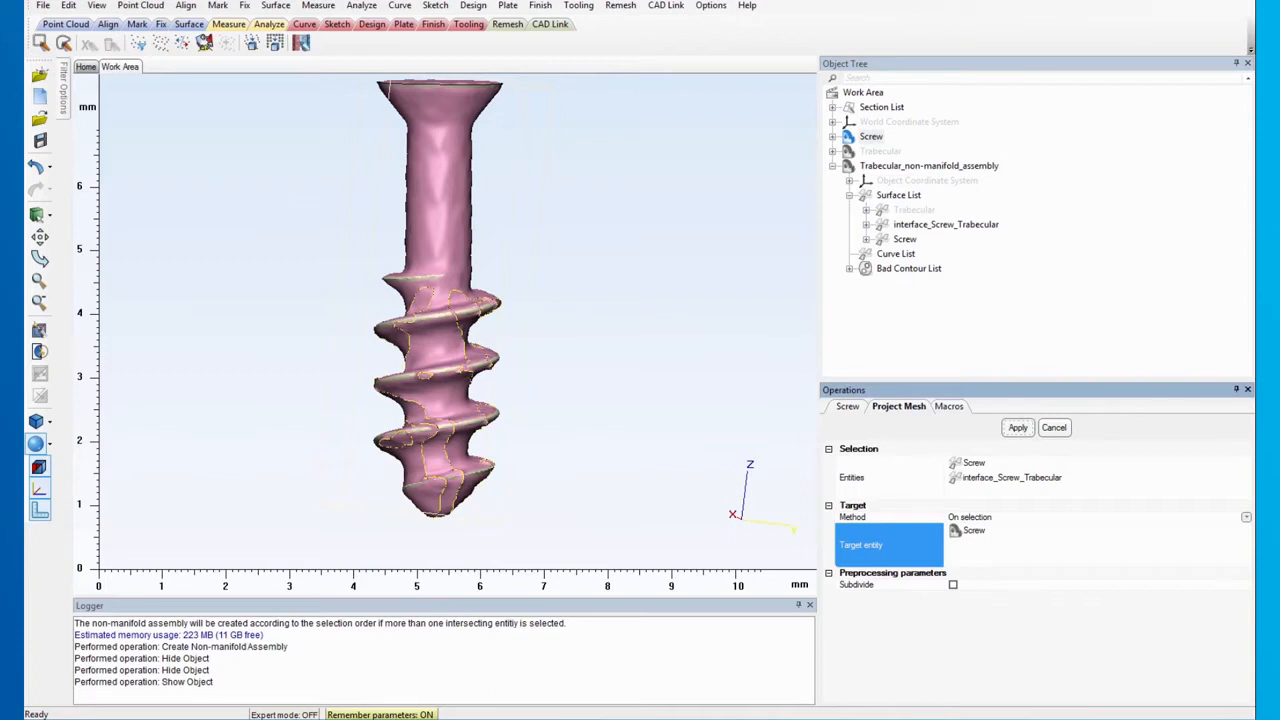
pyautogui.click(1017, 427)
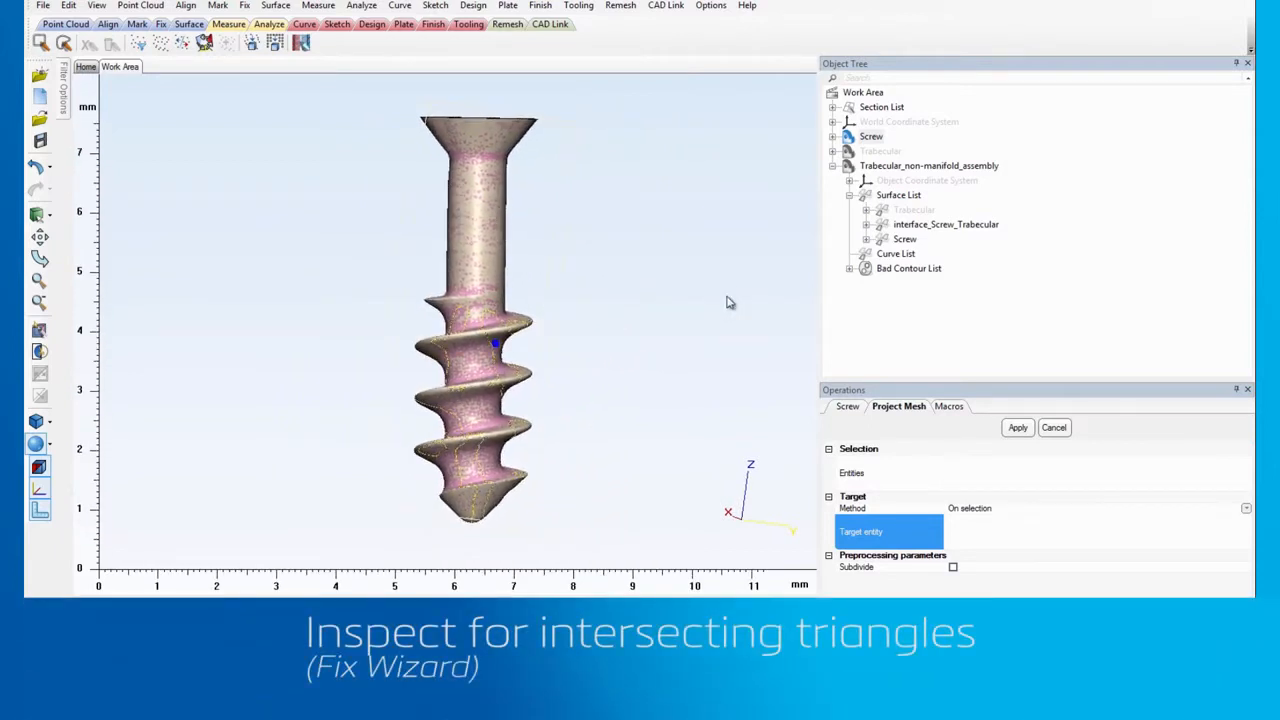
pyautogui.rightClick(871, 136)
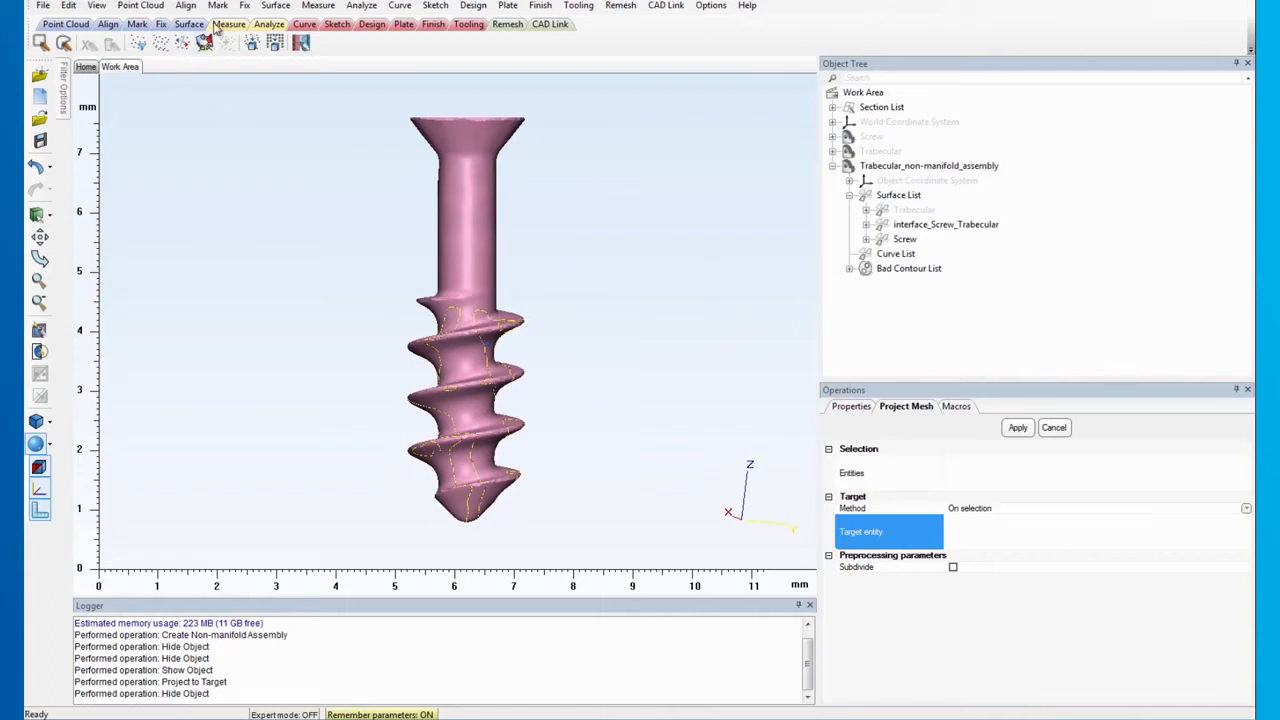
# - Run Fix Wizard diagnostics on the assembly, finding 2 intersecting triangles
pyautogui.click(244, 6)
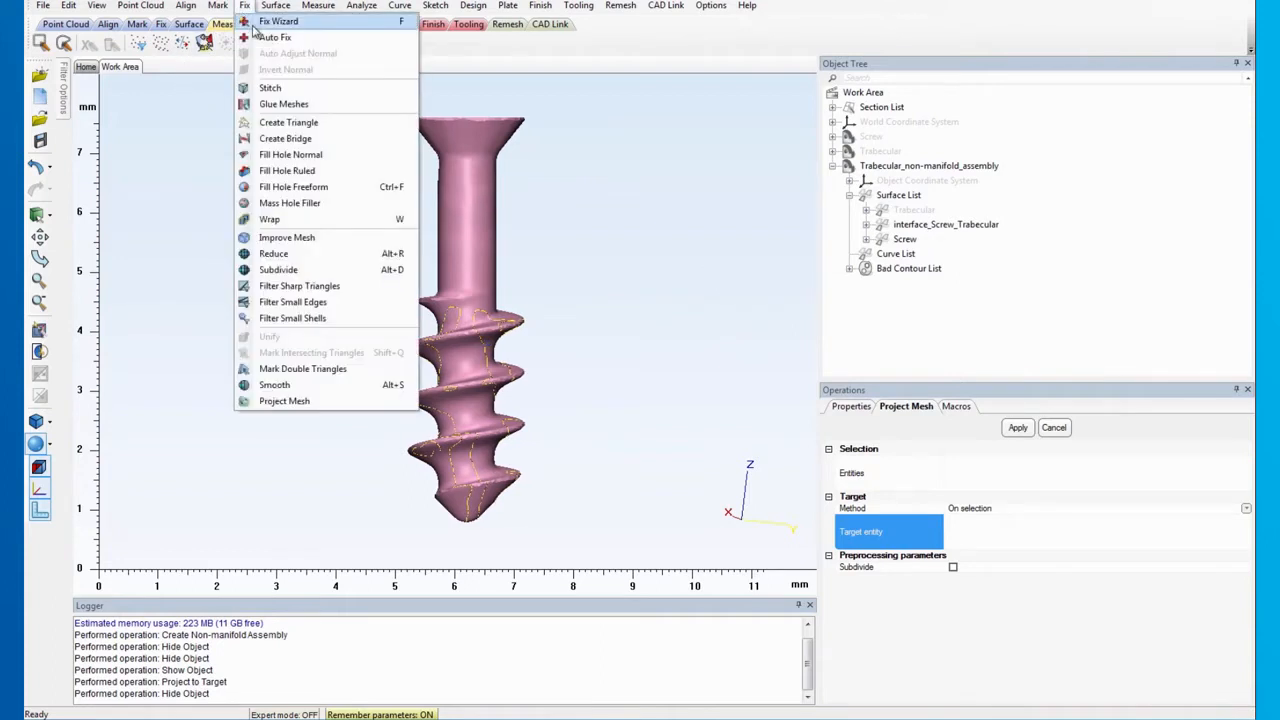
pyautogui.click(279, 21)
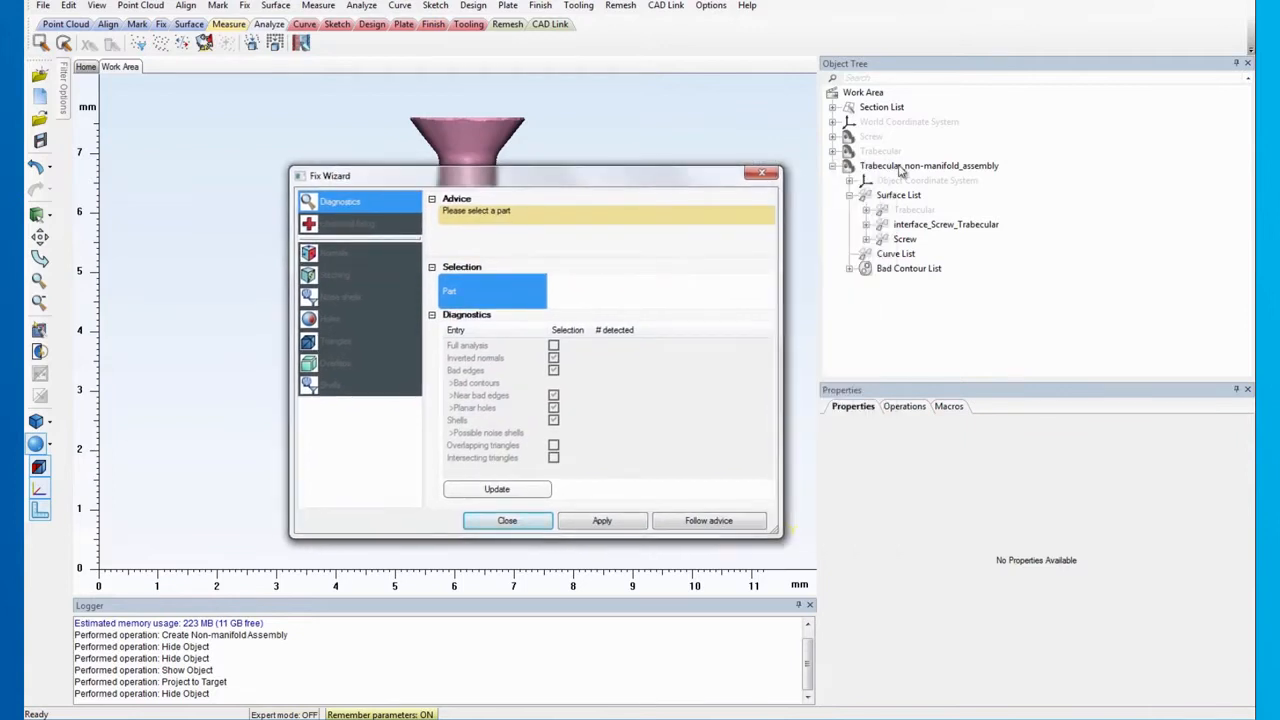
pyautogui.click(929, 165)
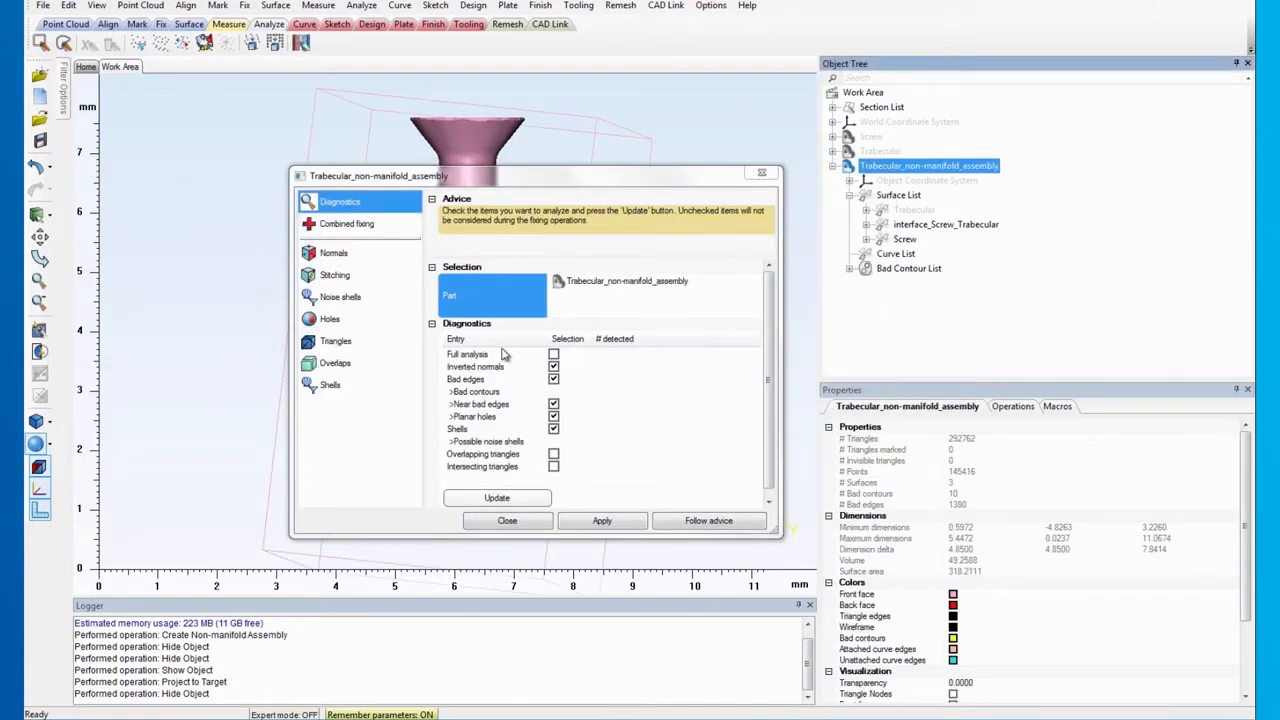
pyautogui.moveTo(458, 398)
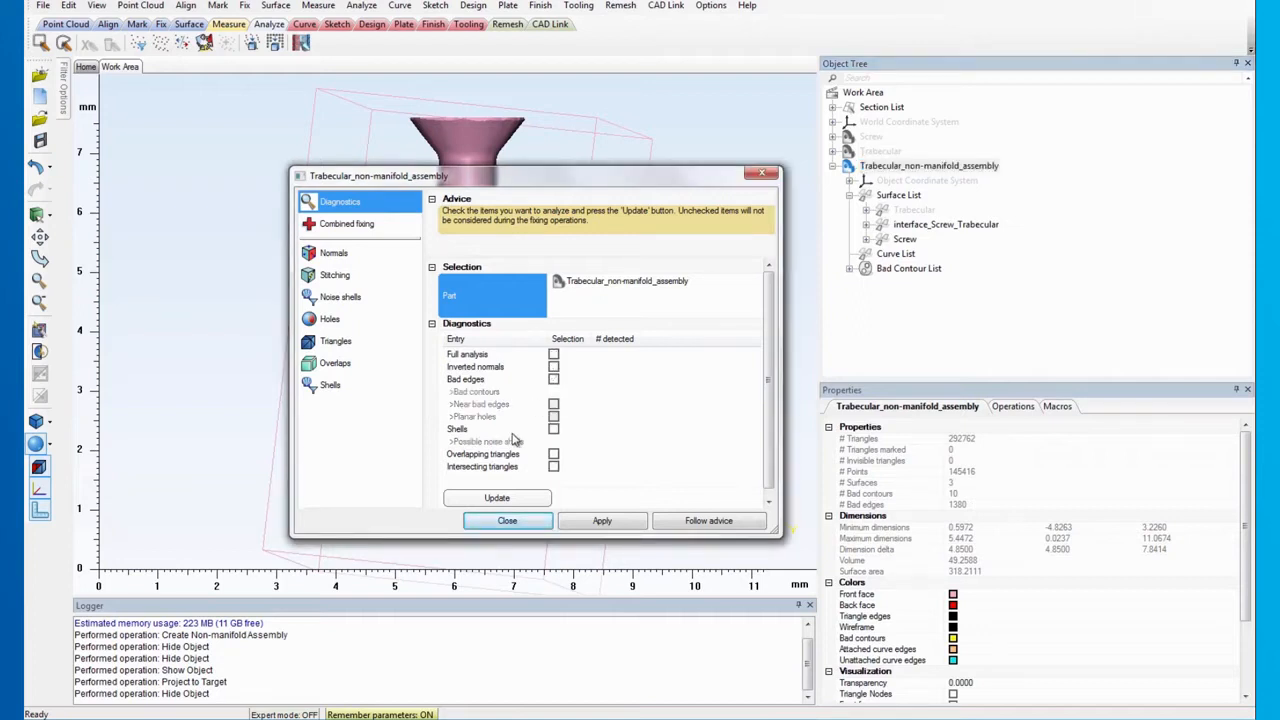
pyautogui.click(554, 467)
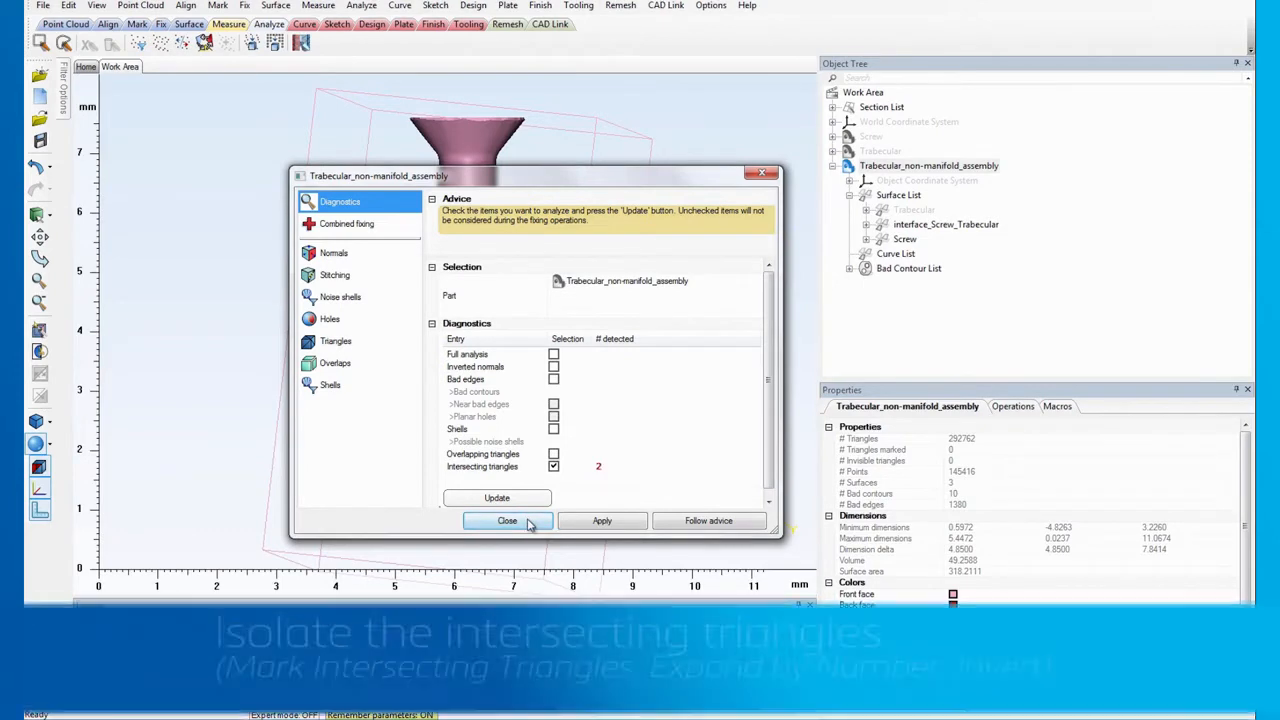
pyautogui.click(507, 520)
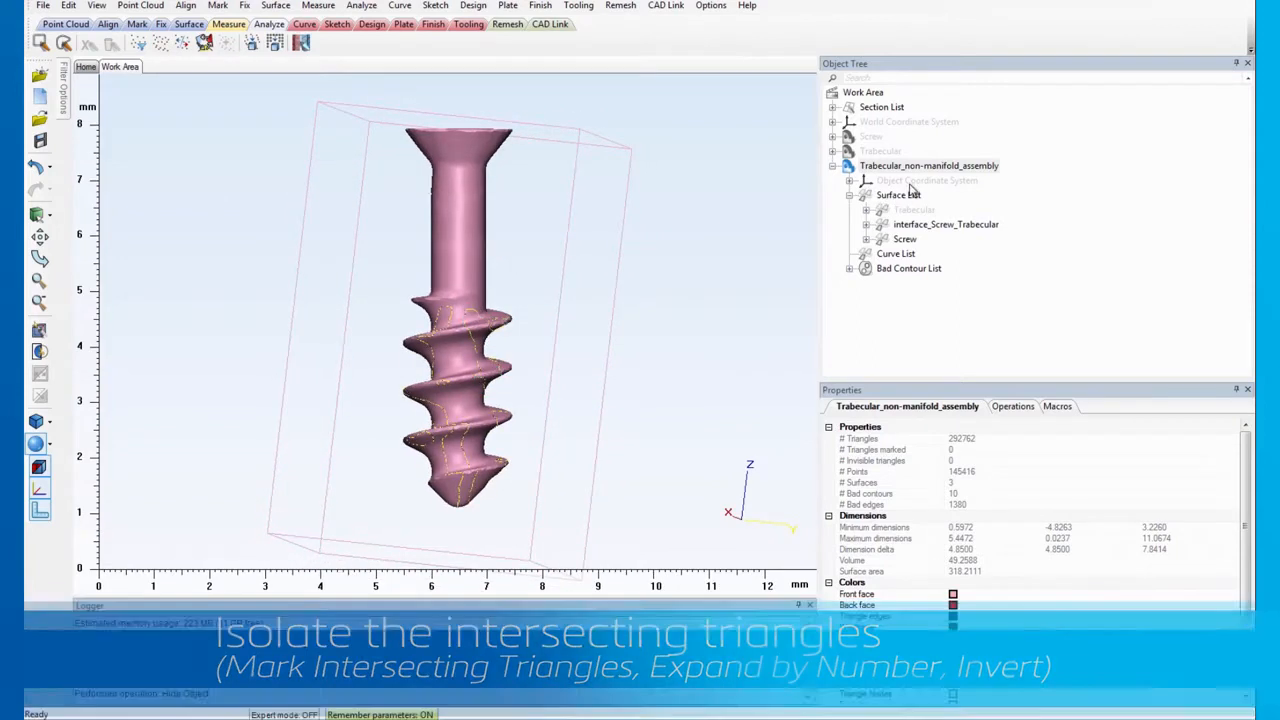
# - Show Trabecular again and mark the intersecting triangles
pyautogui.click(914, 210)
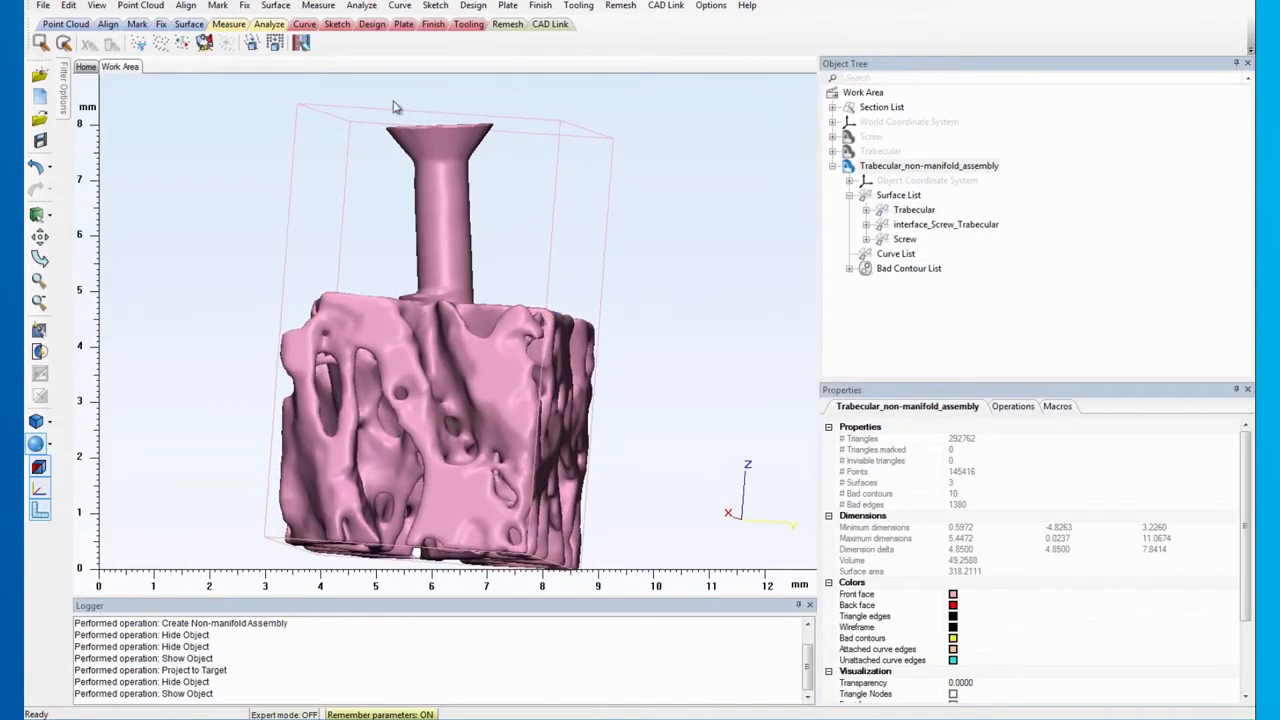
pyautogui.click(245, 5)
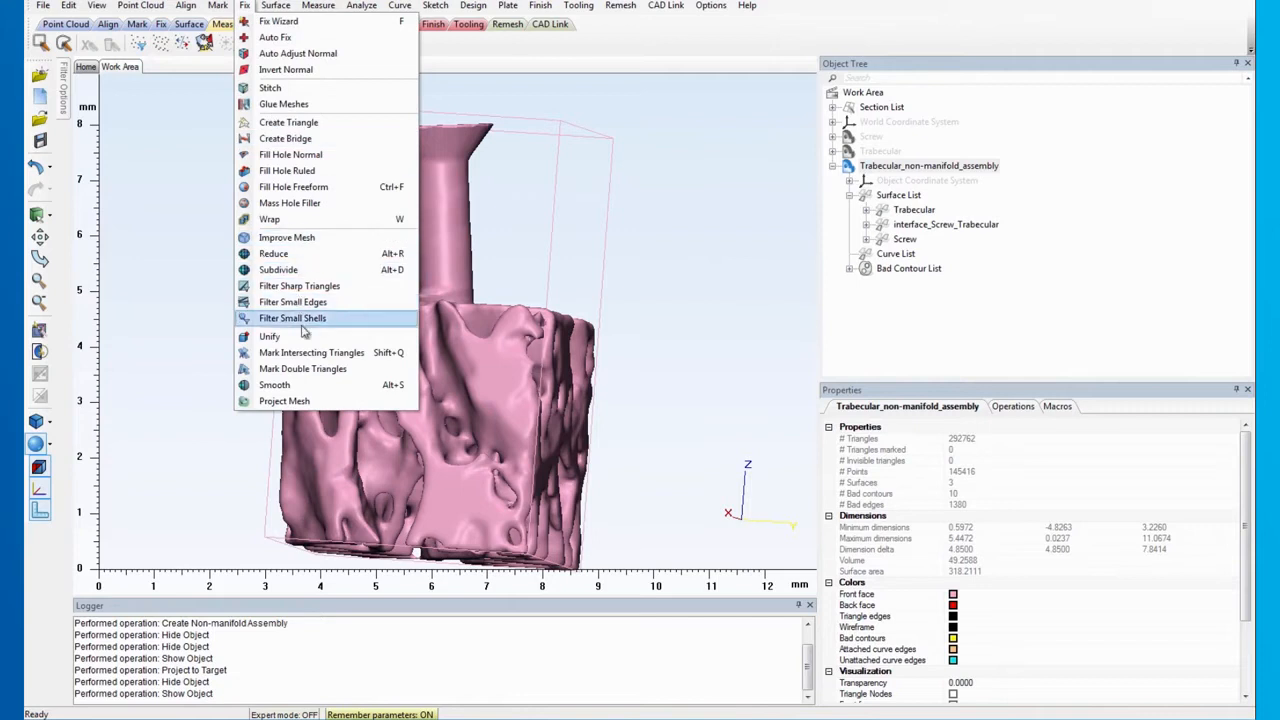
pyautogui.click(292, 318)
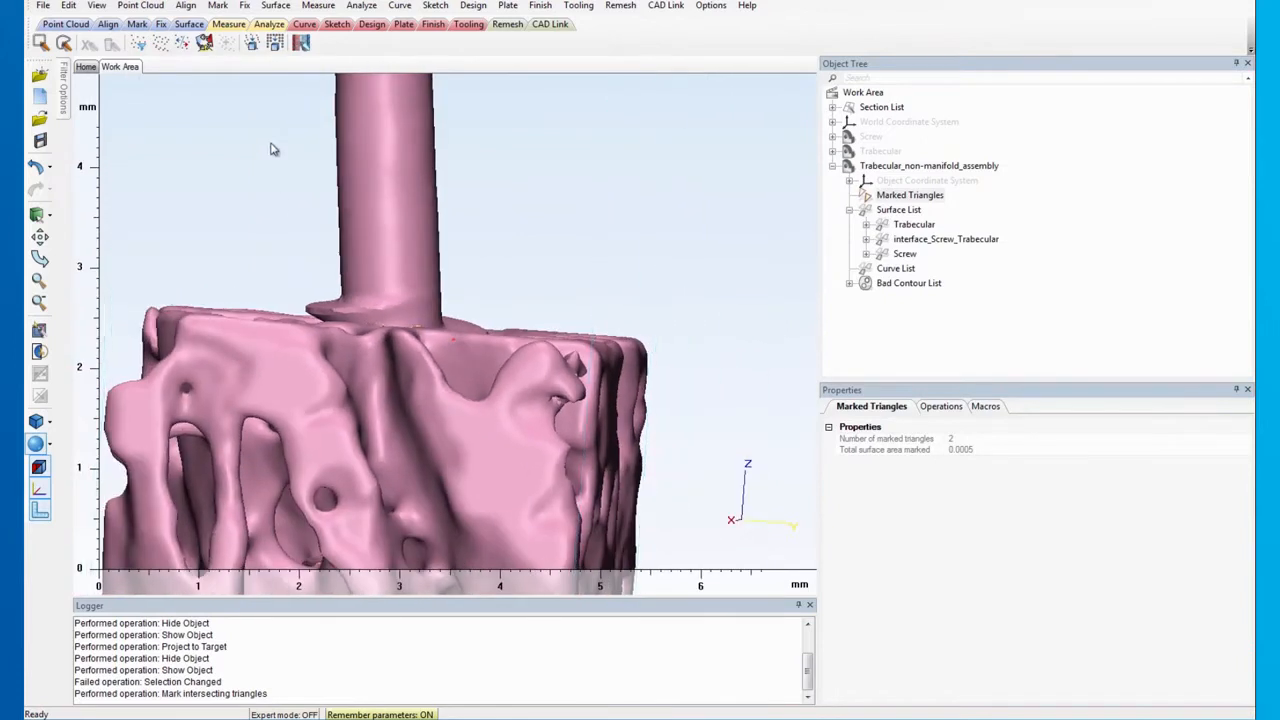
# - Expand the marking by 3 rings and hide everything outside it
pyautogui.click(217, 5)
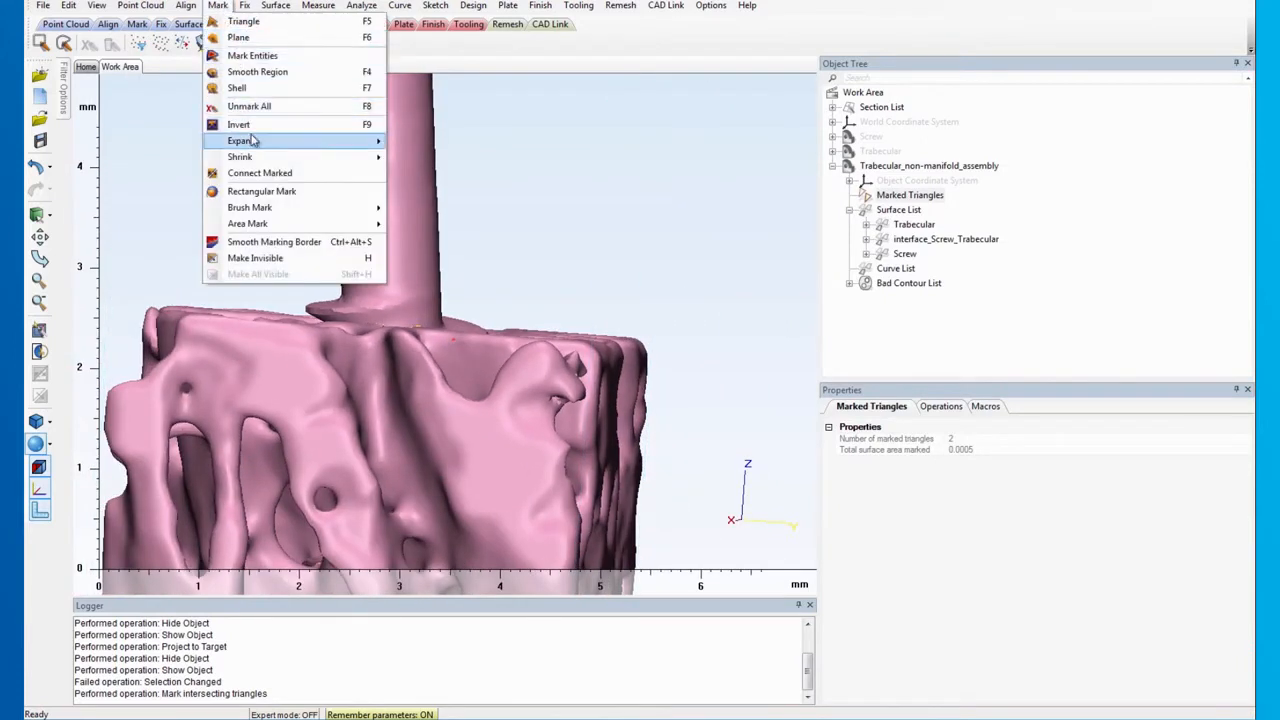
pyautogui.click(240, 140)
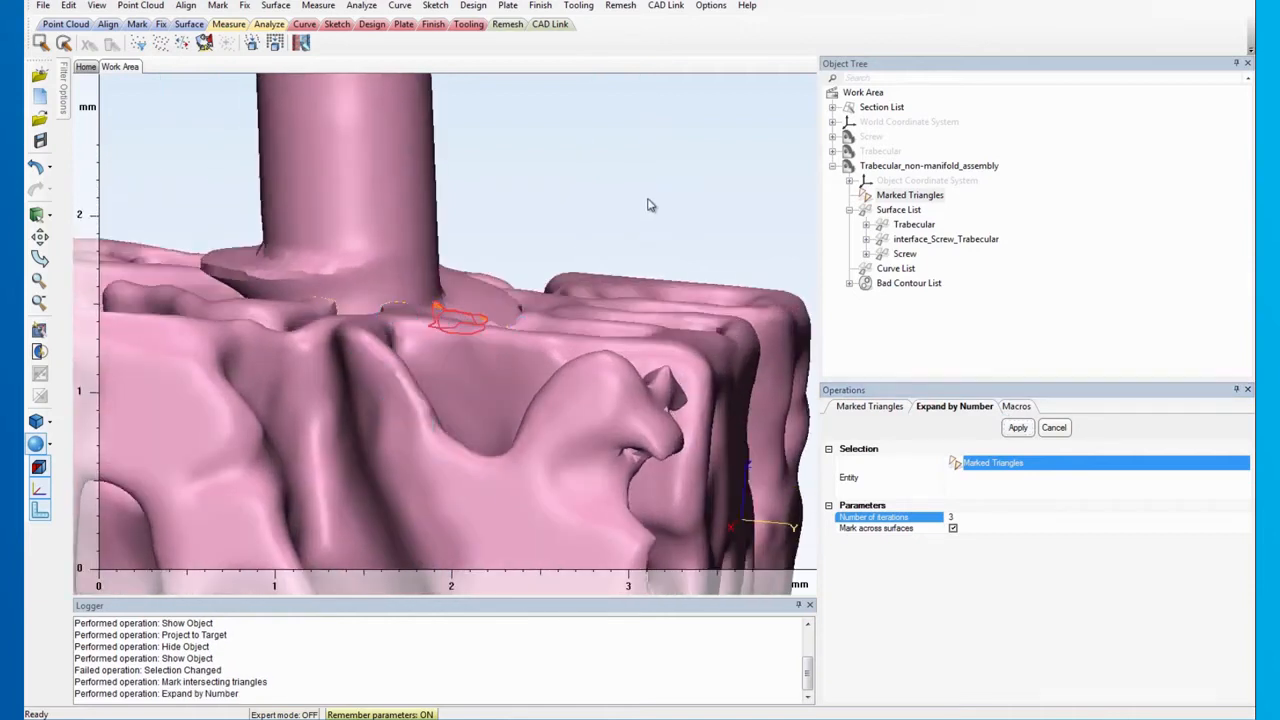
pyautogui.moveTo(643, 208)
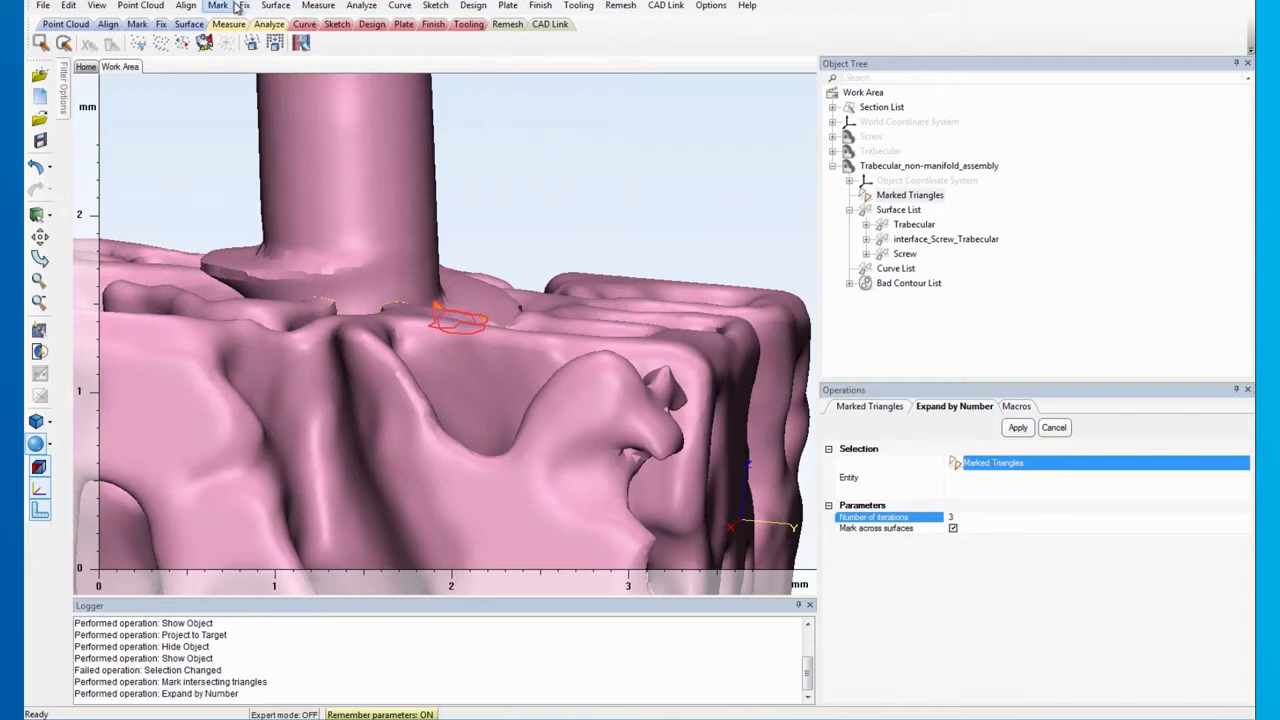
pyautogui.click(217, 6)
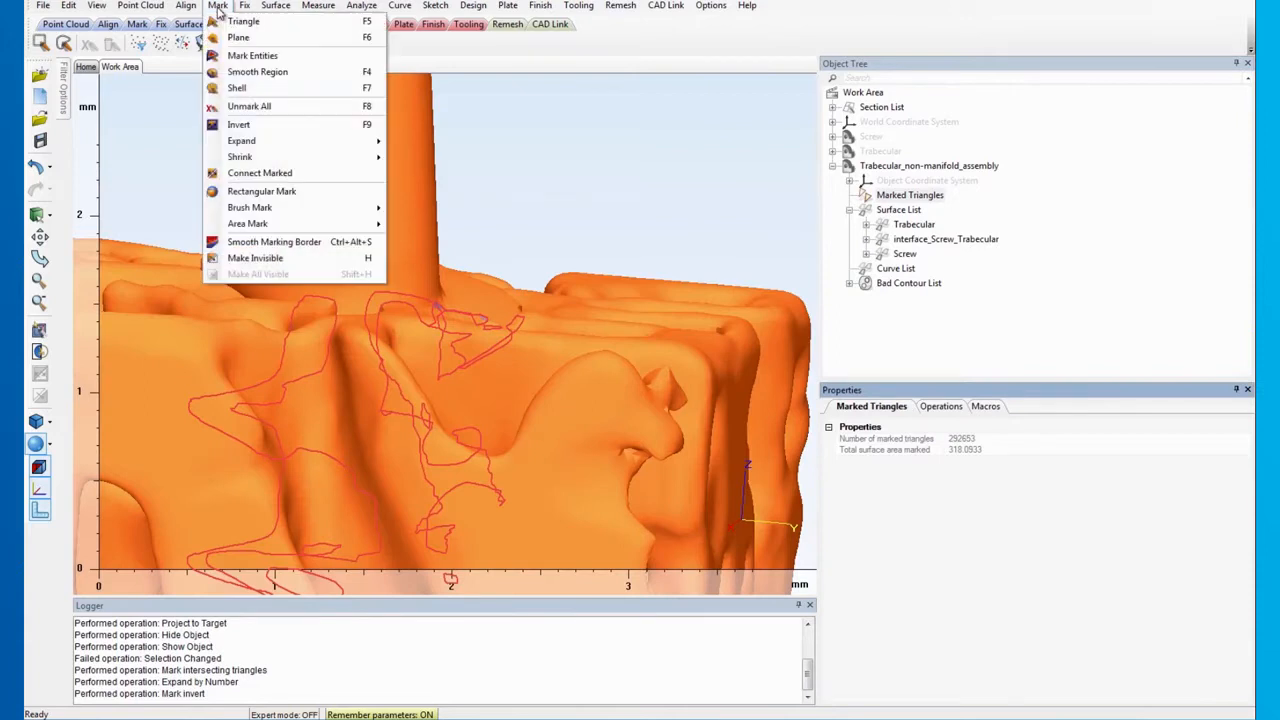
pyautogui.click(255, 257)
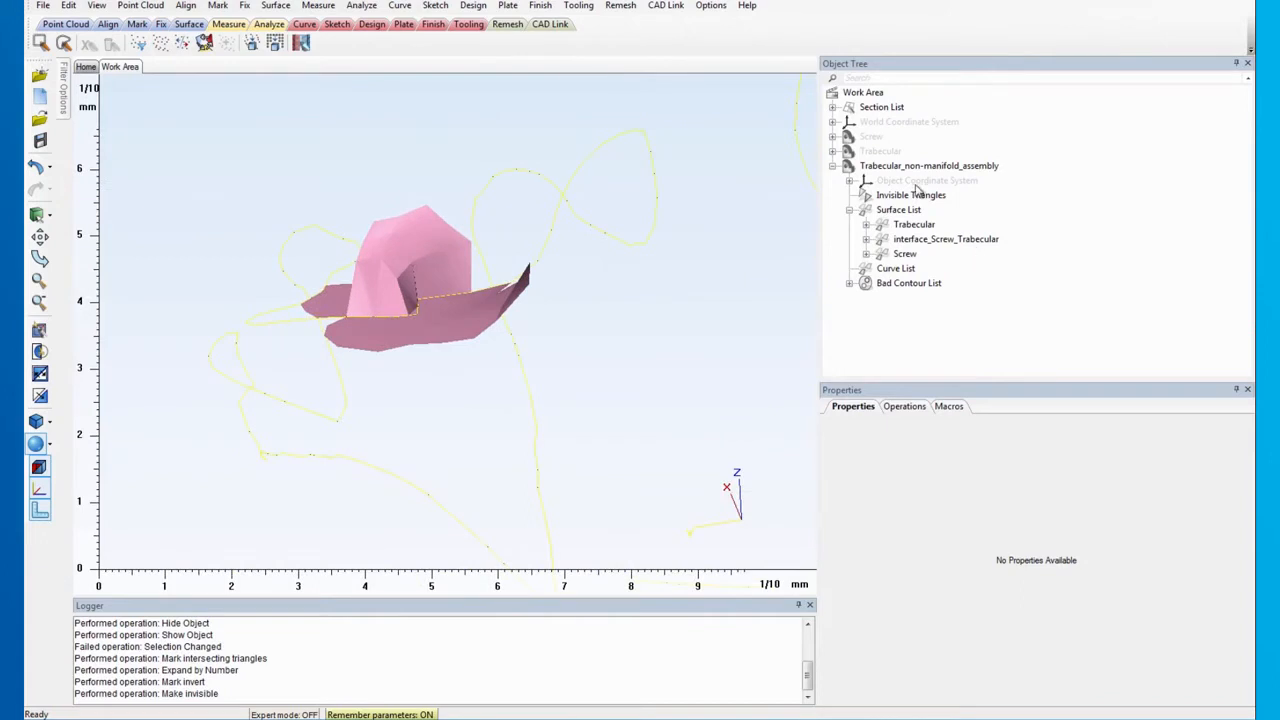
# - Re-mark the two intersecting triangles and display Filled with Triangle Edges shading
pyautogui.click(929, 165)
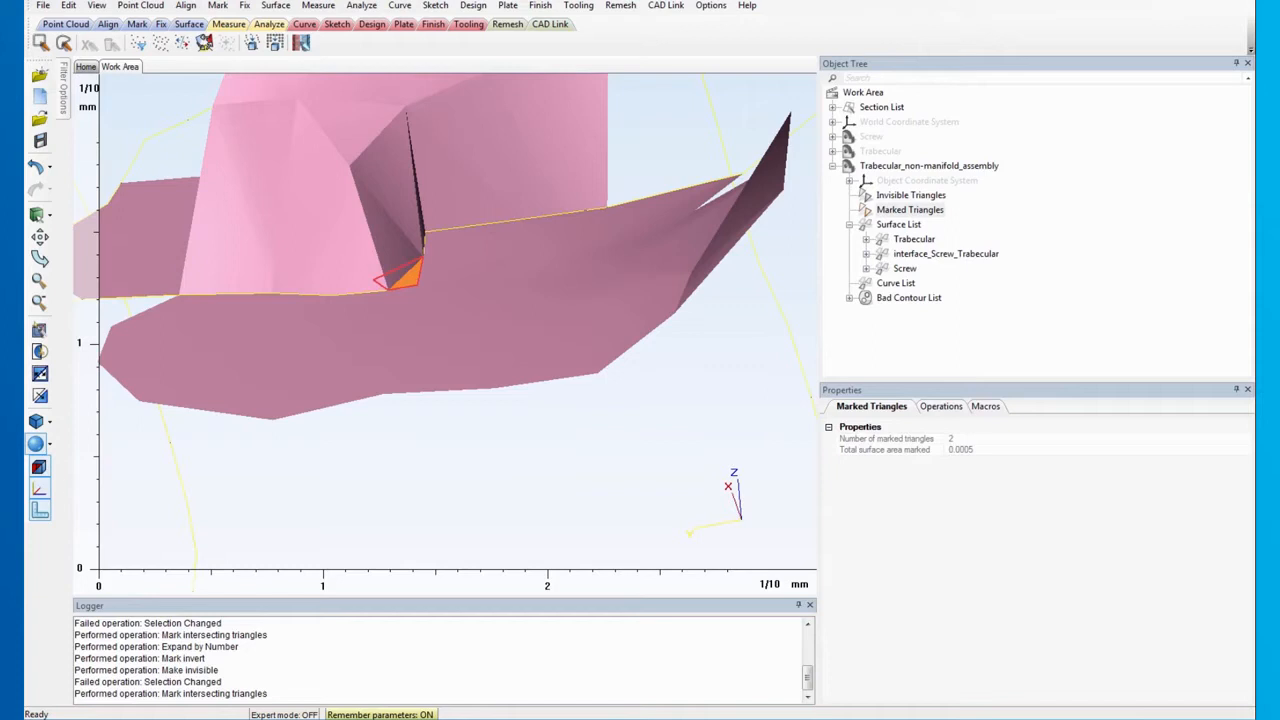
pyautogui.click(40, 443)
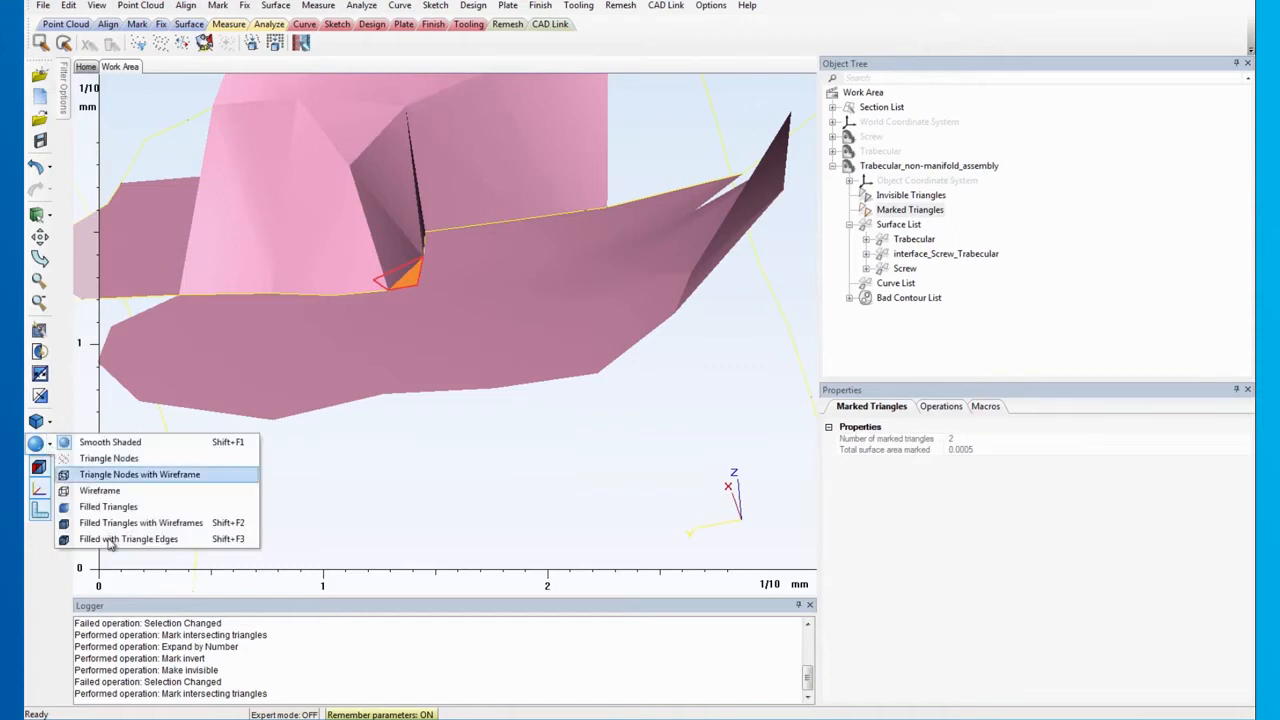
pyautogui.click(128, 538)
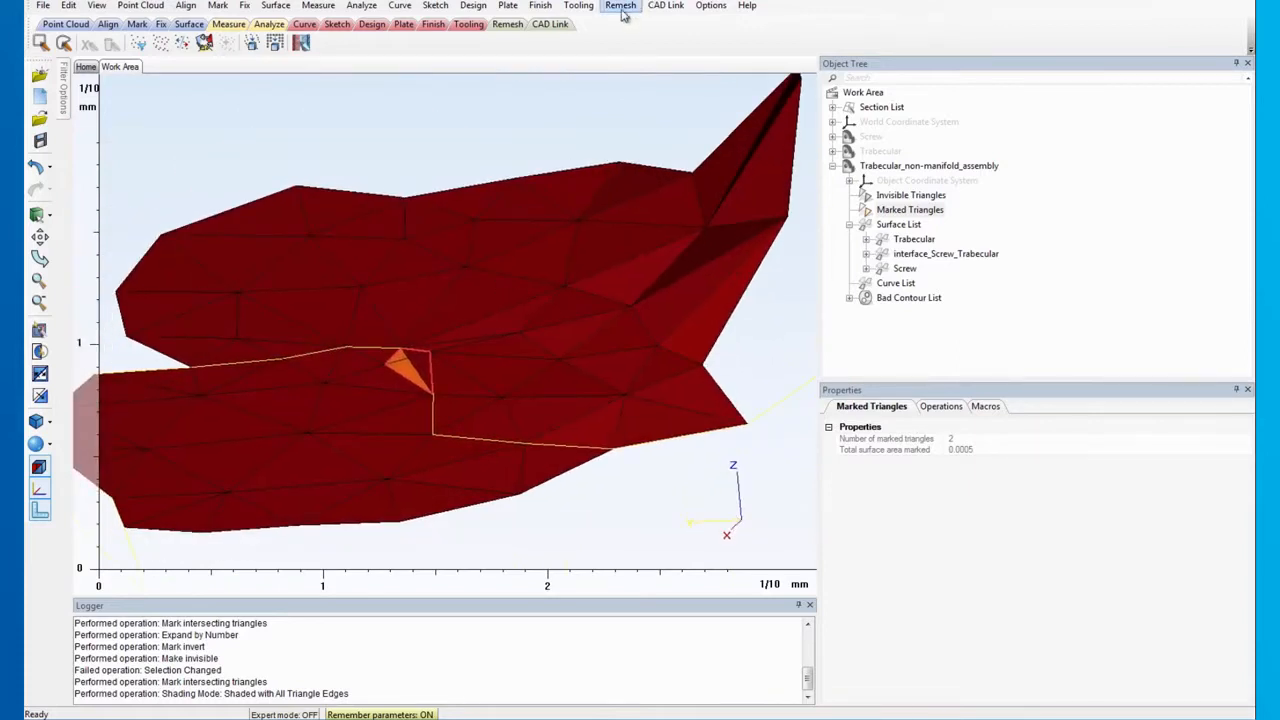
# - Delete the two intersecting triangles and begin creating a replacement triangle
pyautogui.click(620, 5)
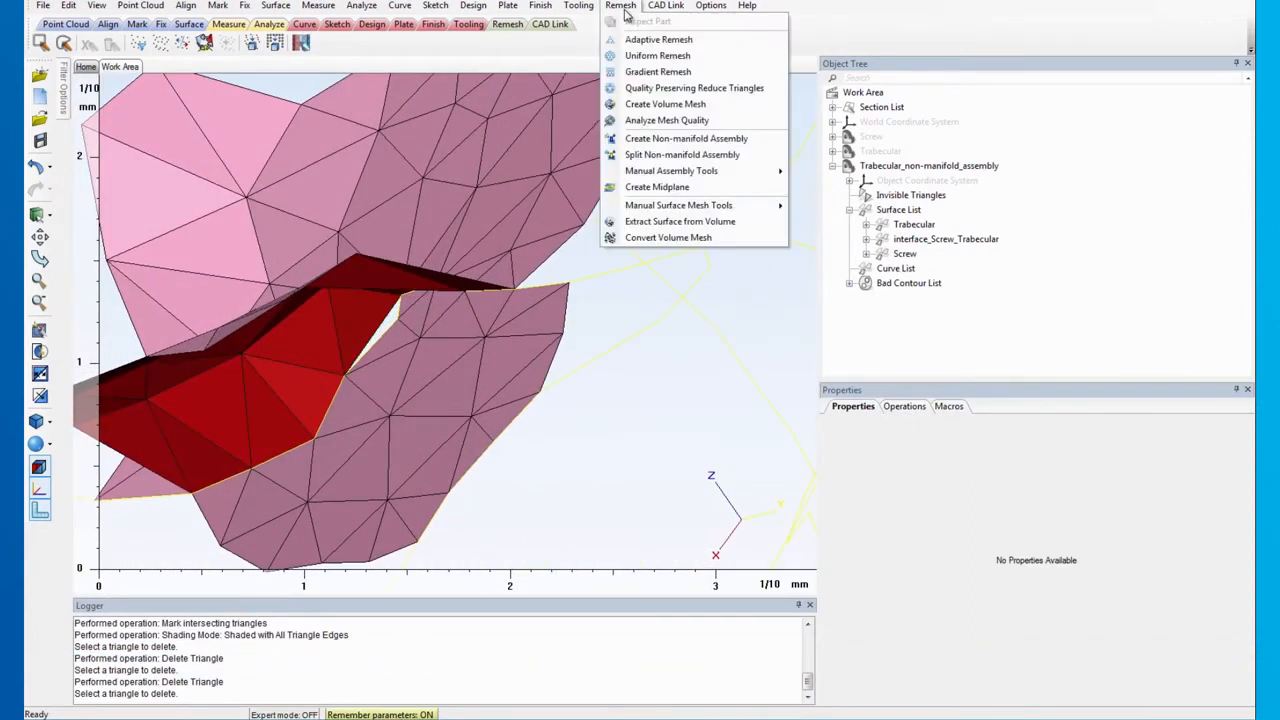
pyautogui.moveTo(678, 205)
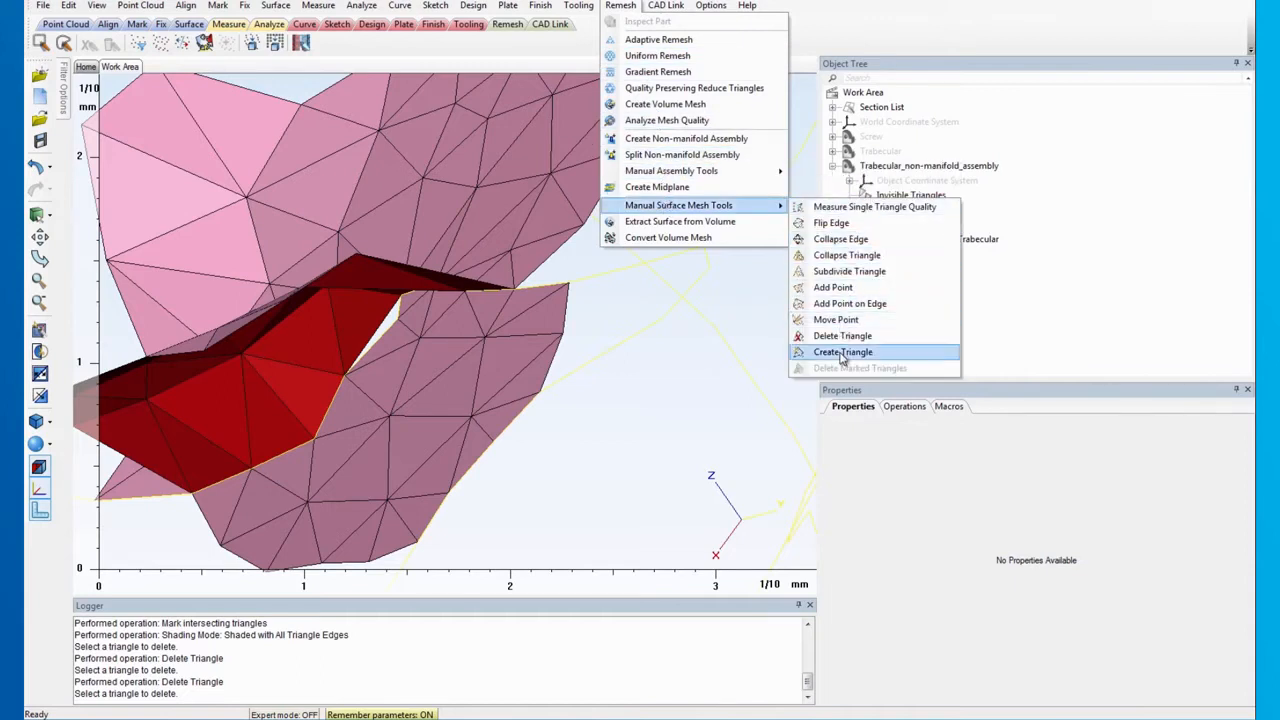
pyautogui.click(843, 351)
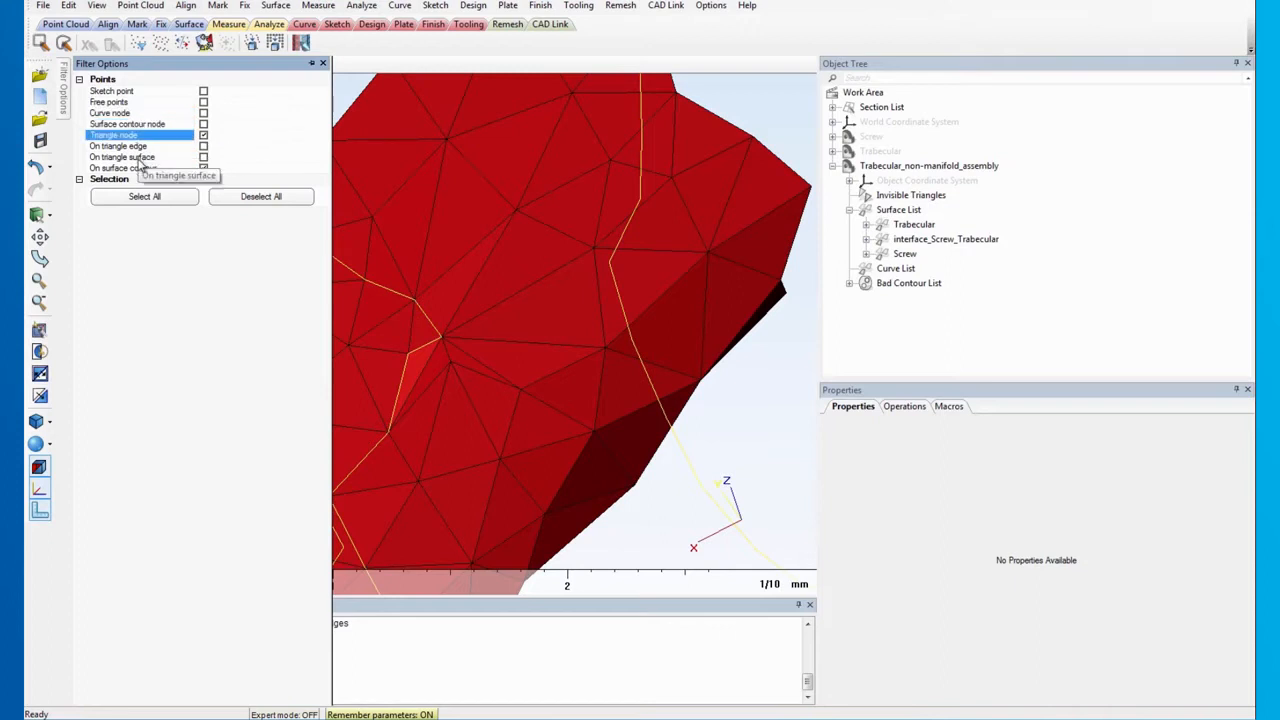
pyautogui.moveTo(184, 138)
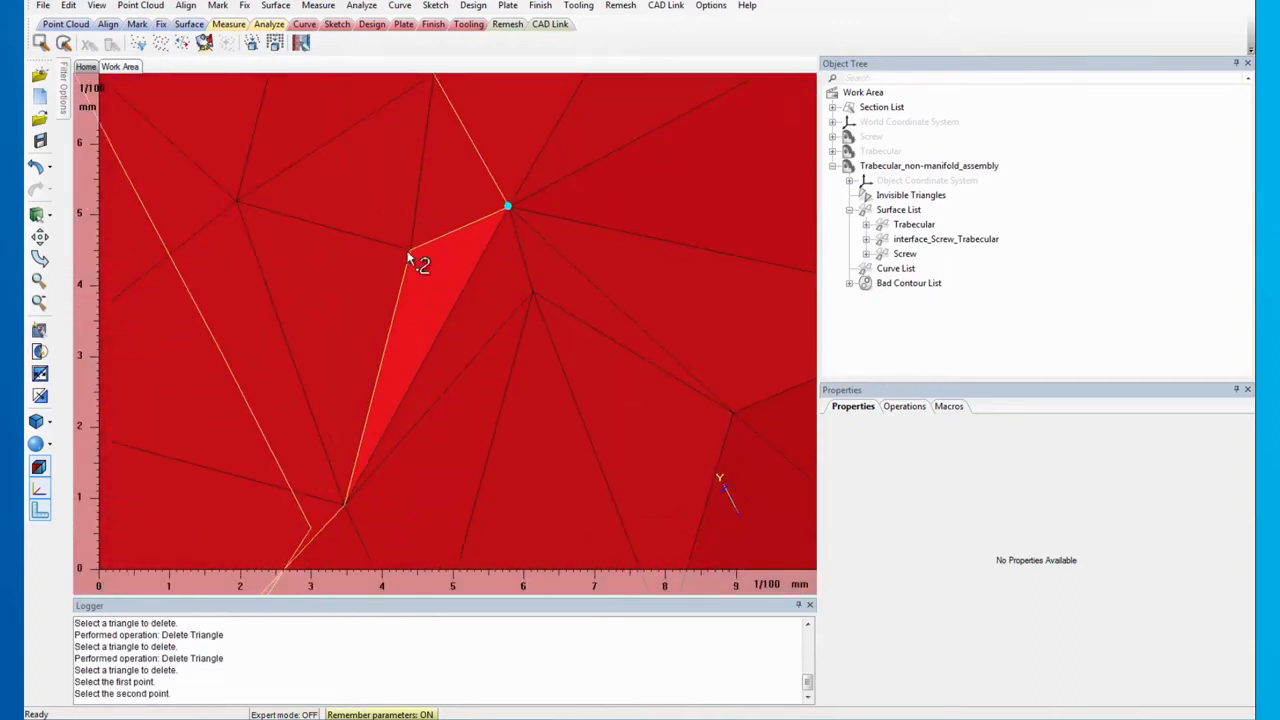
# - Pick triangle nodes to build a replacement triangle filling the hole
pyautogui.click(344, 503)
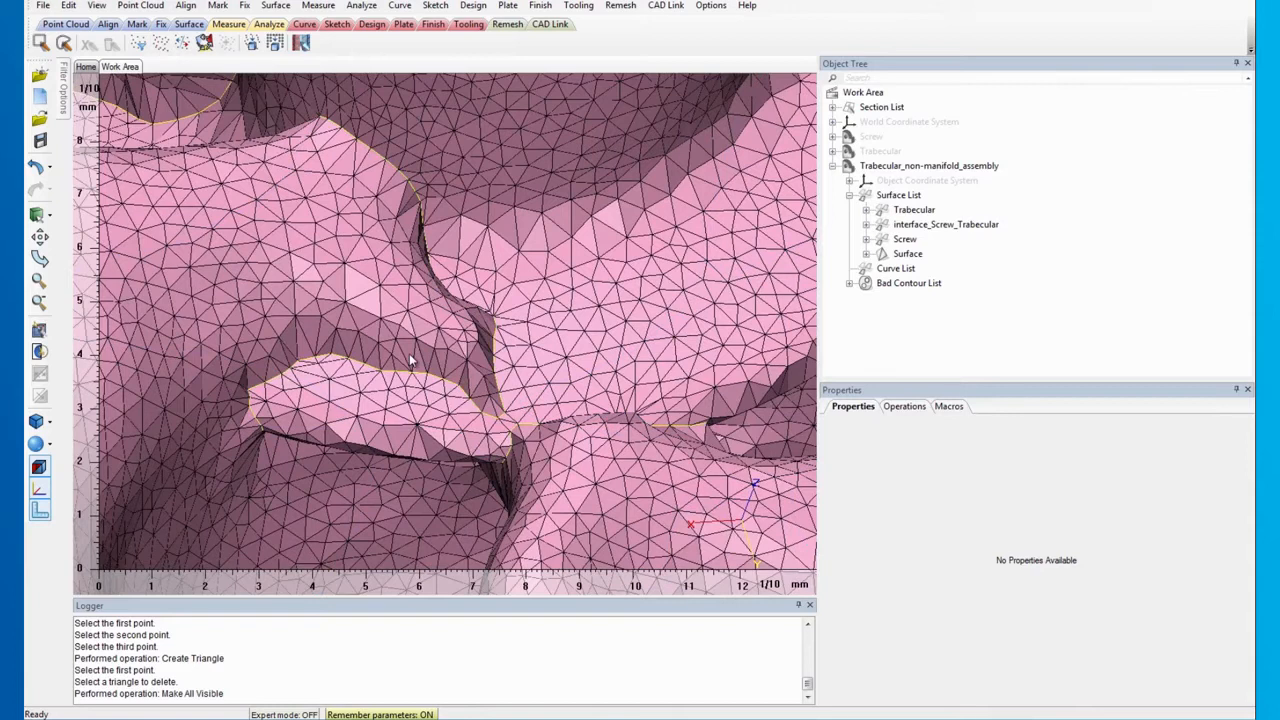
pyautogui.moveTo(478, 340)
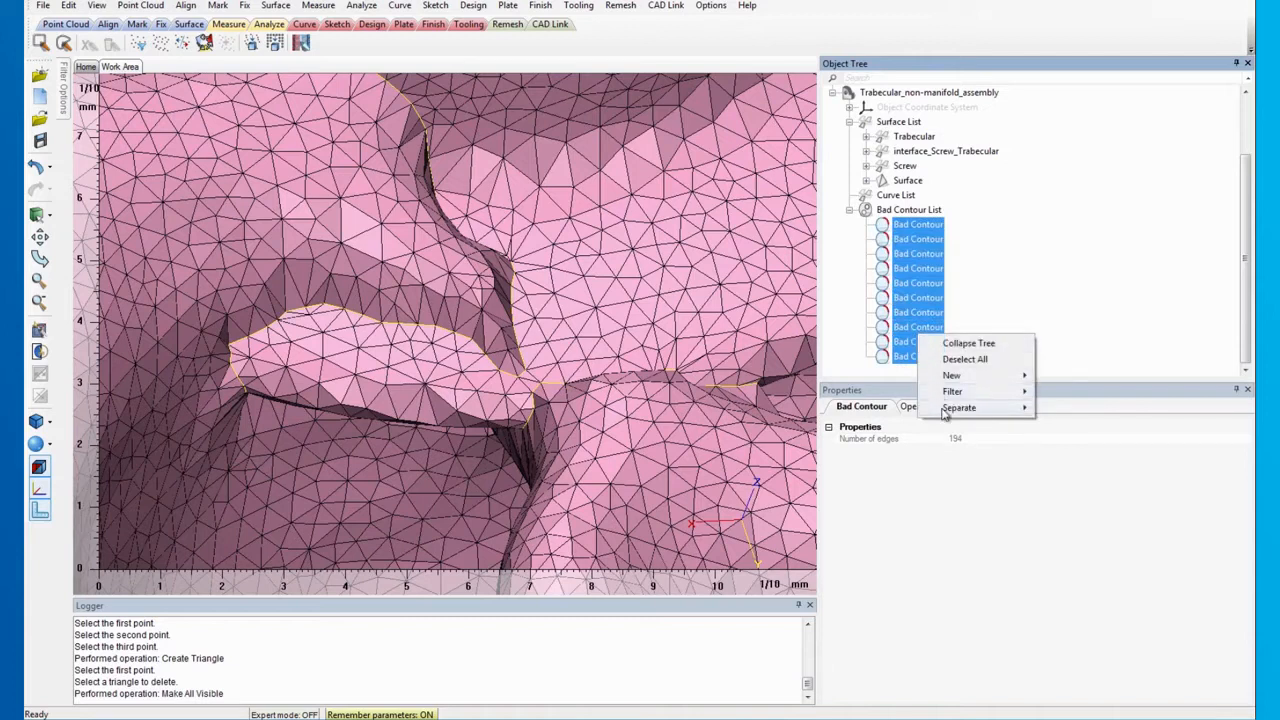
# - Copy the bad contours to new curves and move them into a new curve set
pyautogui.click(958, 407)
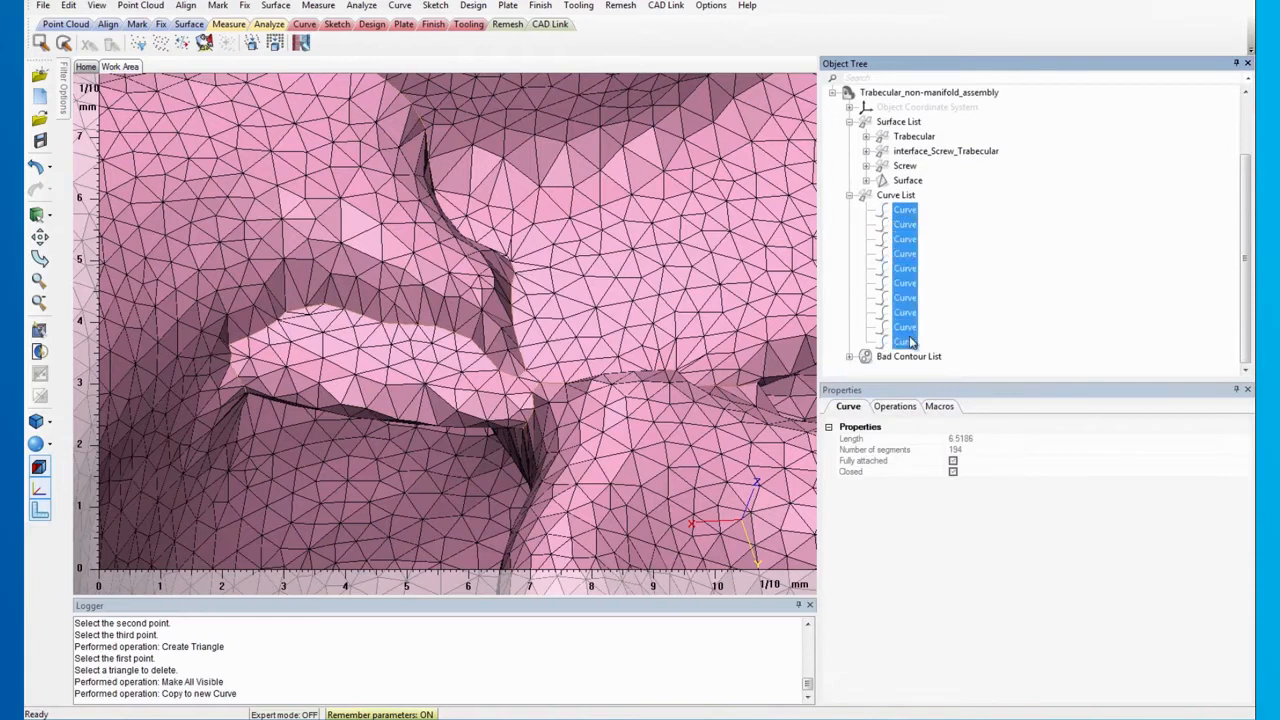
pyautogui.rightClick(905, 327)
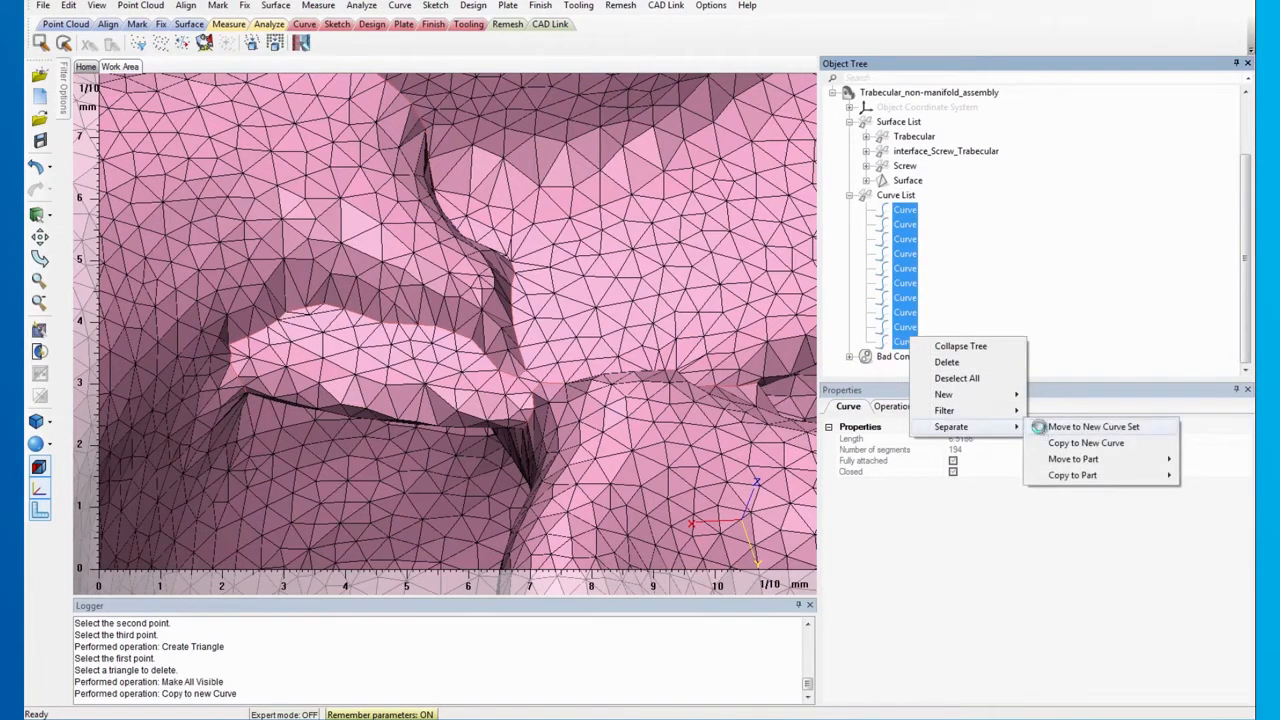
pyautogui.click(1093, 426)
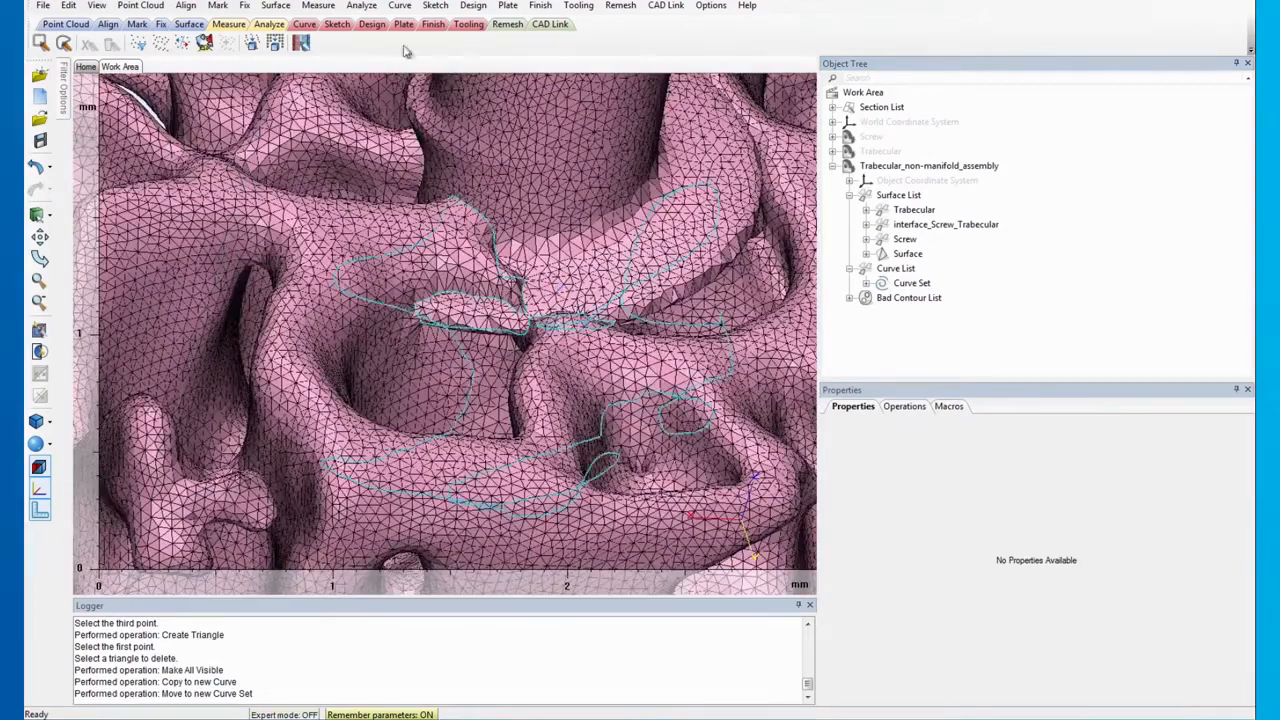
# - Mark the triangles along the curve set and expand the marking to 15,480 triangles
pyautogui.click(217, 5)
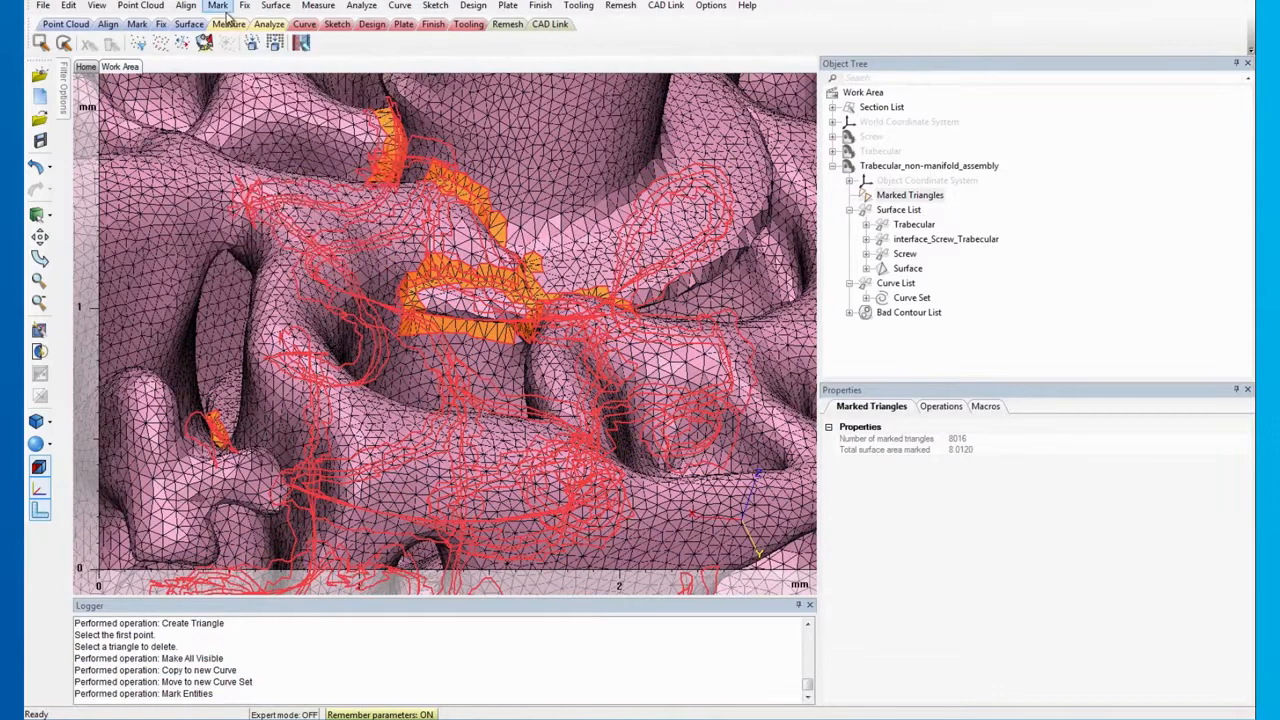
pyautogui.click(218, 5)
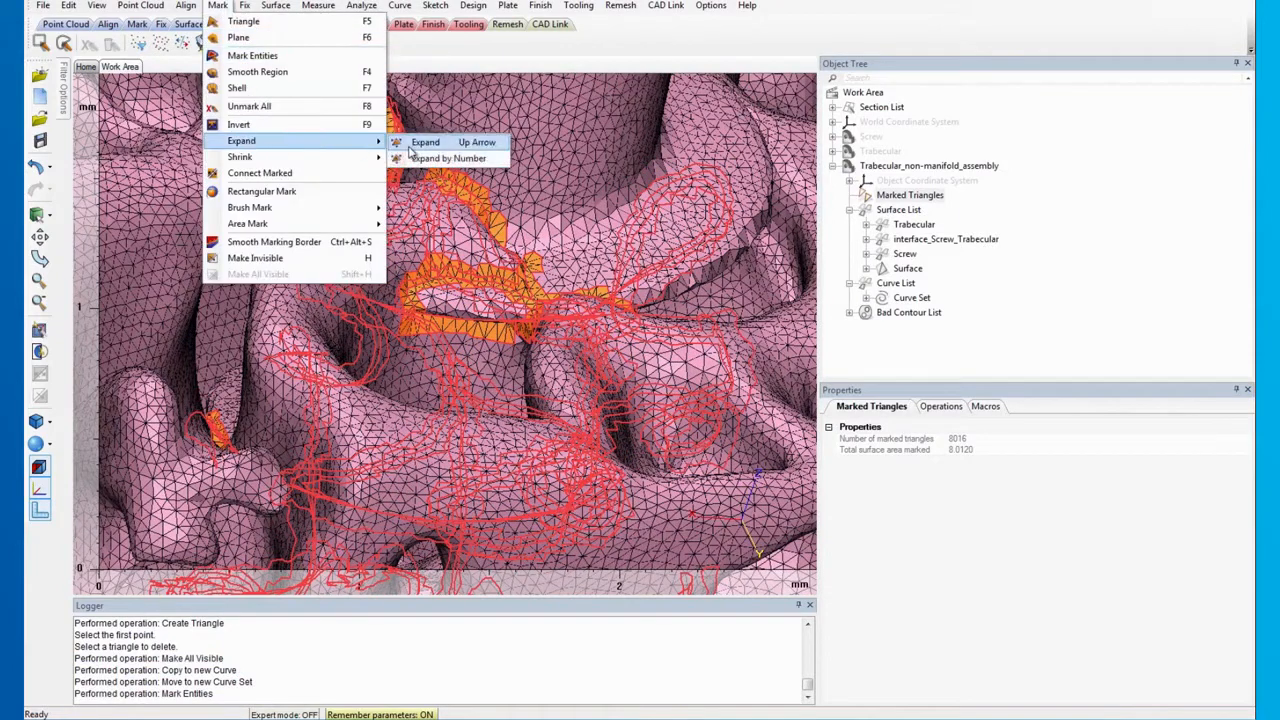
pyautogui.click(425, 142)
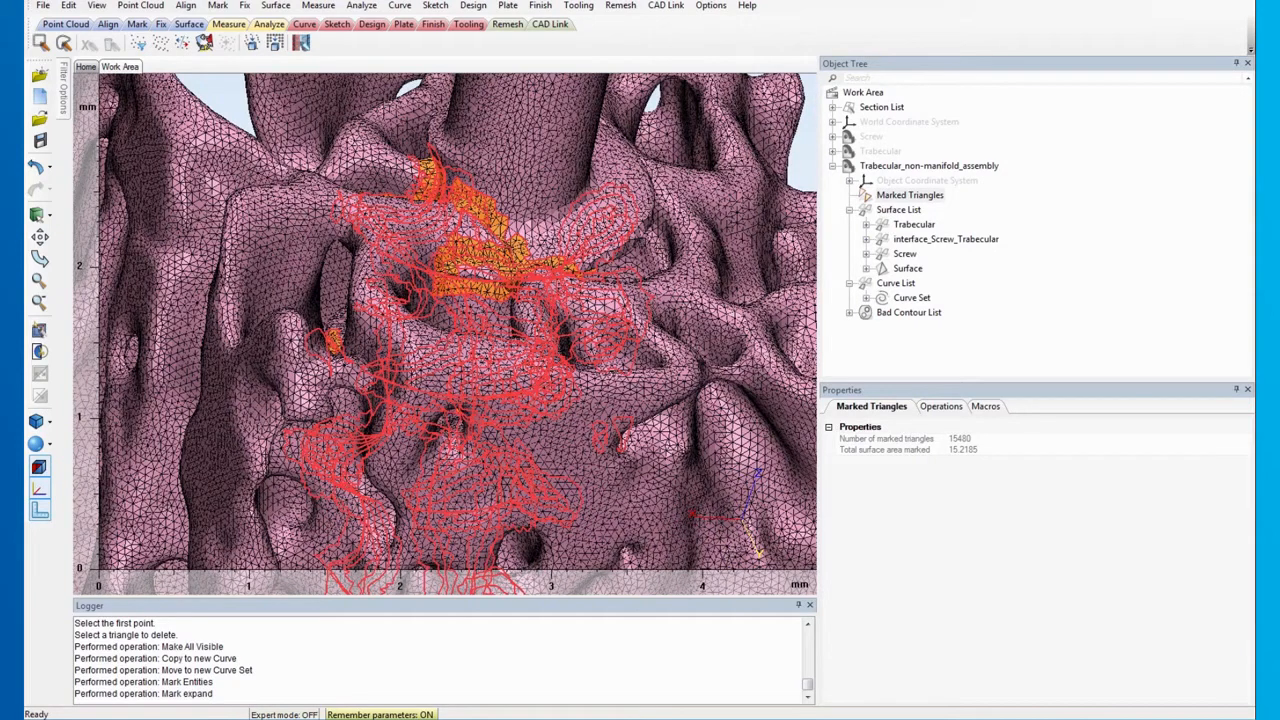
pyautogui.click(621, 6)
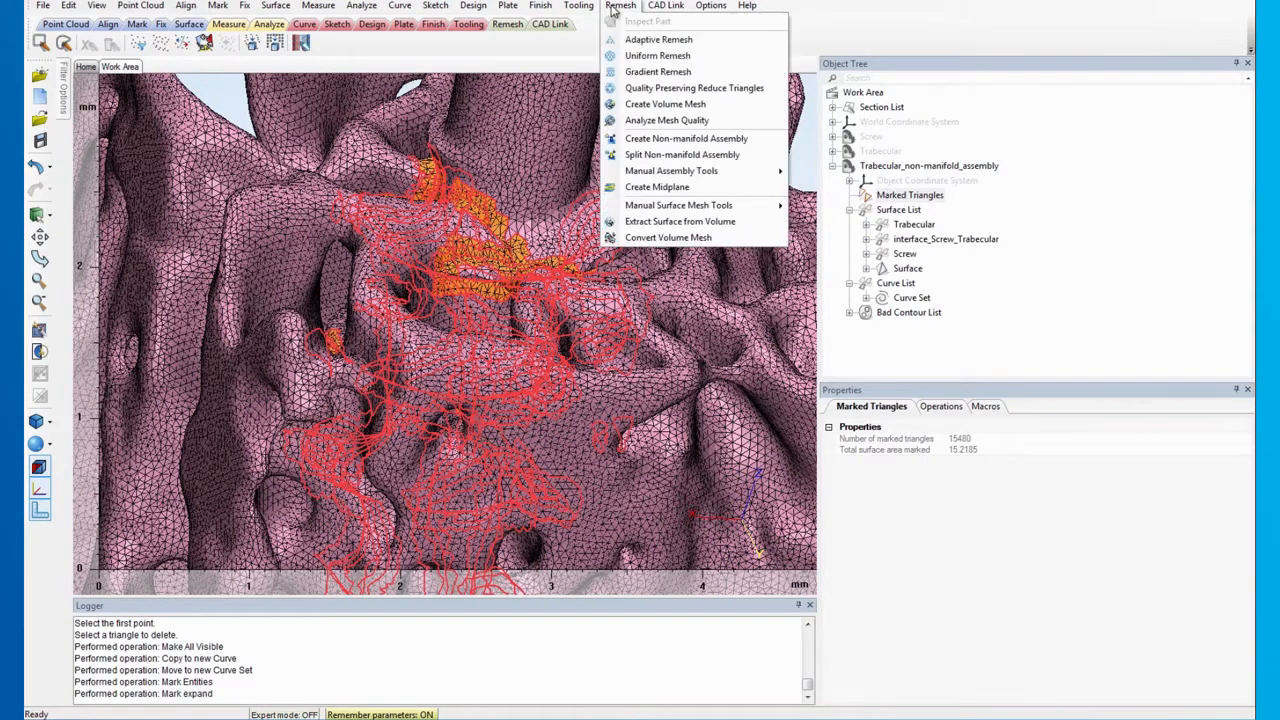
# - Adaptively remesh the marked region at 0.04 edge length without preserving contours, then delete the curve set
pyautogui.click(658, 39)
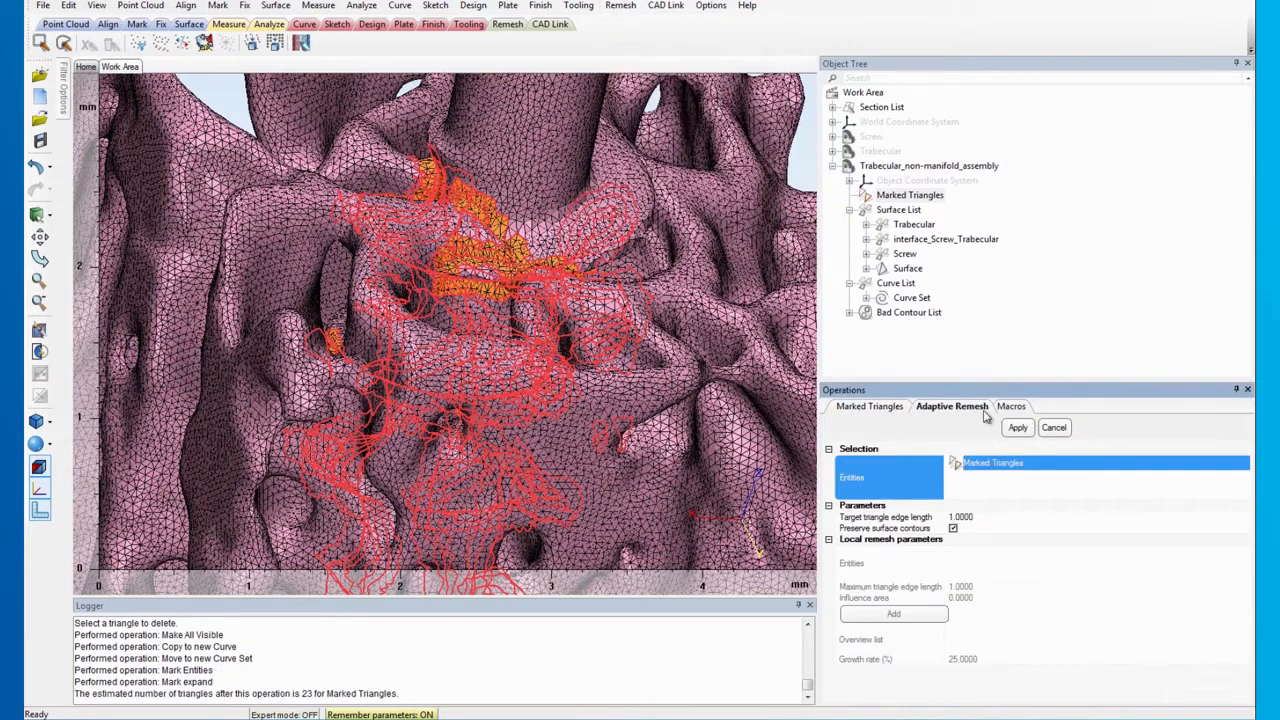
pyautogui.moveTo(948, 408)
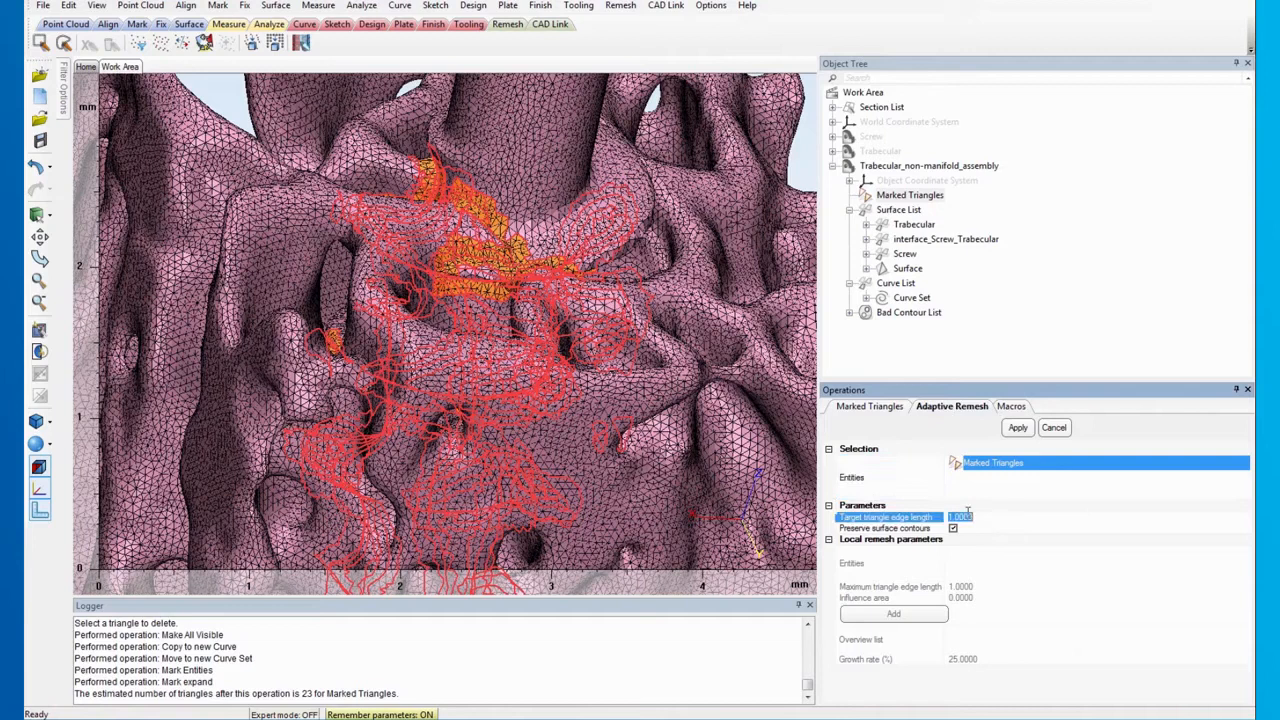
pyautogui.write('0.04')
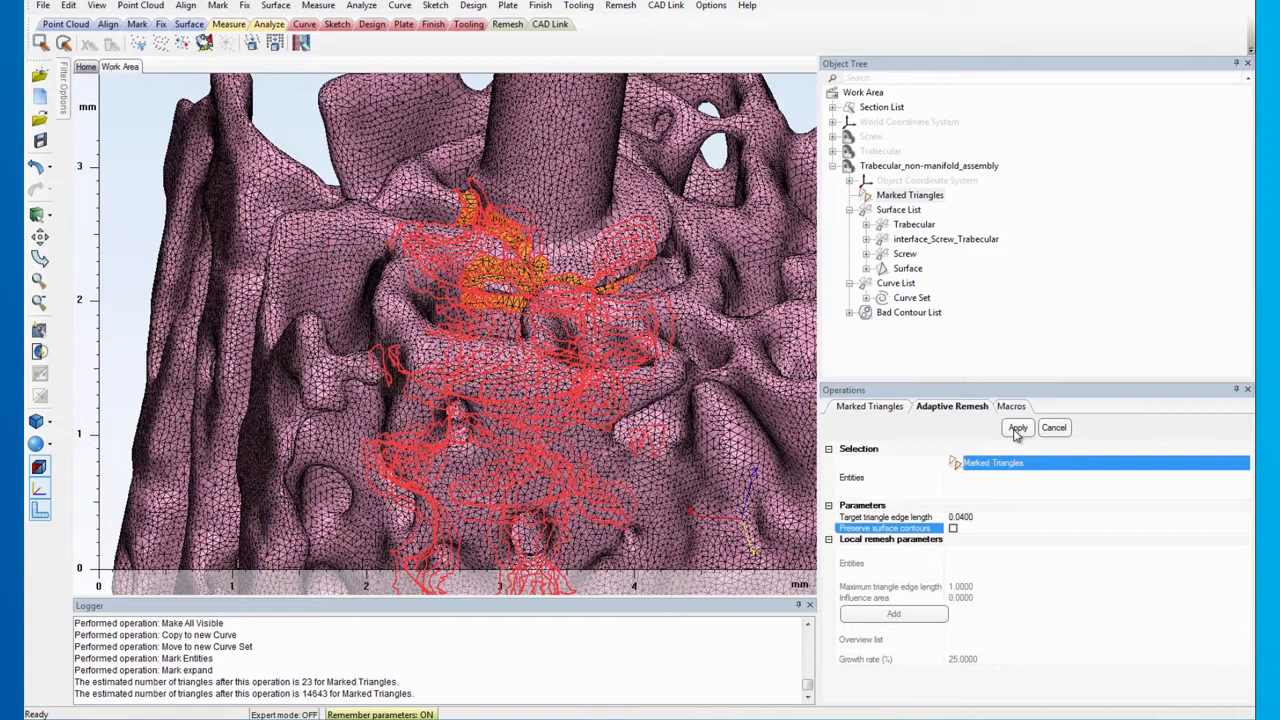
pyautogui.click(1017, 427)
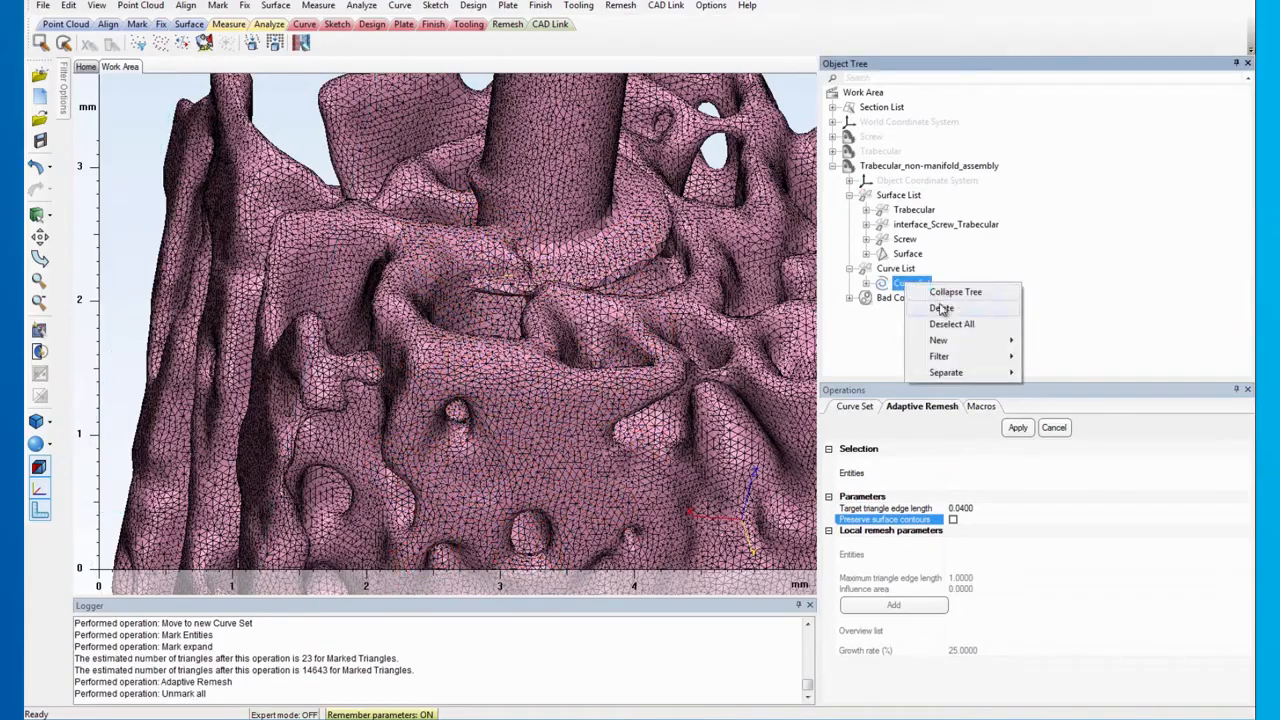
pyautogui.click(941, 308)
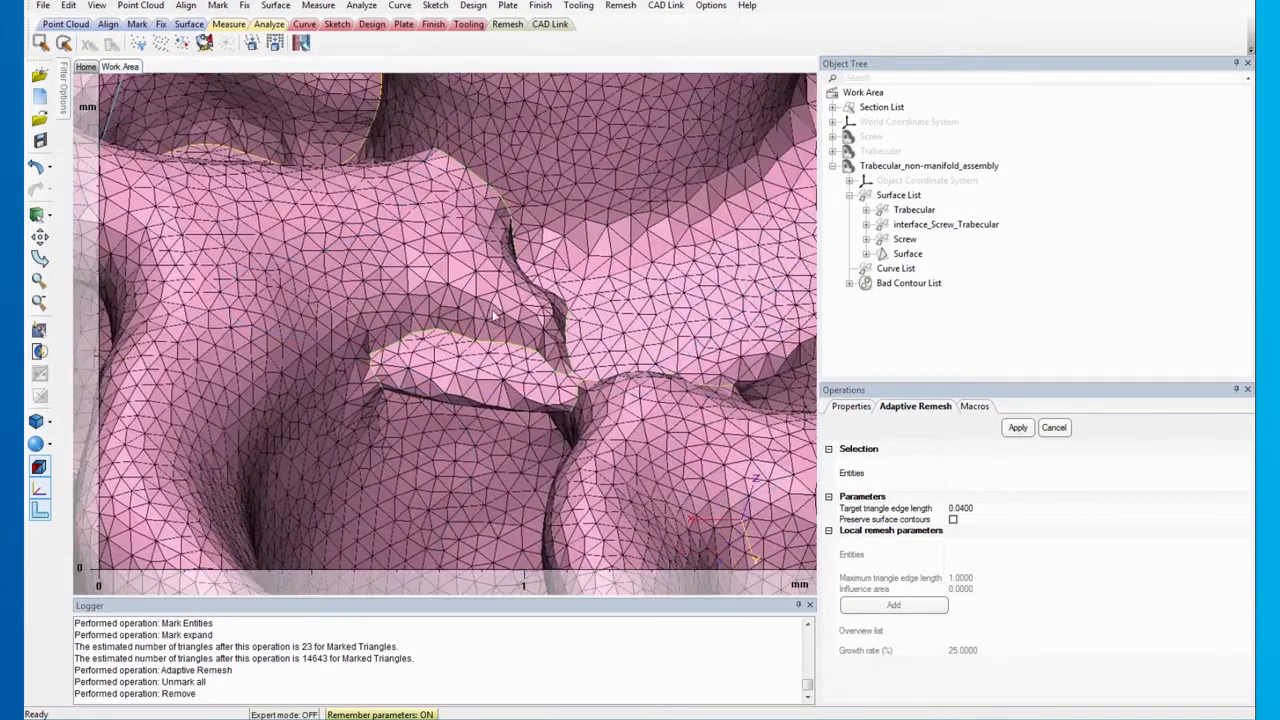
# - Zoom out to show the full remeshed screw–bone assembly
pyautogui.scroll(-3)
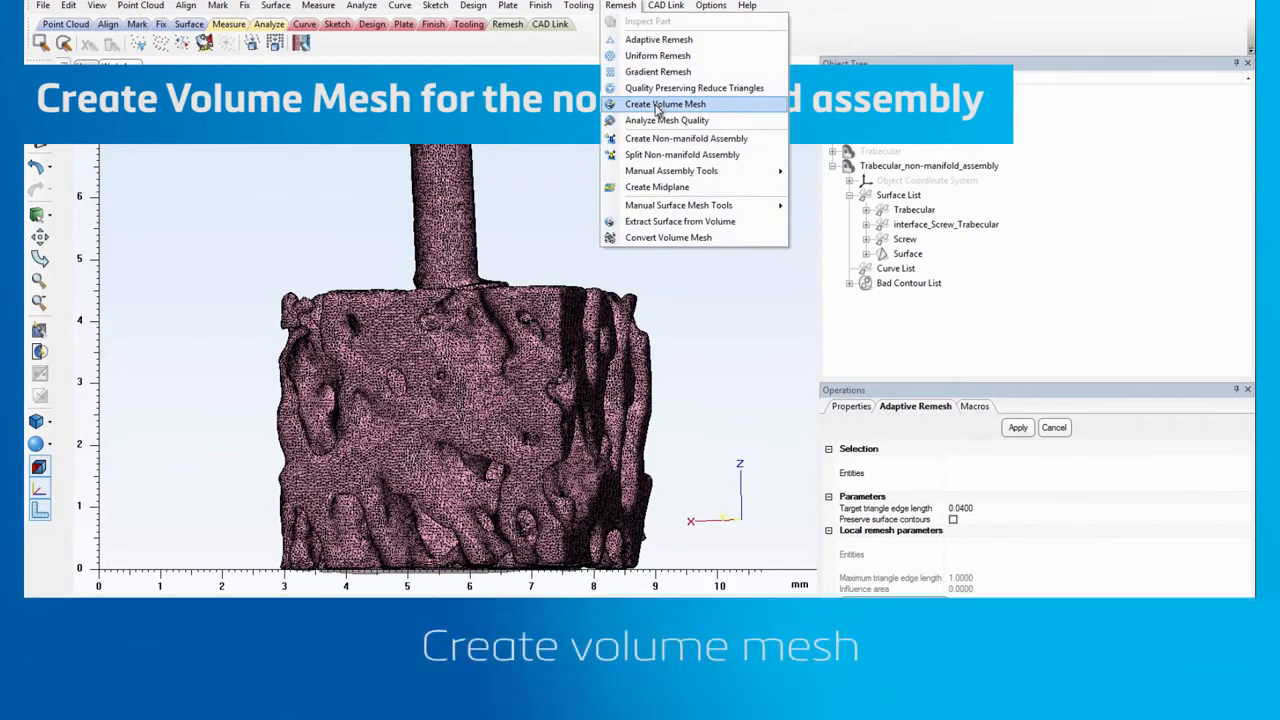
# - Generate a Tet4 volume mesh at aspect ratio threshold 100: 630,815 elements, one bad
pyautogui.click(665, 104)
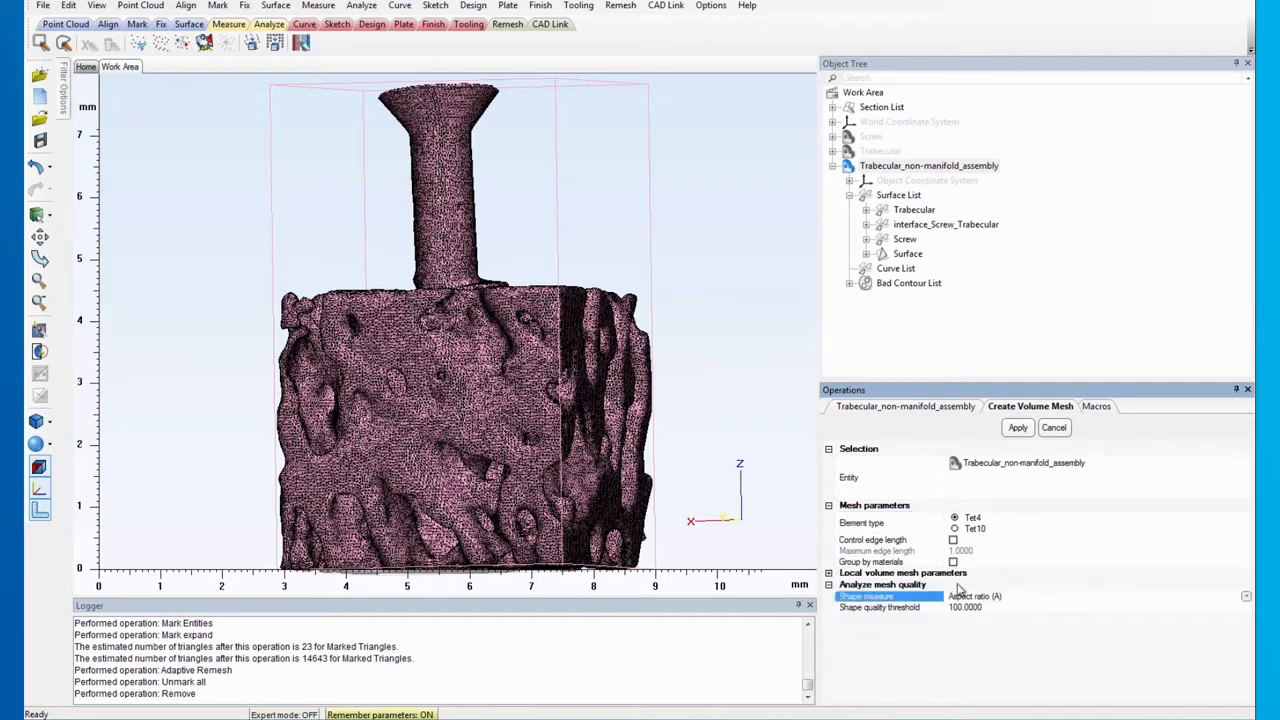
pyautogui.moveTo(1034, 637)
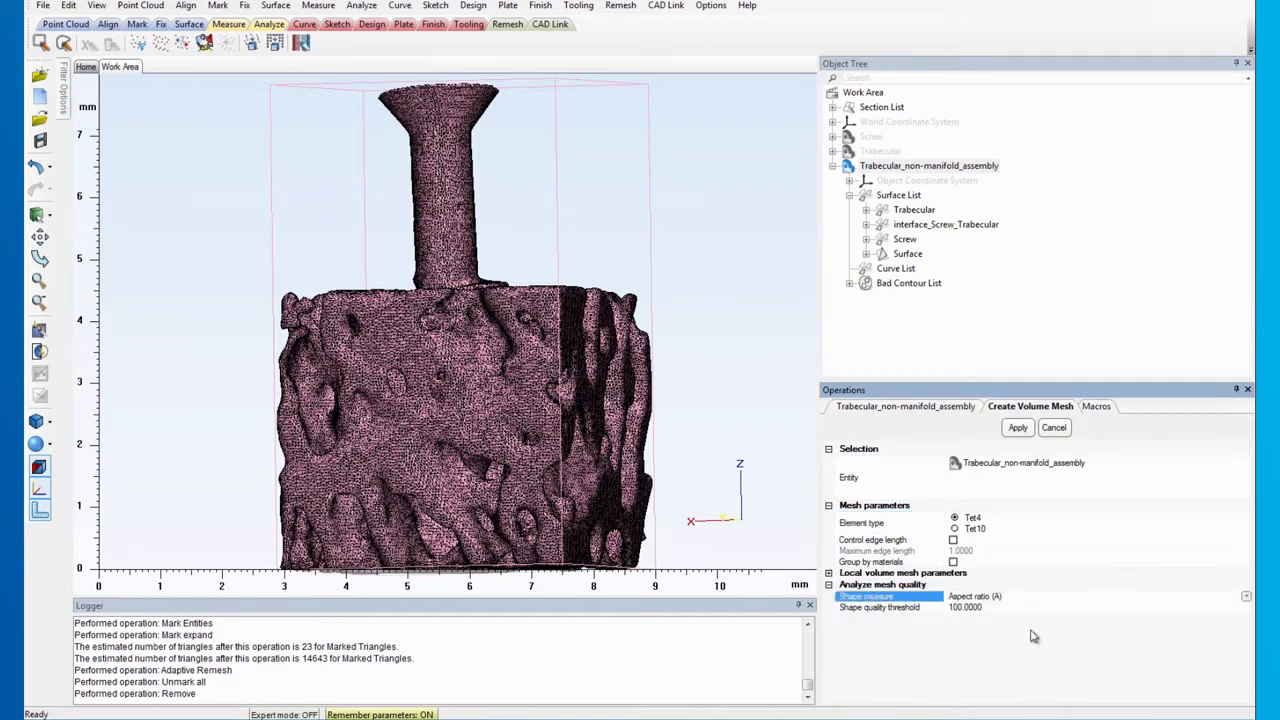
pyautogui.click(1017, 427)
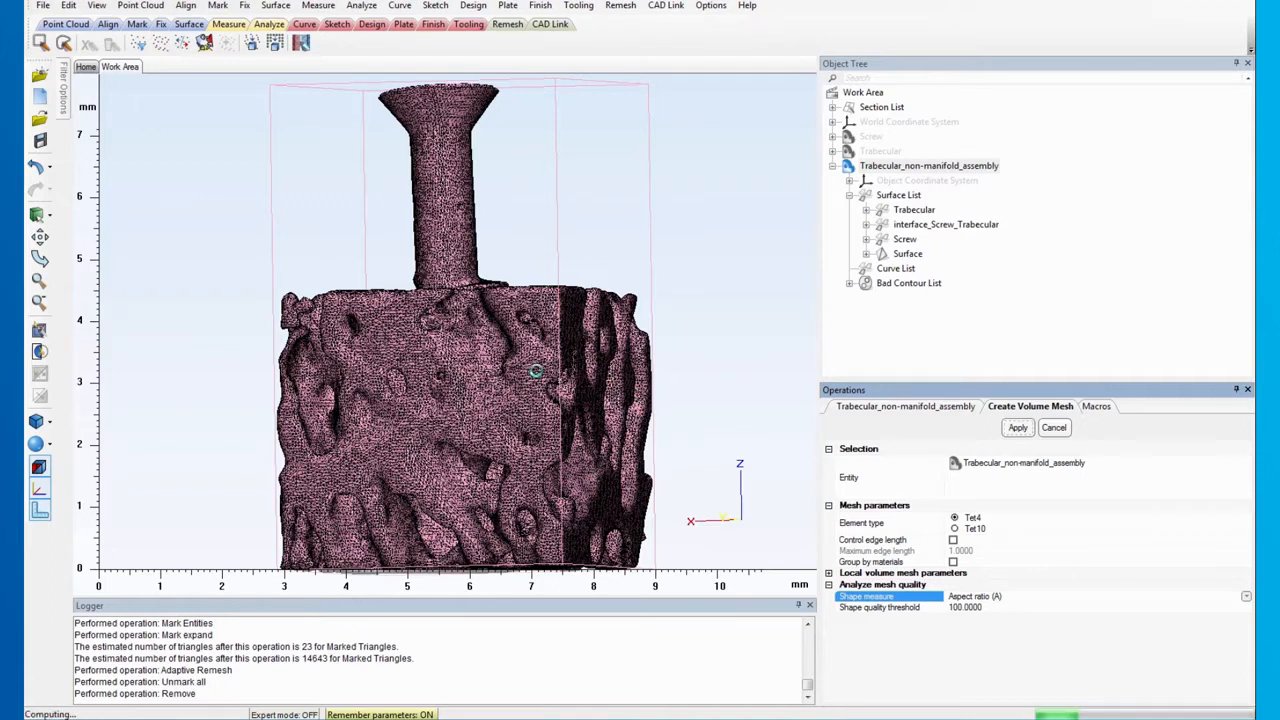
pyautogui.click(1017, 427)
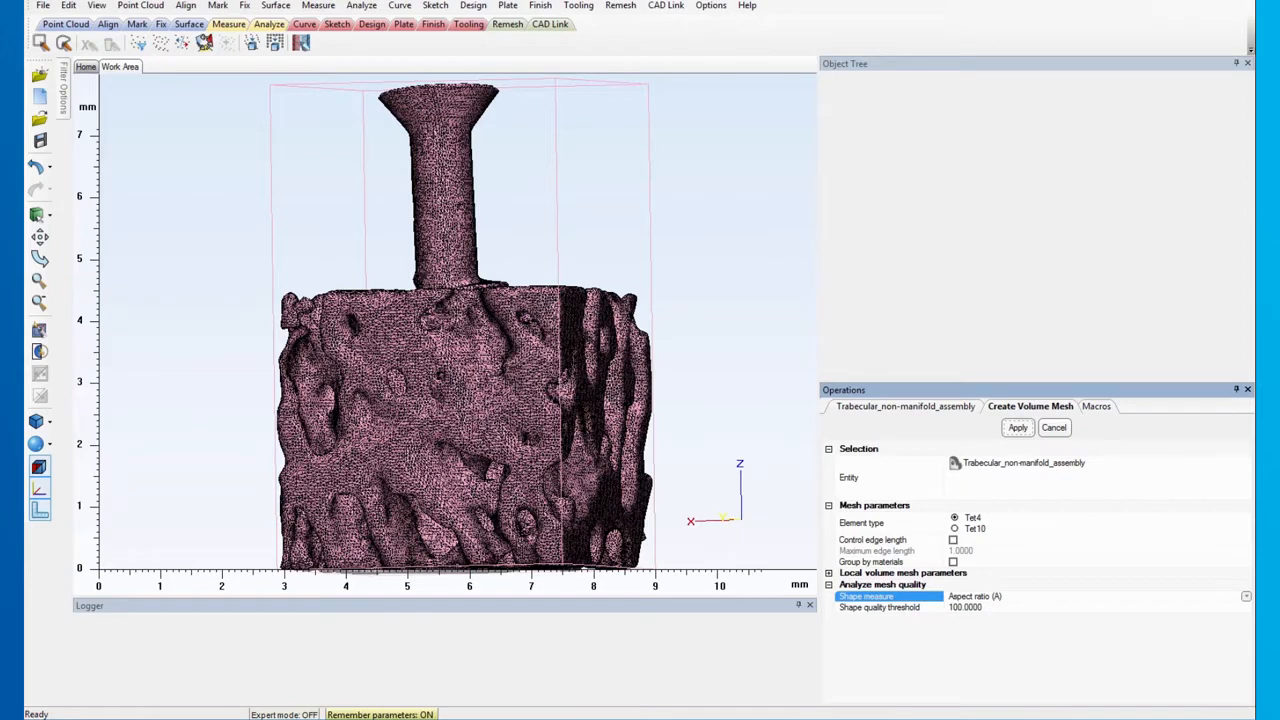
pyautogui.click(1017, 427)
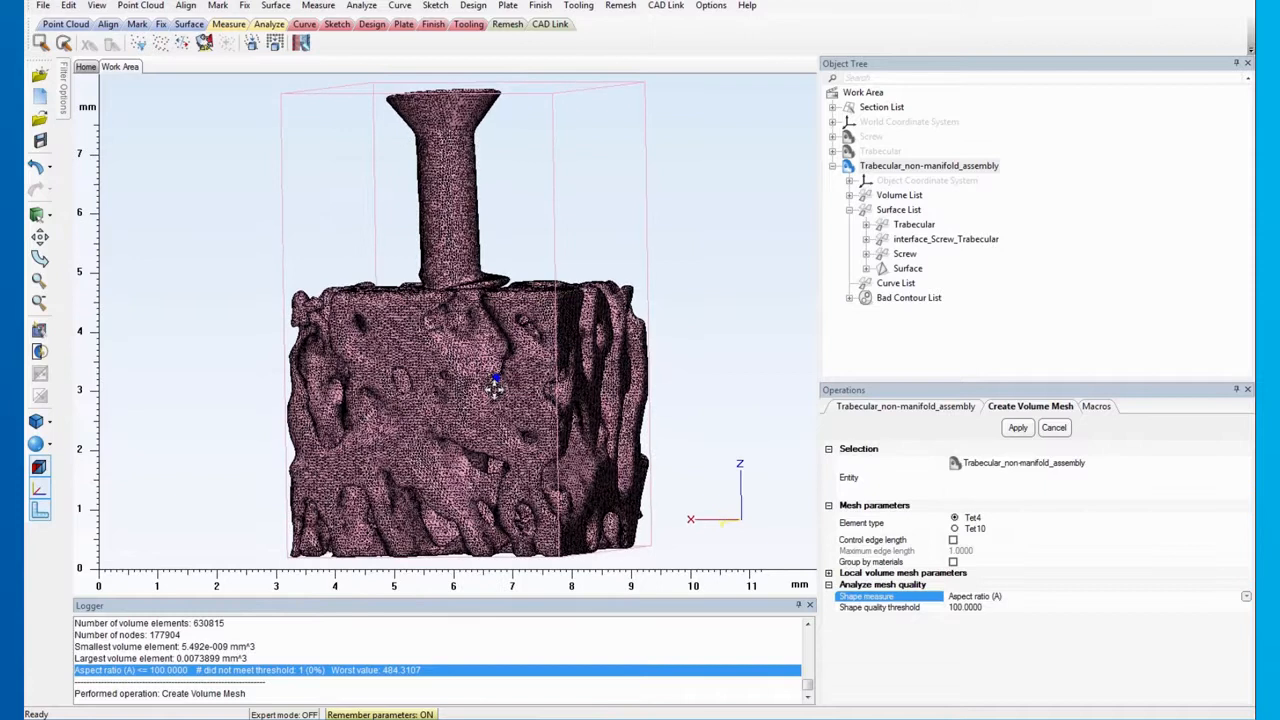
# - Analyse mesh quality by aspect ratio, threshold 100, with a bin-10 histogram up to 100
pyautogui.click(620, 5)
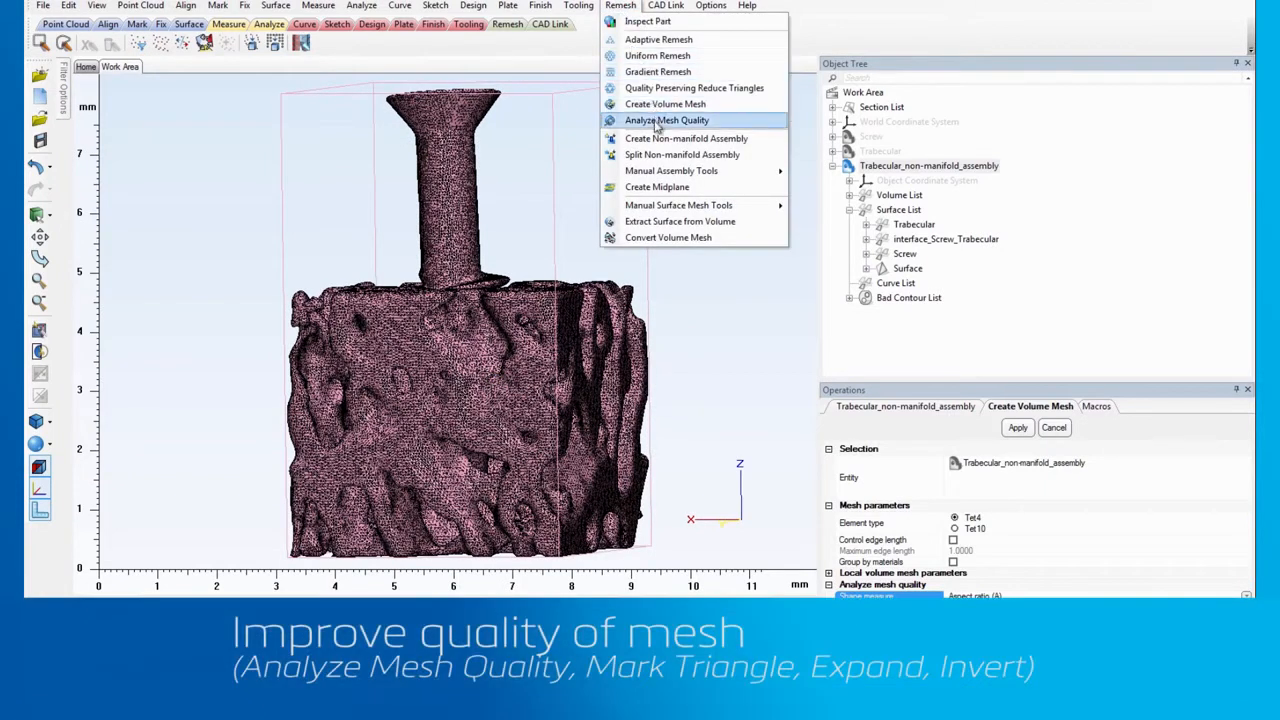
pyautogui.click(666, 120)
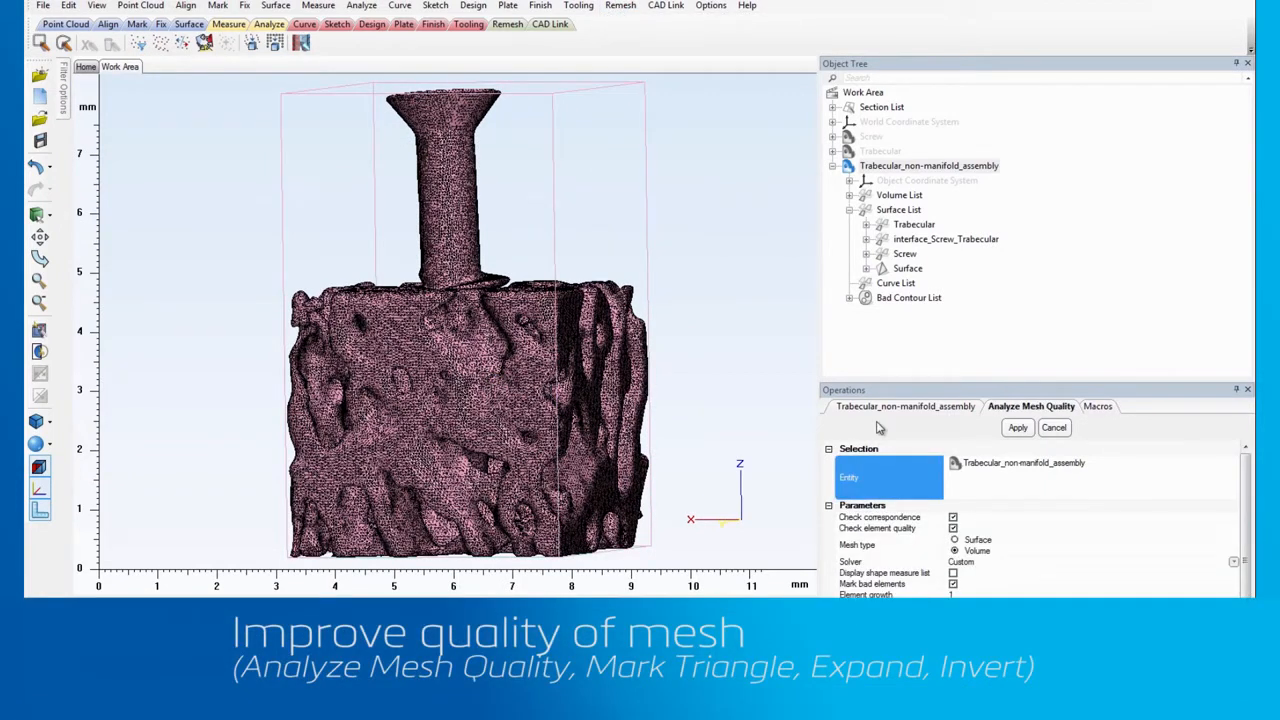
pyautogui.moveTo(870, 425)
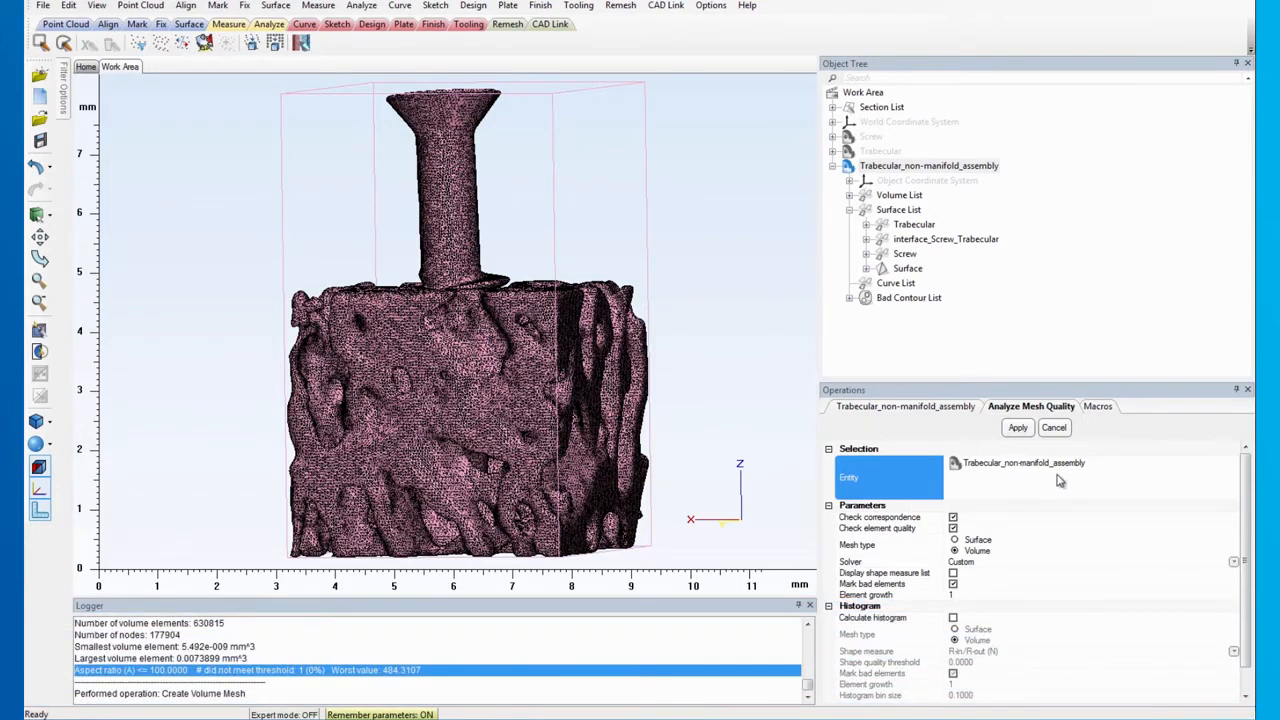
pyautogui.moveTo(890, 634)
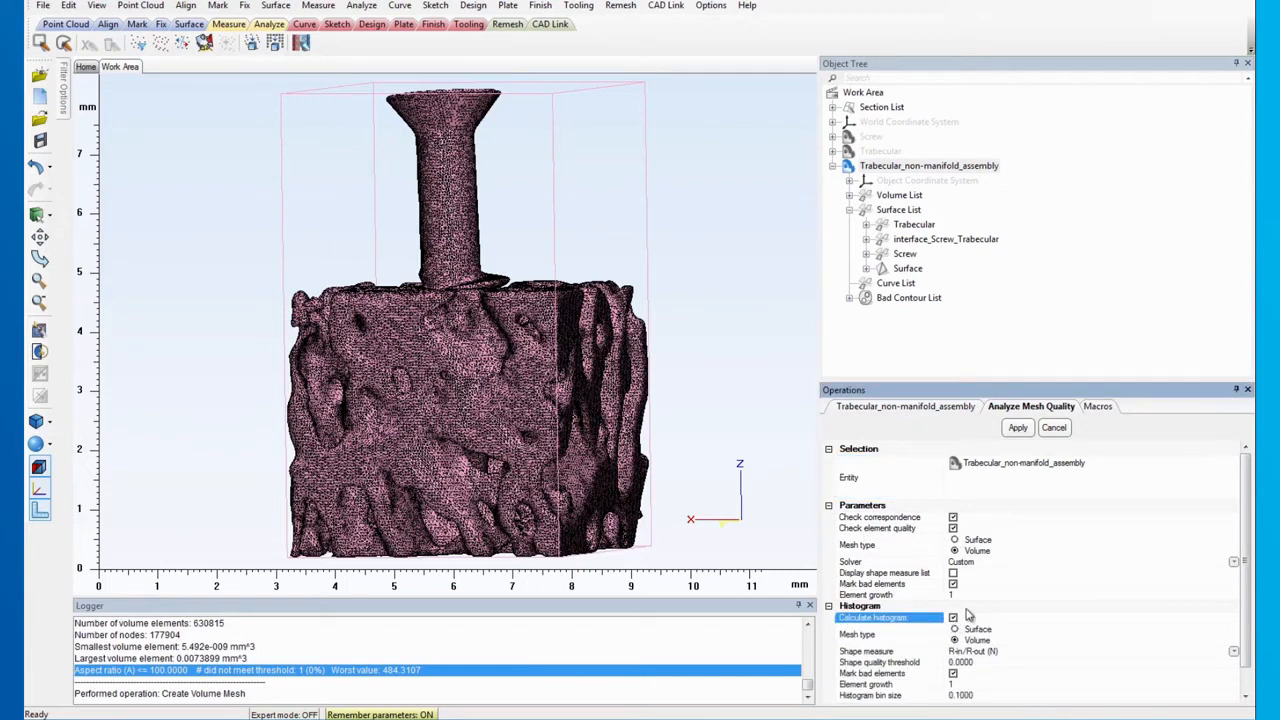
pyautogui.scroll(-3)
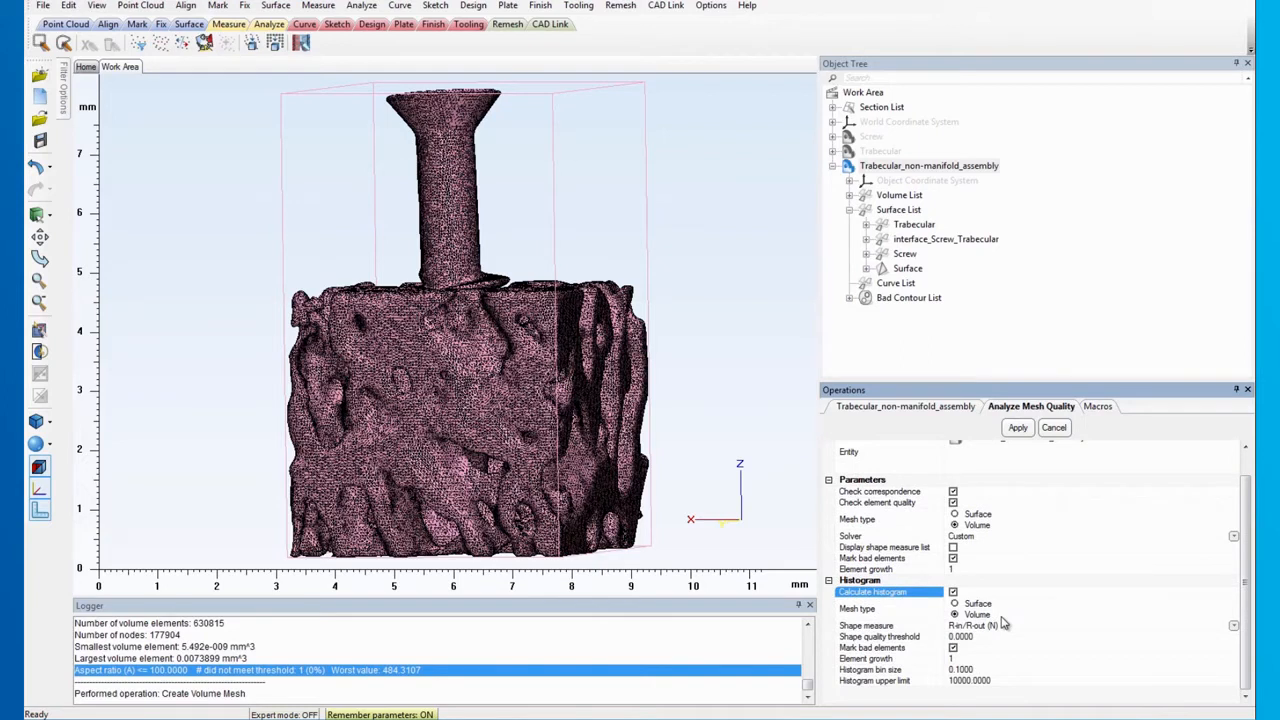
pyautogui.click(1232, 628)
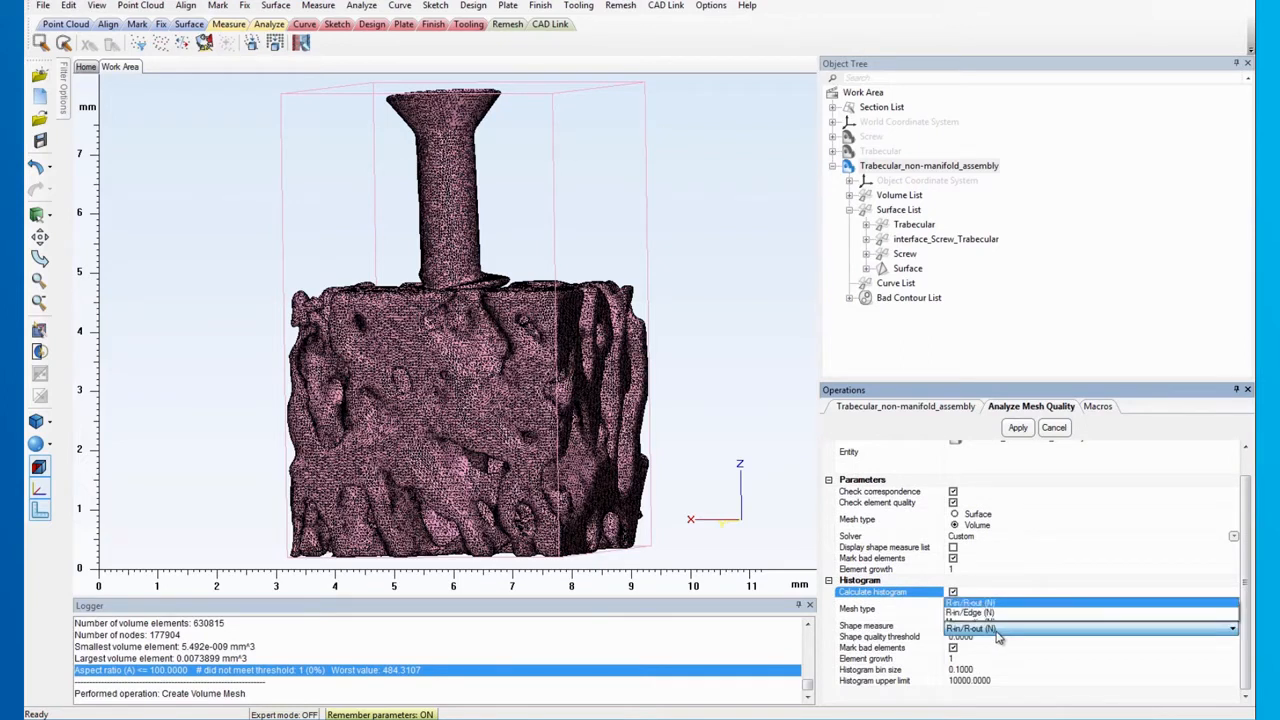
pyautogui.click(1232, 628)
pyautogui.write('10')
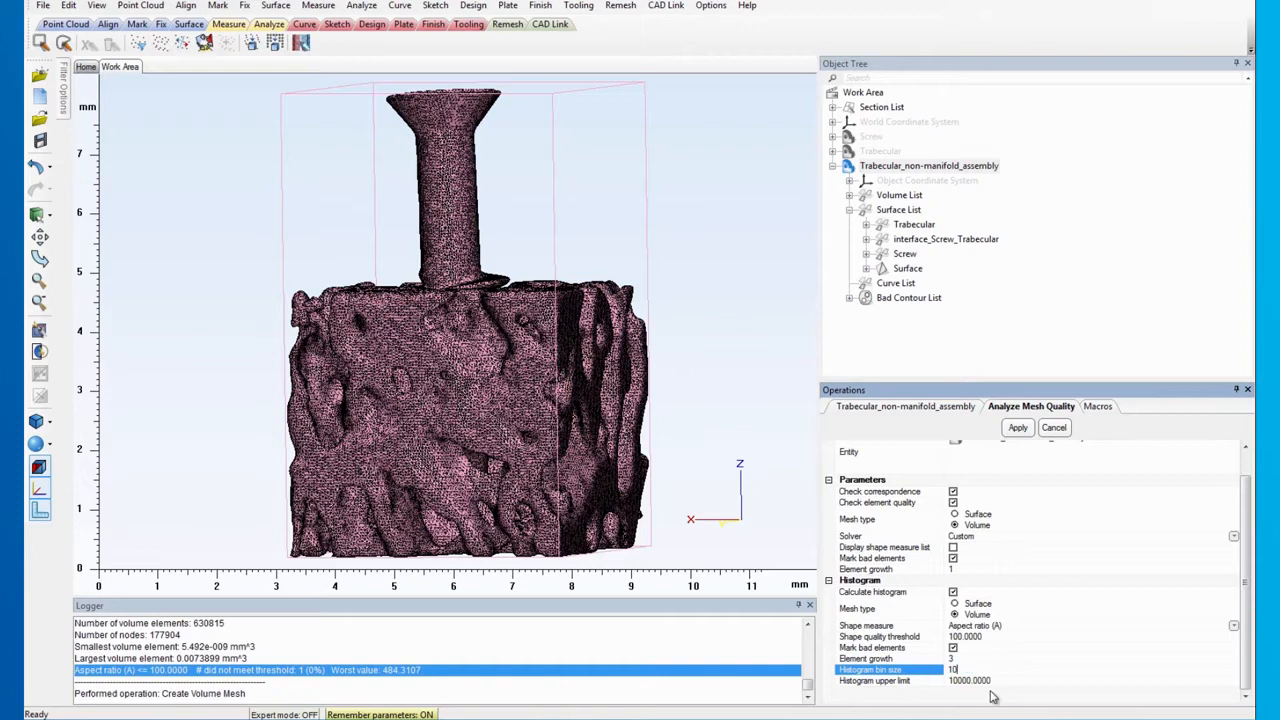
pyautogui.moveTo(990, 688)
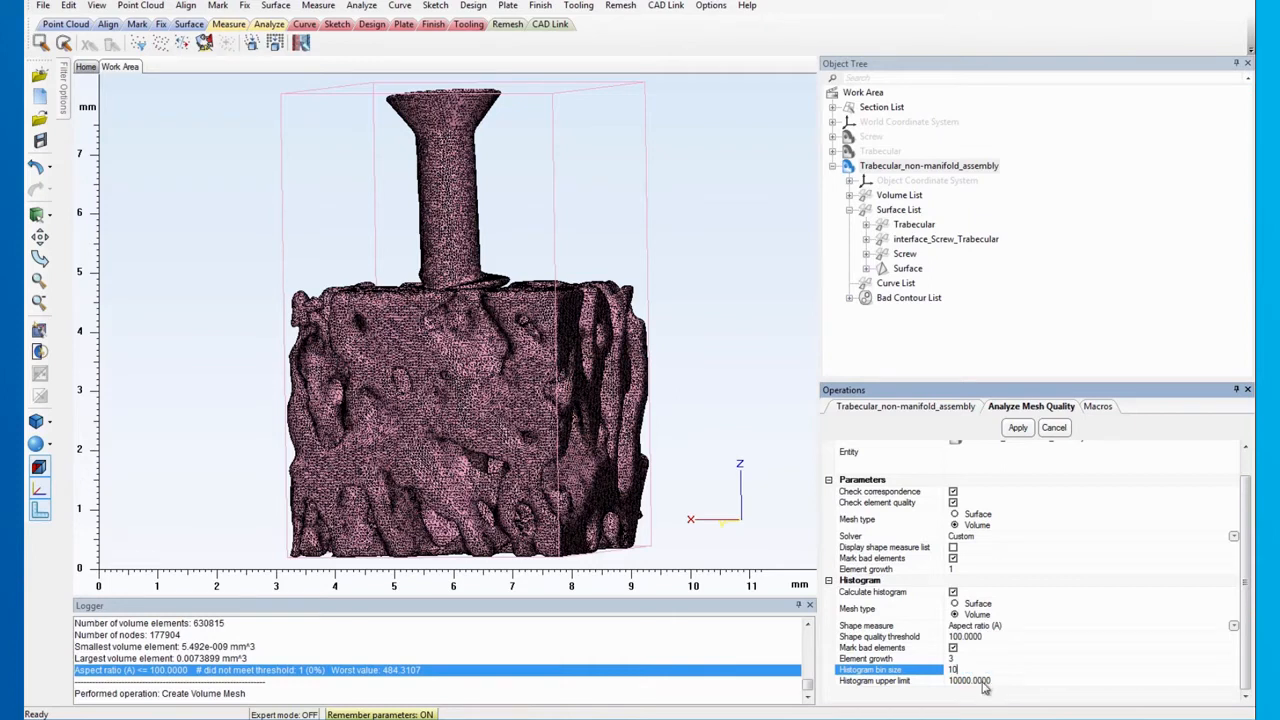
pyautogui.click(969, 680)
pyautogui.write('100.0000')
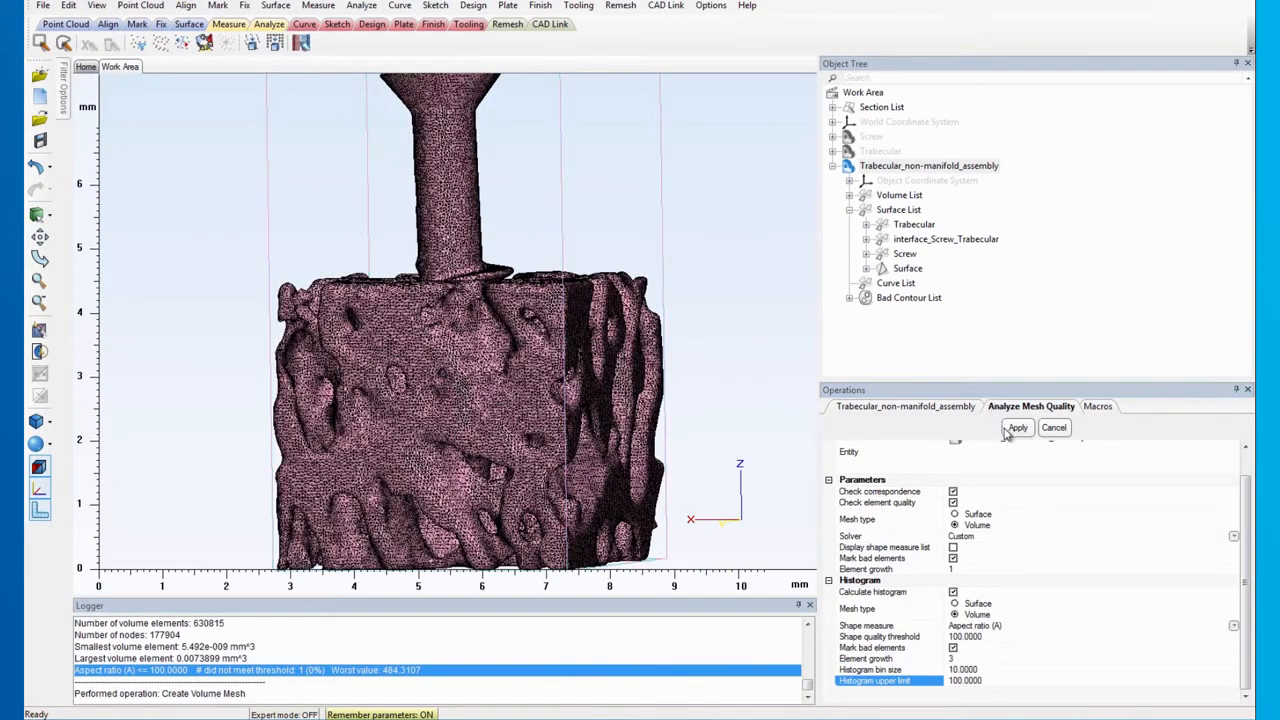
pyautogui.click(1016, 427)
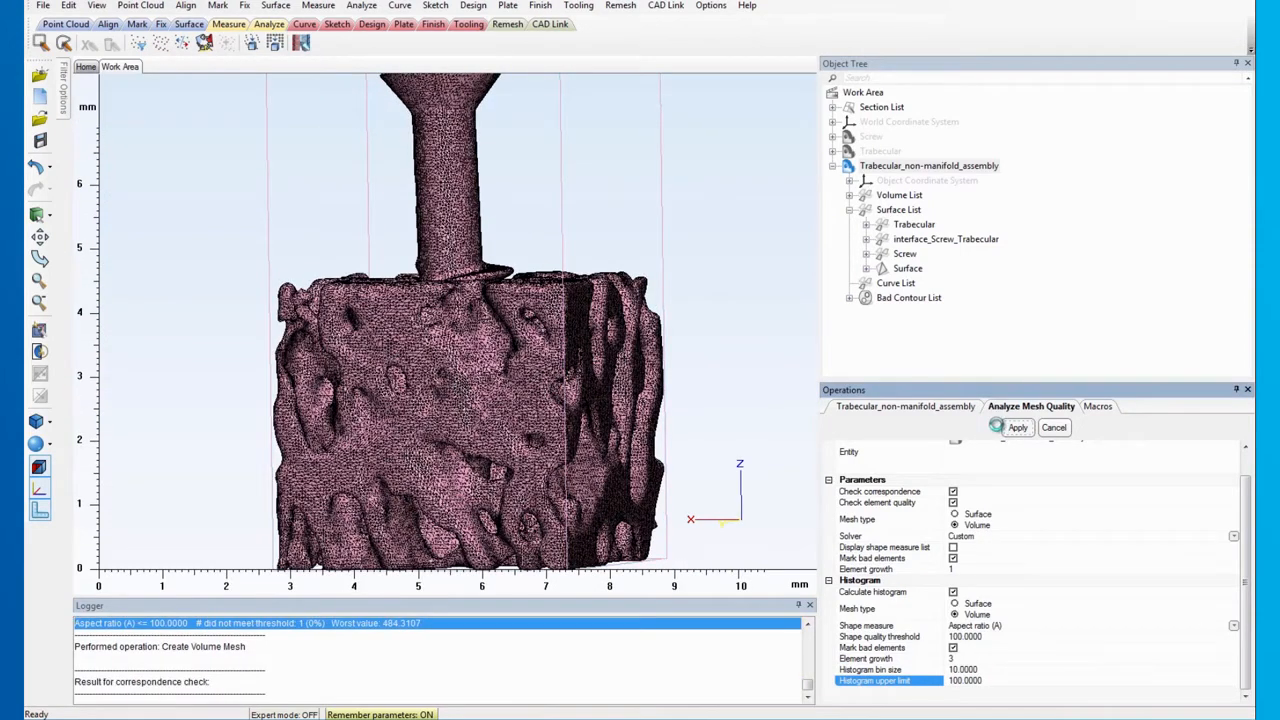
pyautogui.click(1017, 427)
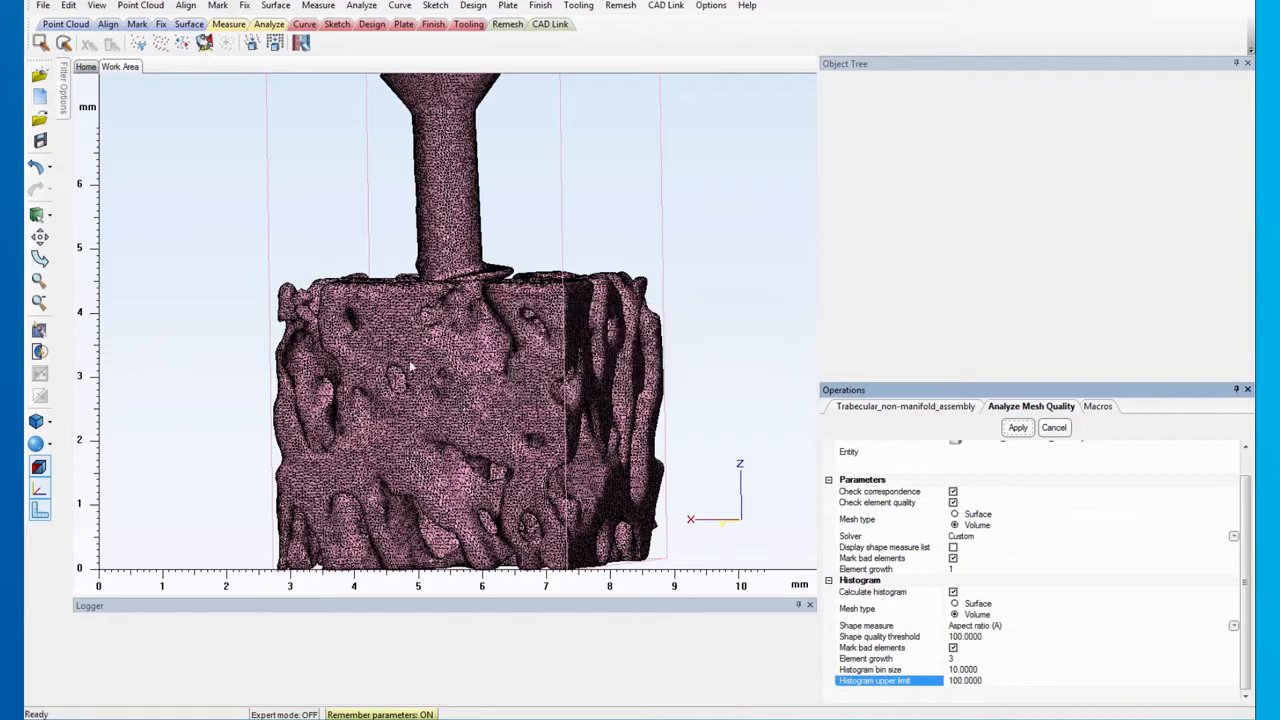
pyautogui.click(1017, 427)
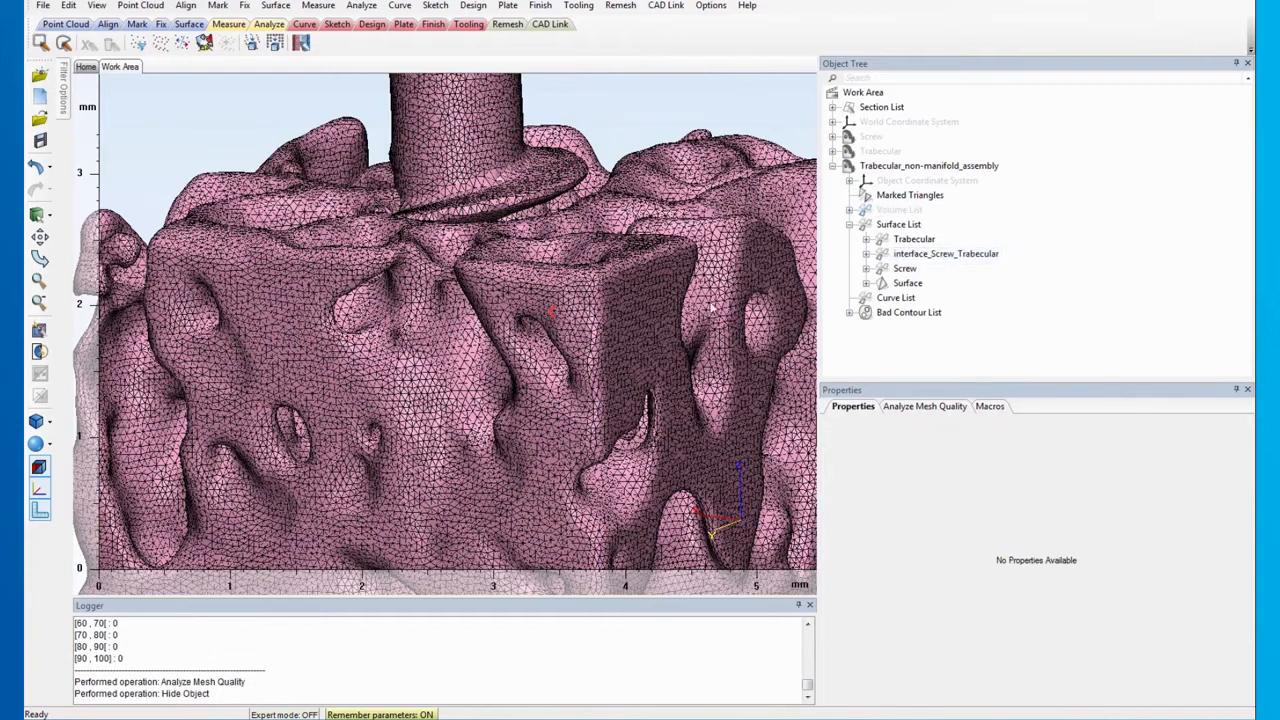
pyautogui.moveTo(685, 315)
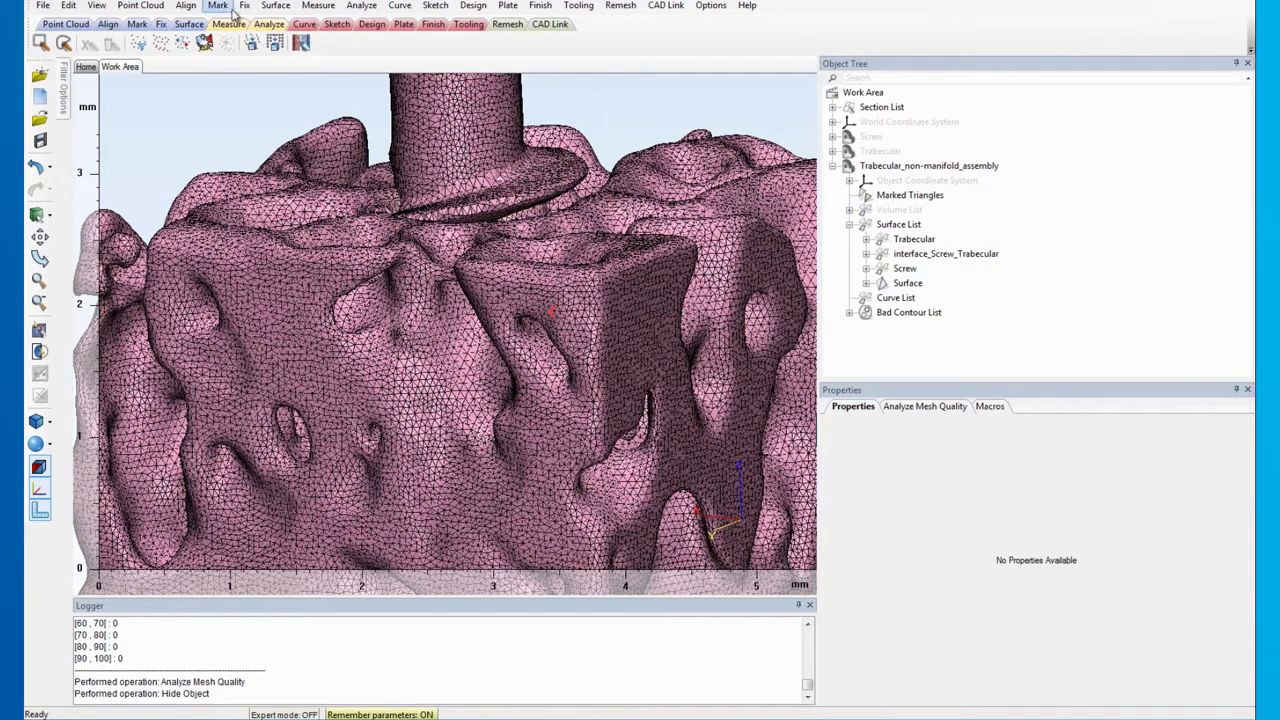
# - Expand the bad element's marking by three iterations and hide all other triangles
pyautogui.click(217, 6)
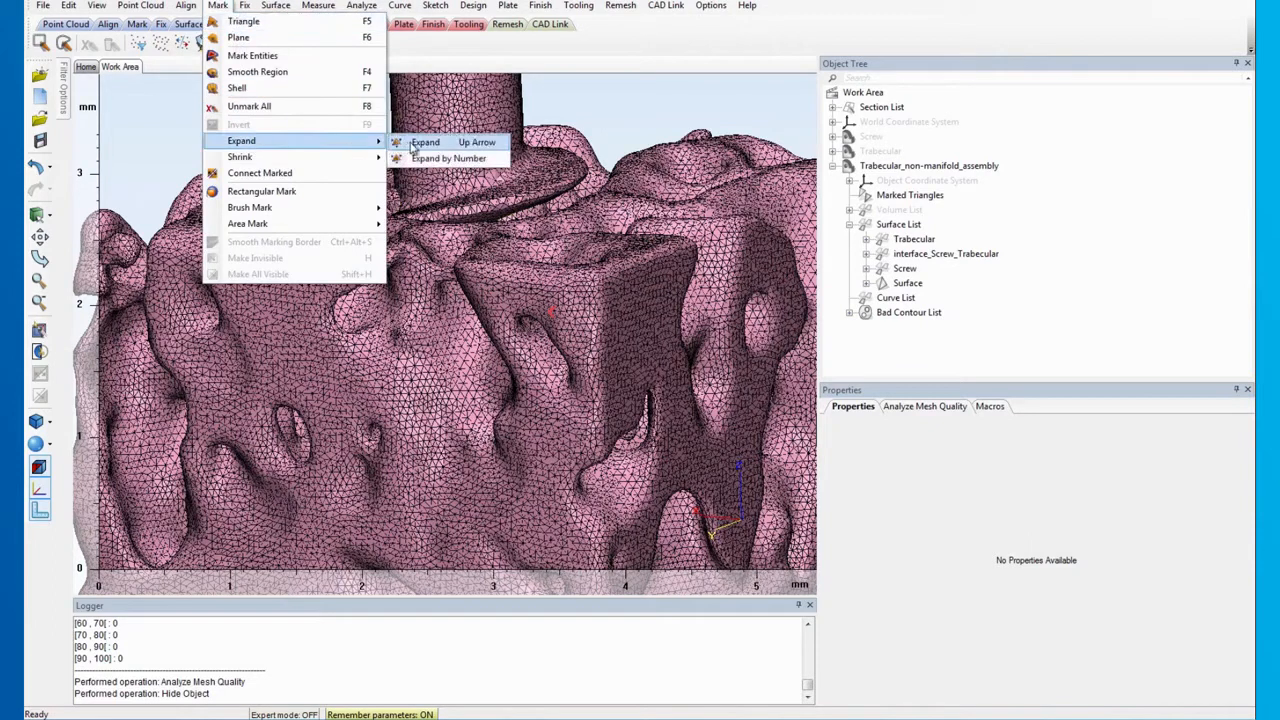
pyautogui.click(448, 158)
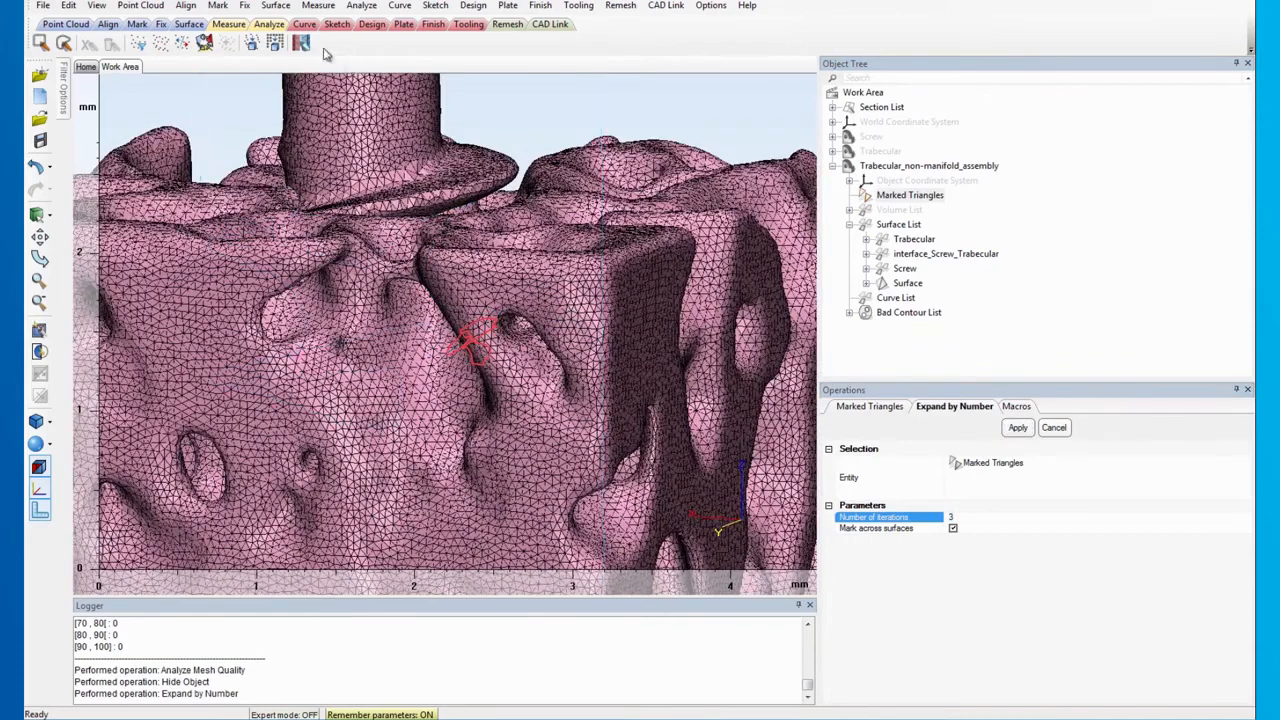
pyautogui.click(217, 6)
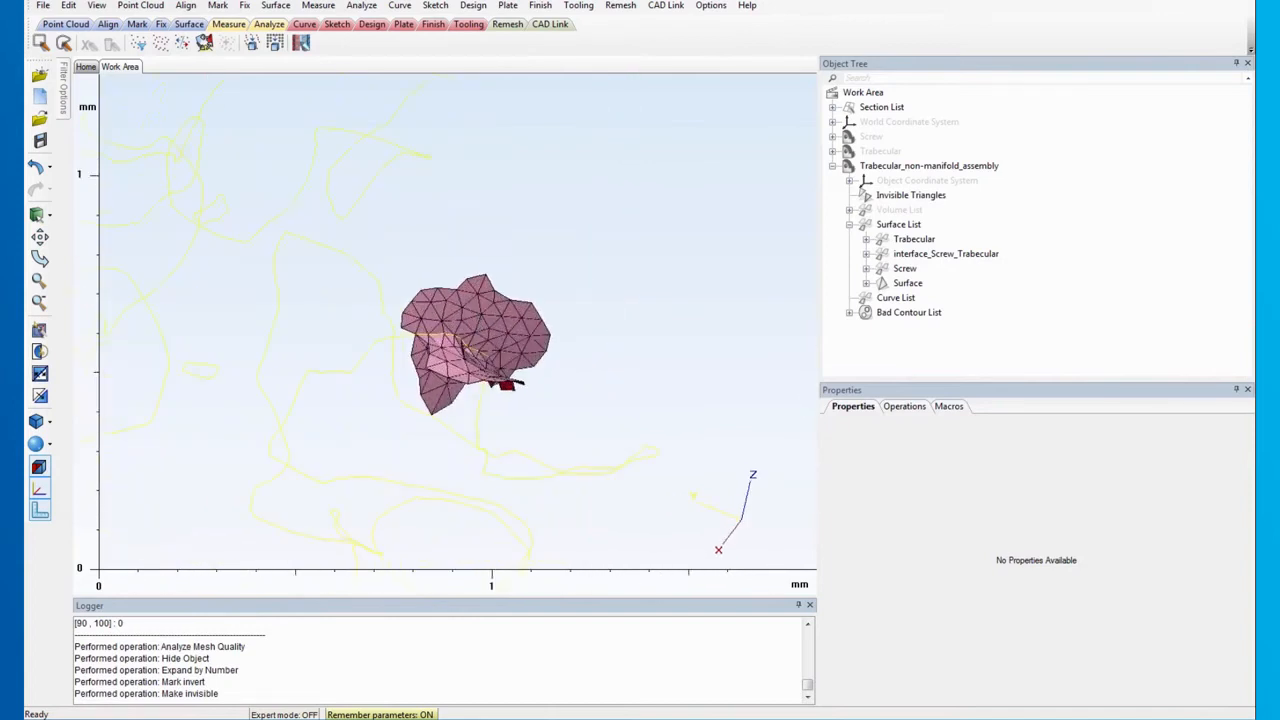
pyautogui.click(620, 5)
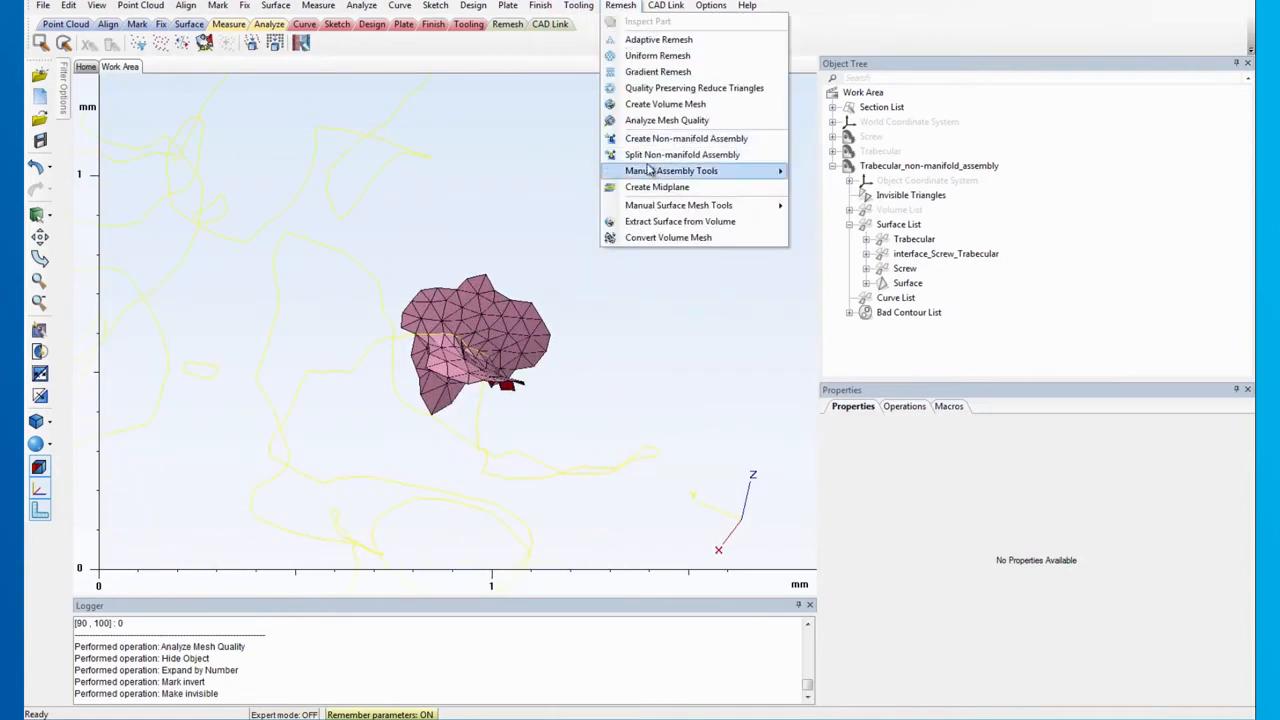
# - Re-run element quality analysis on the assembly, marking the 7 triangles at the bad element
pyautogui.click(666, 120)
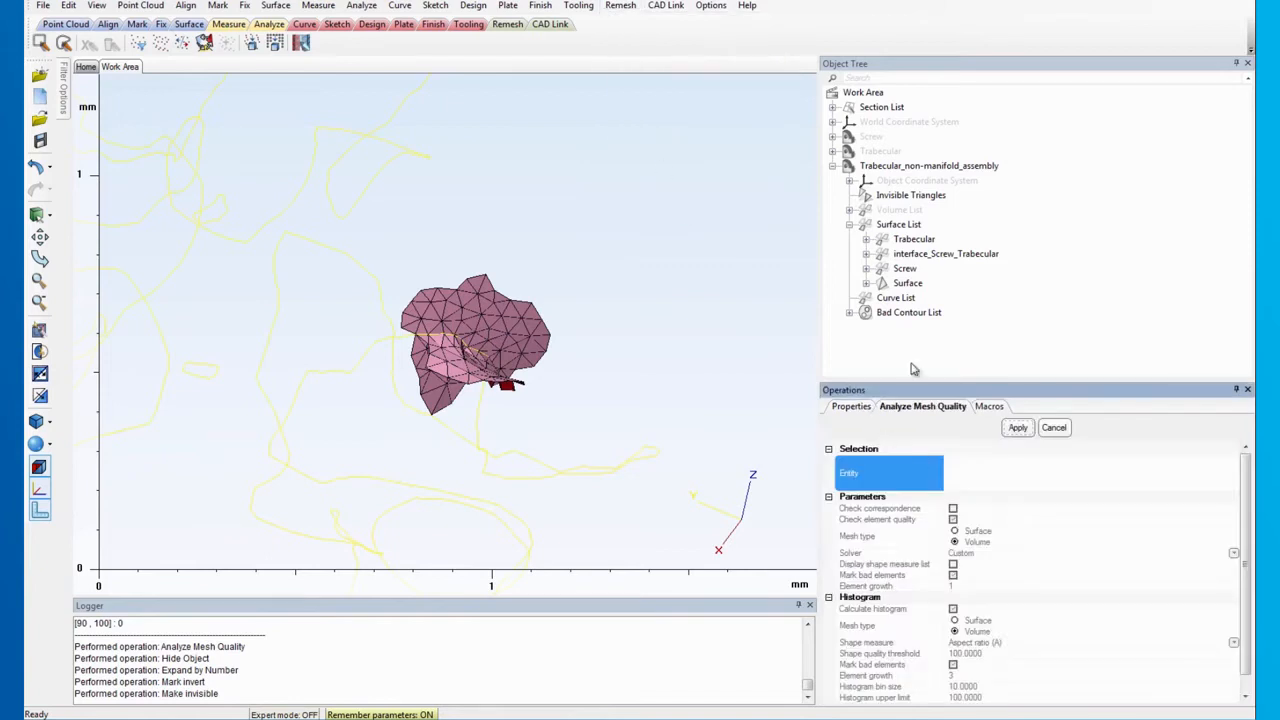
pyautogui.click(929, 165)
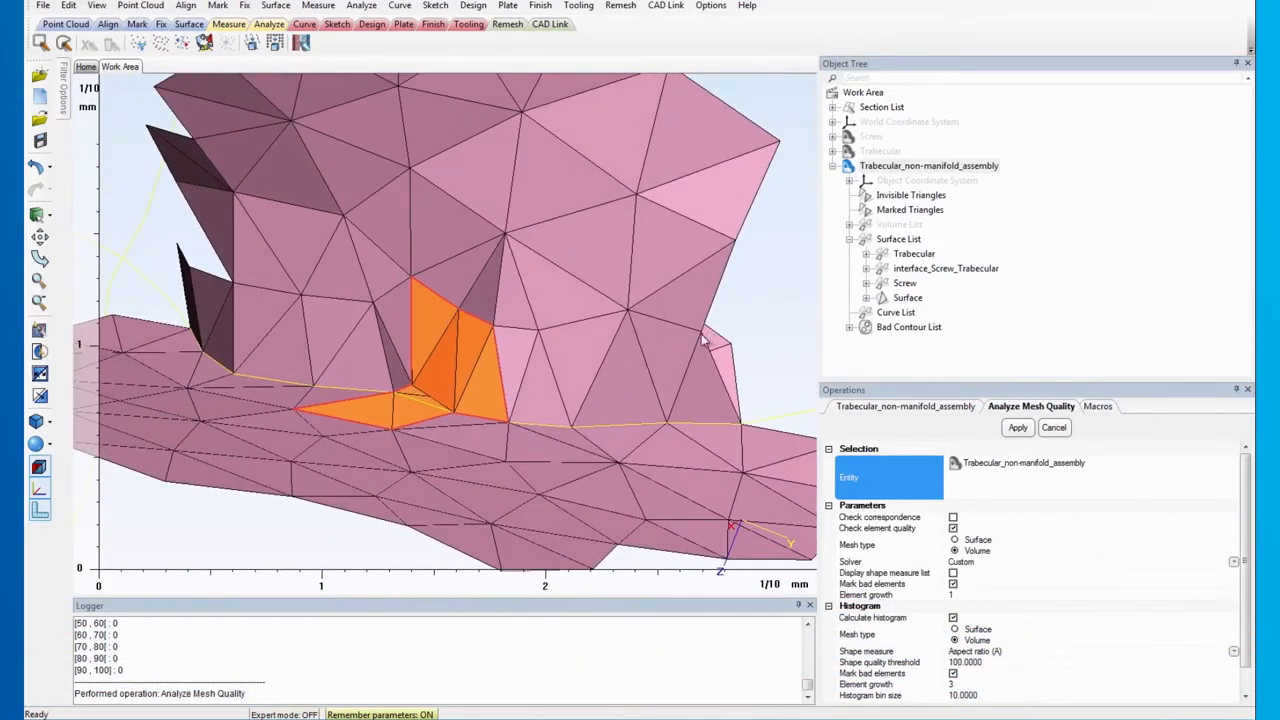
pyautogui.click(620, 6)
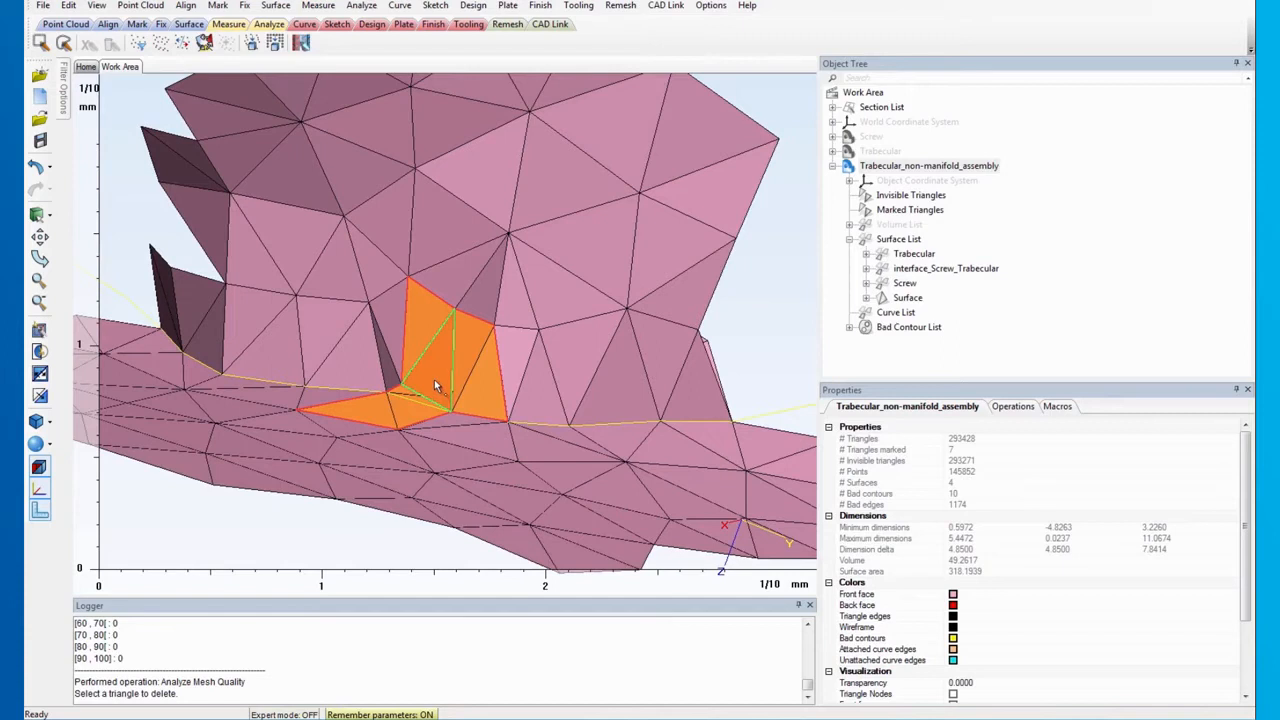
# - Delete the bad triangles at the defect, leaving a small hole in the surface
pyautogui.click(435, 385)
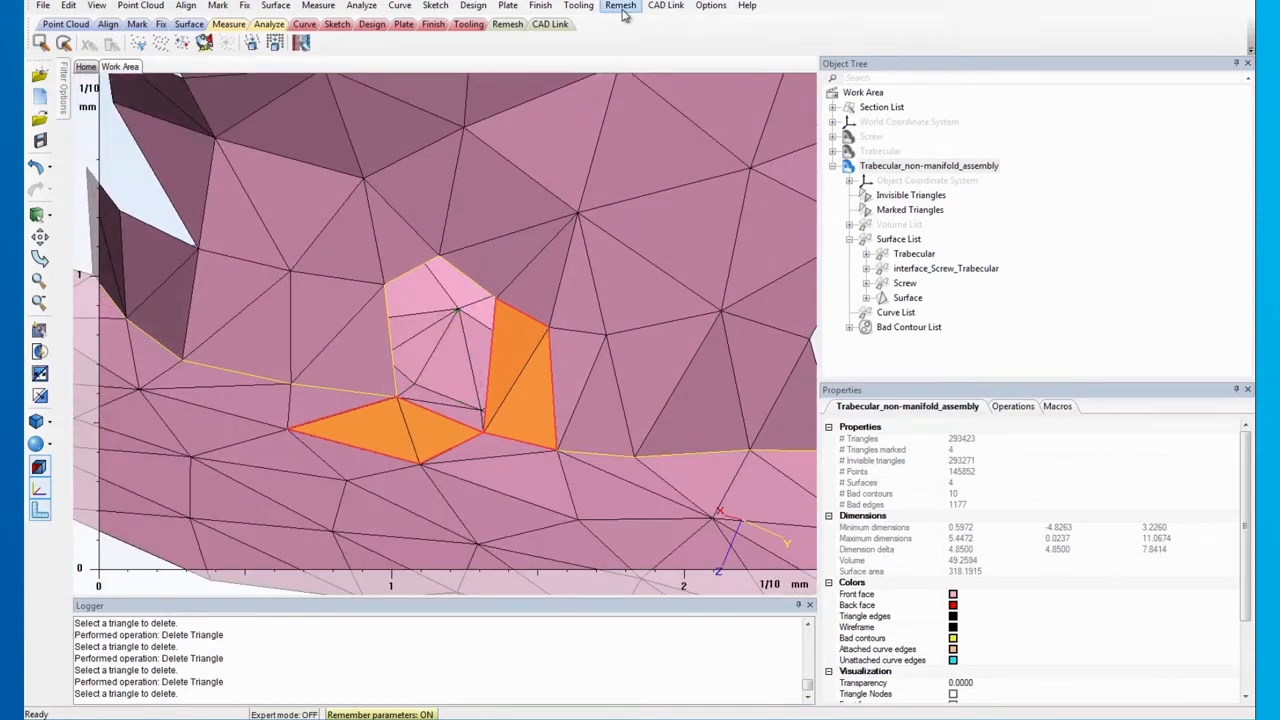
pyautogui.click(620, 6)
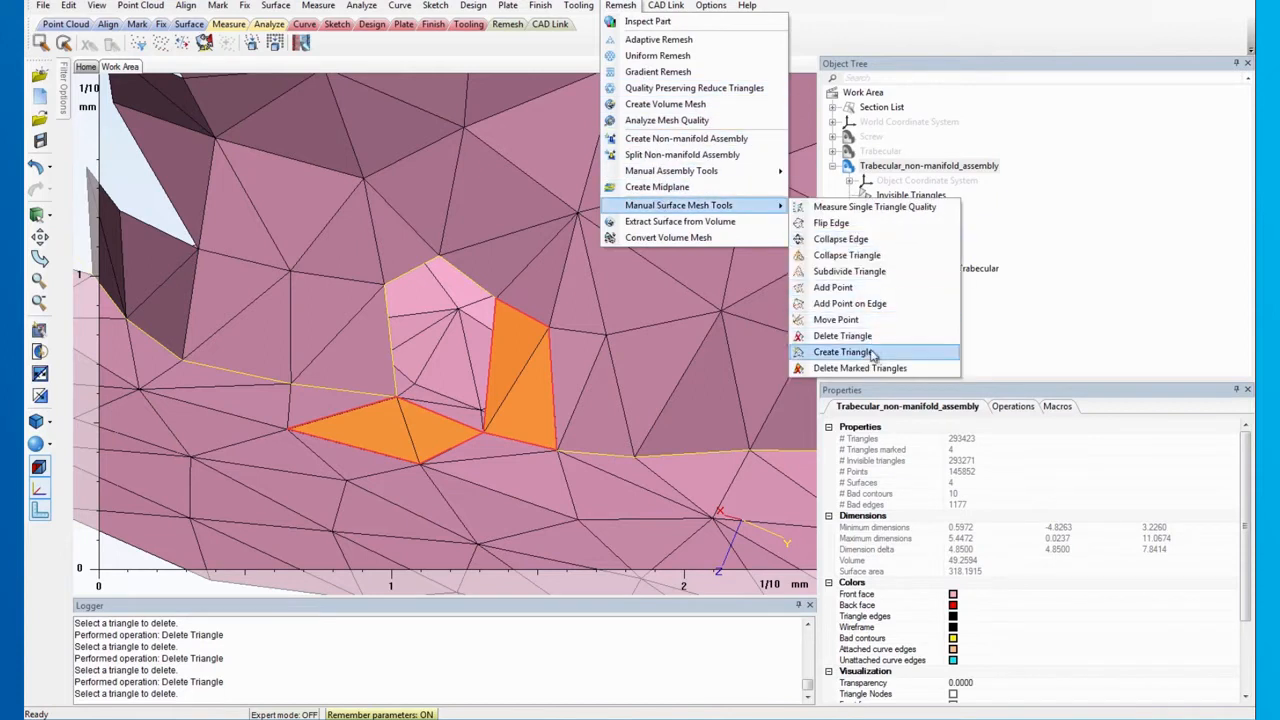
pyautogui.click(843, 351)
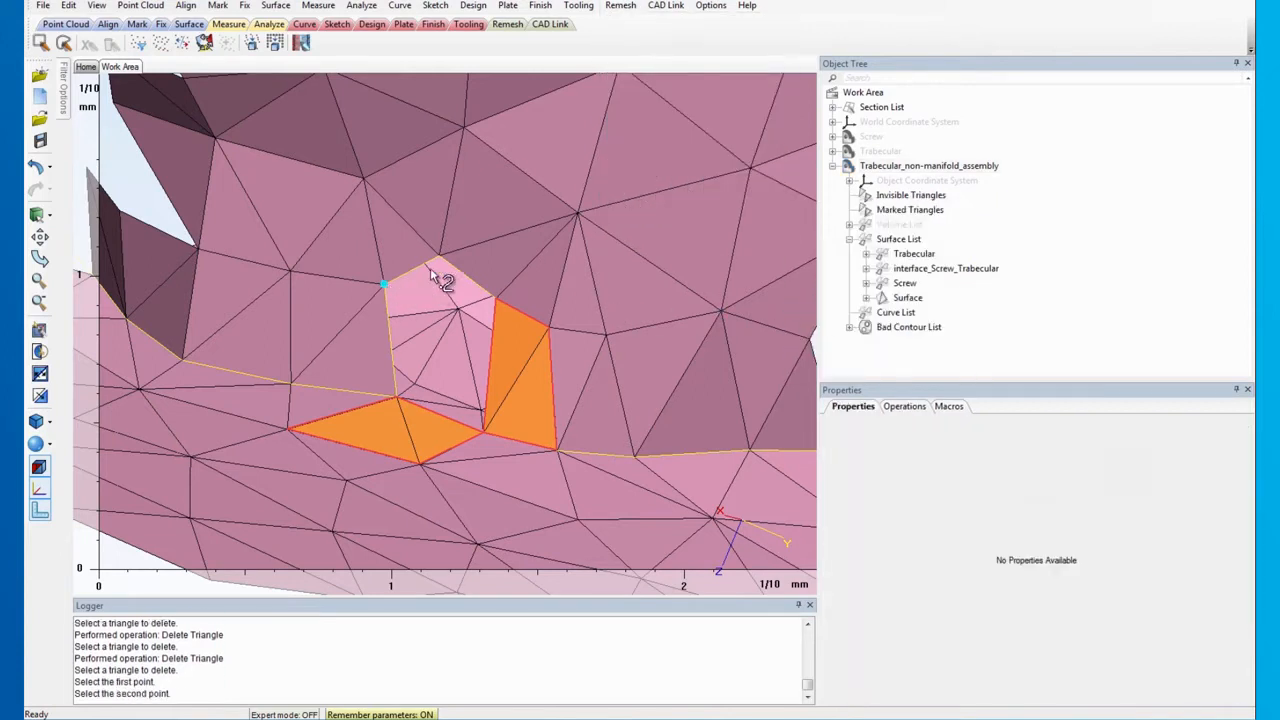
# - Fill the hole with new three-point triangles, unmark all, and show the full assembly
pyautogui.click(490, 305)
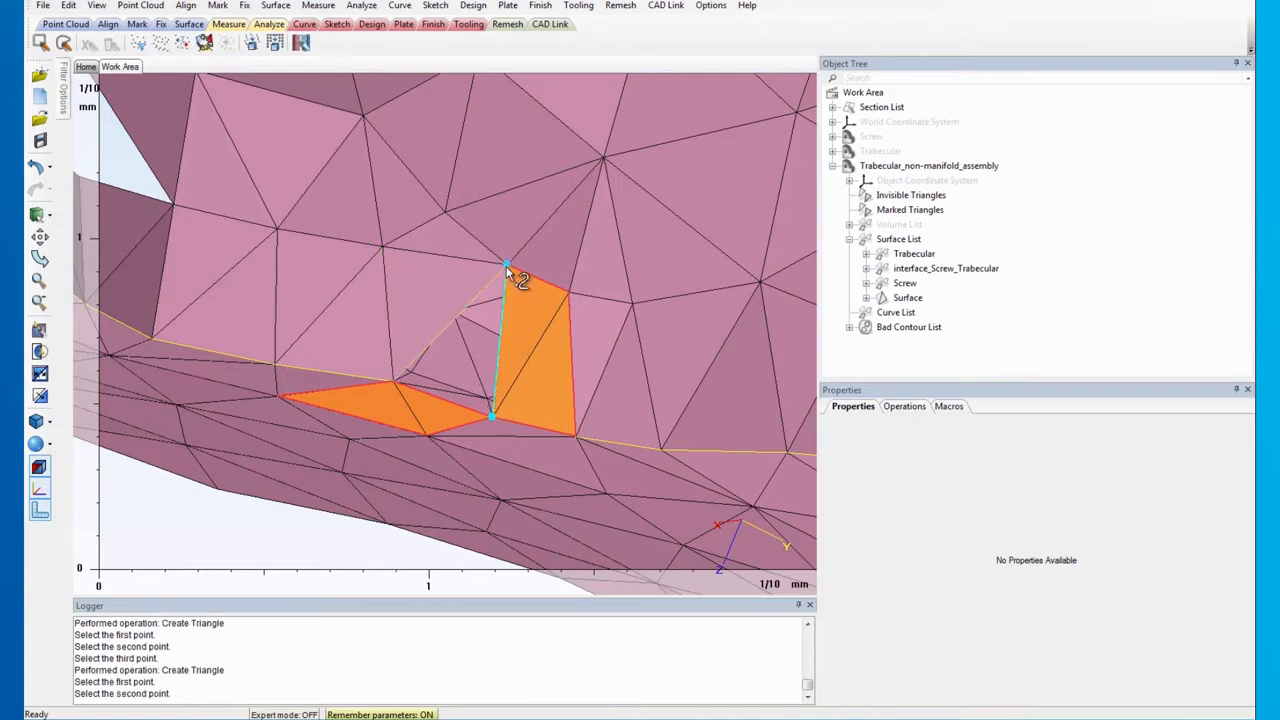
pyautogui.click(393, 380)
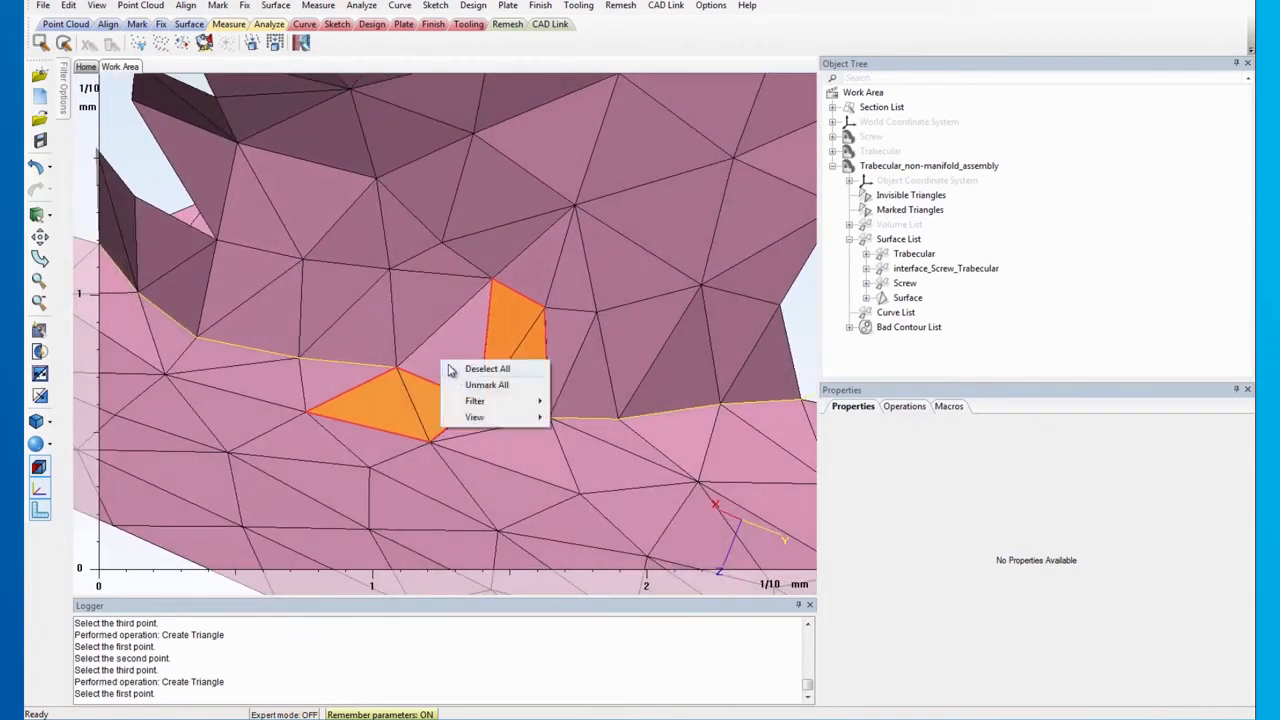
pyautogui.click(487, 385)
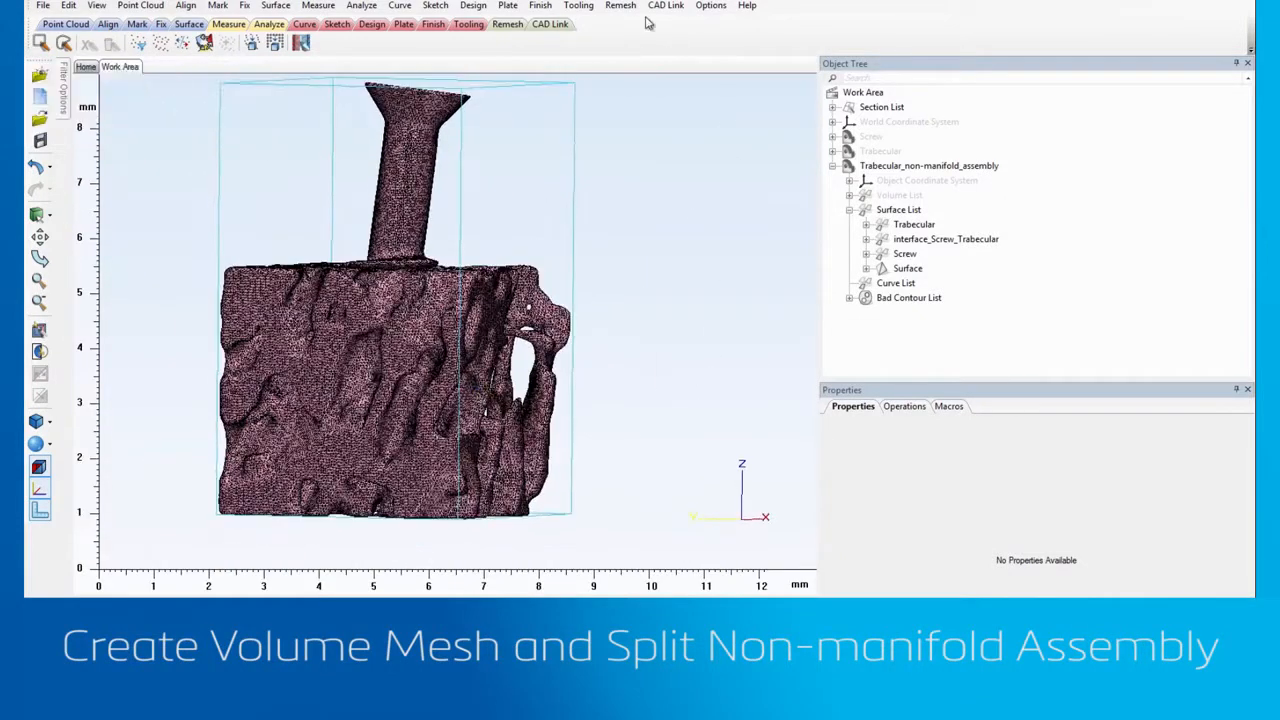
pyautogui.click(621, 5)
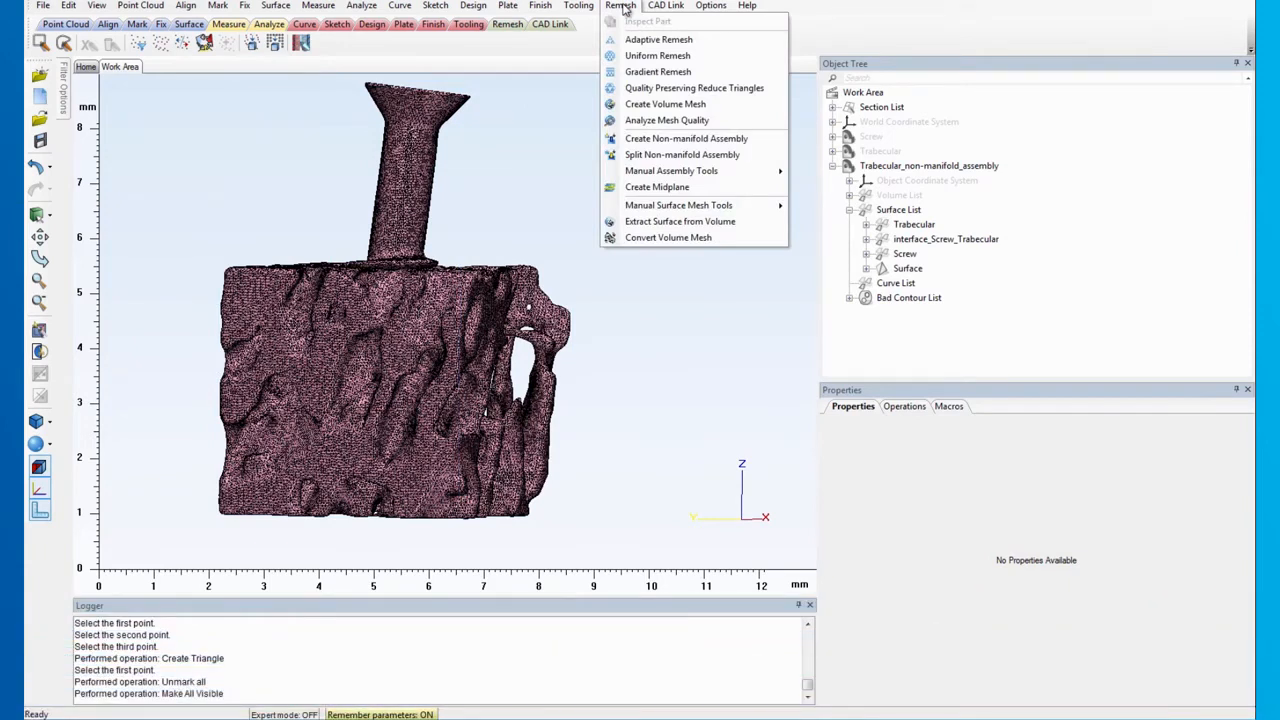
# - Recreate the Tet4 volume mesh at threshold 100: 630,948 elements, none failing
pyautogui.click(648, 108)
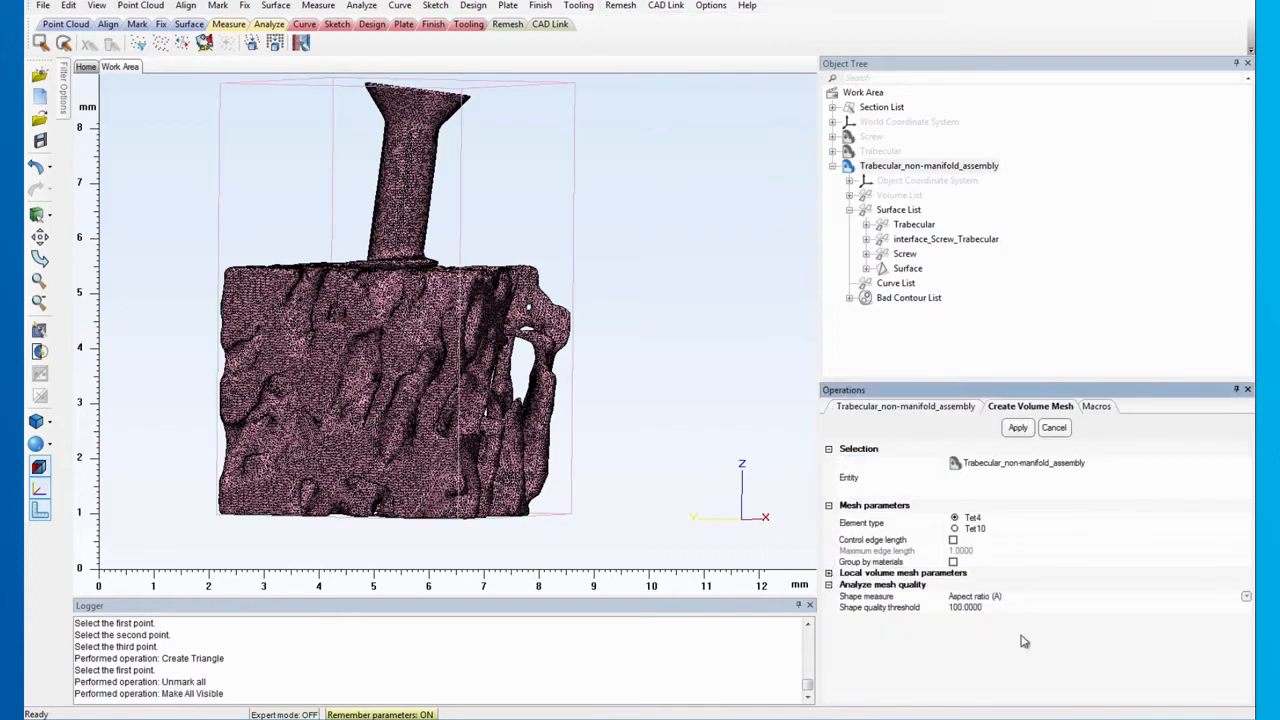
pyautogui.click(1017, 427)
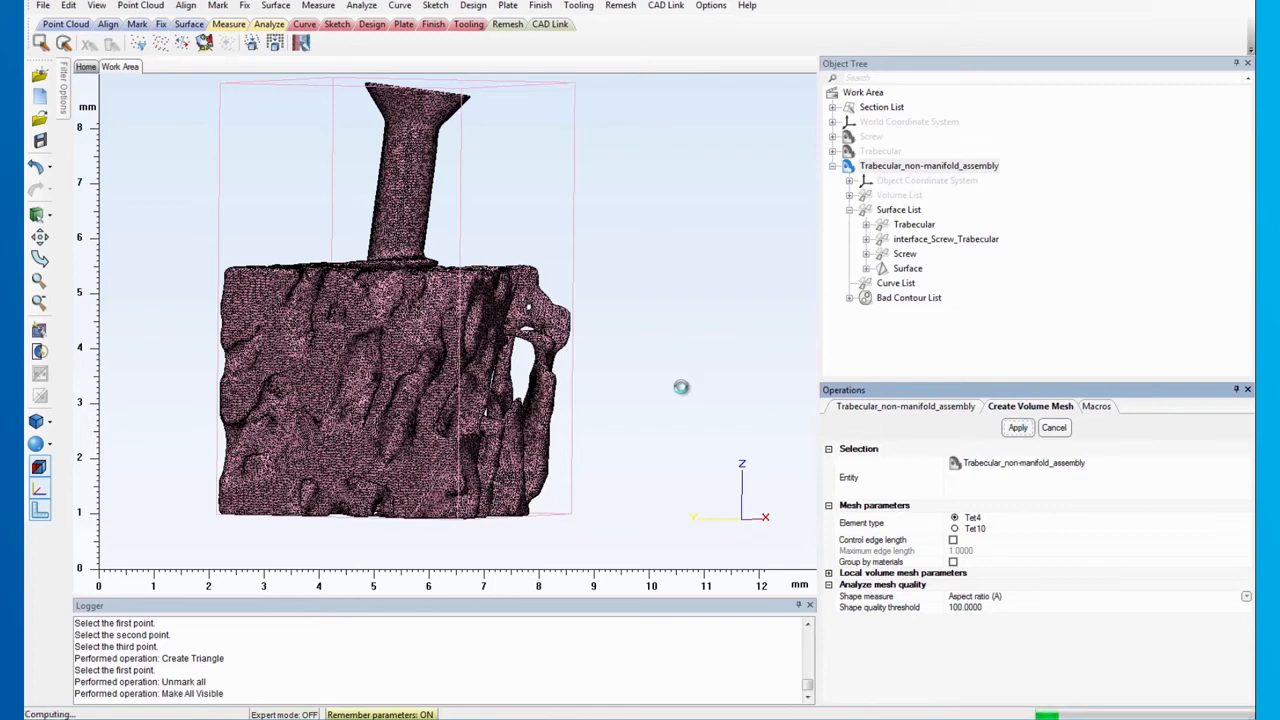
pyautogui.click(1017, 427)
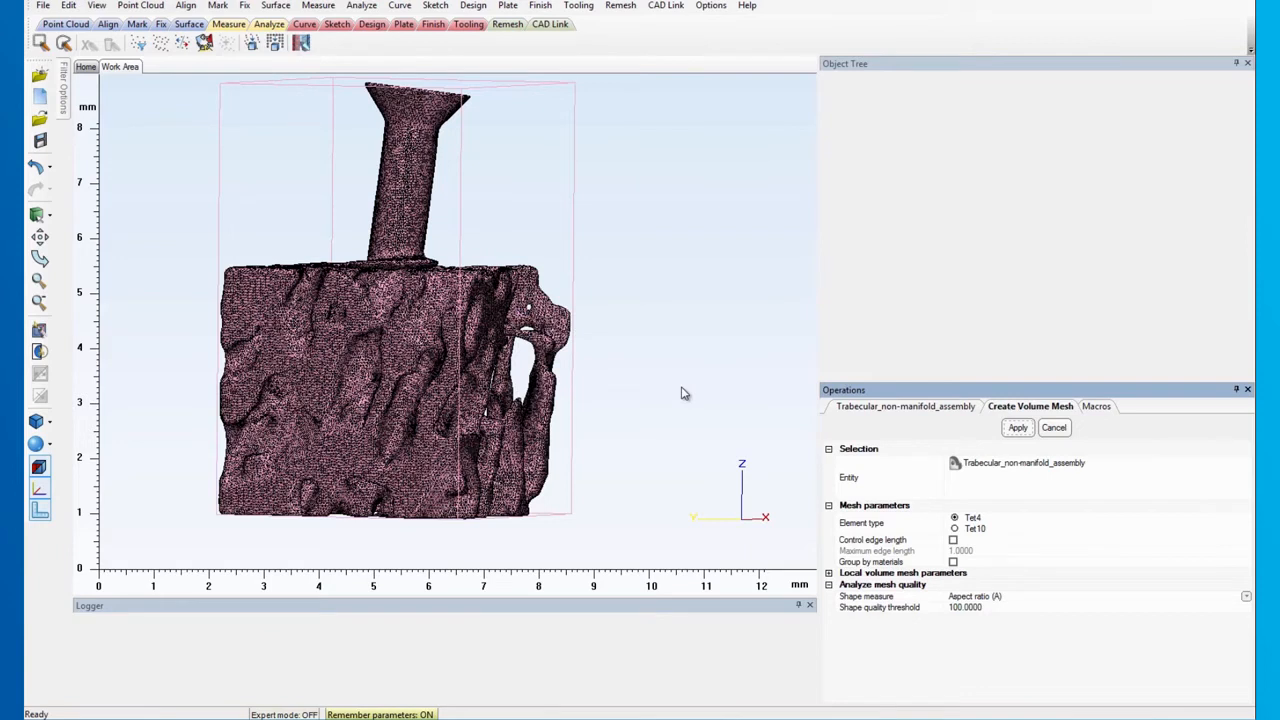
pyautogui.click(1017, 427)
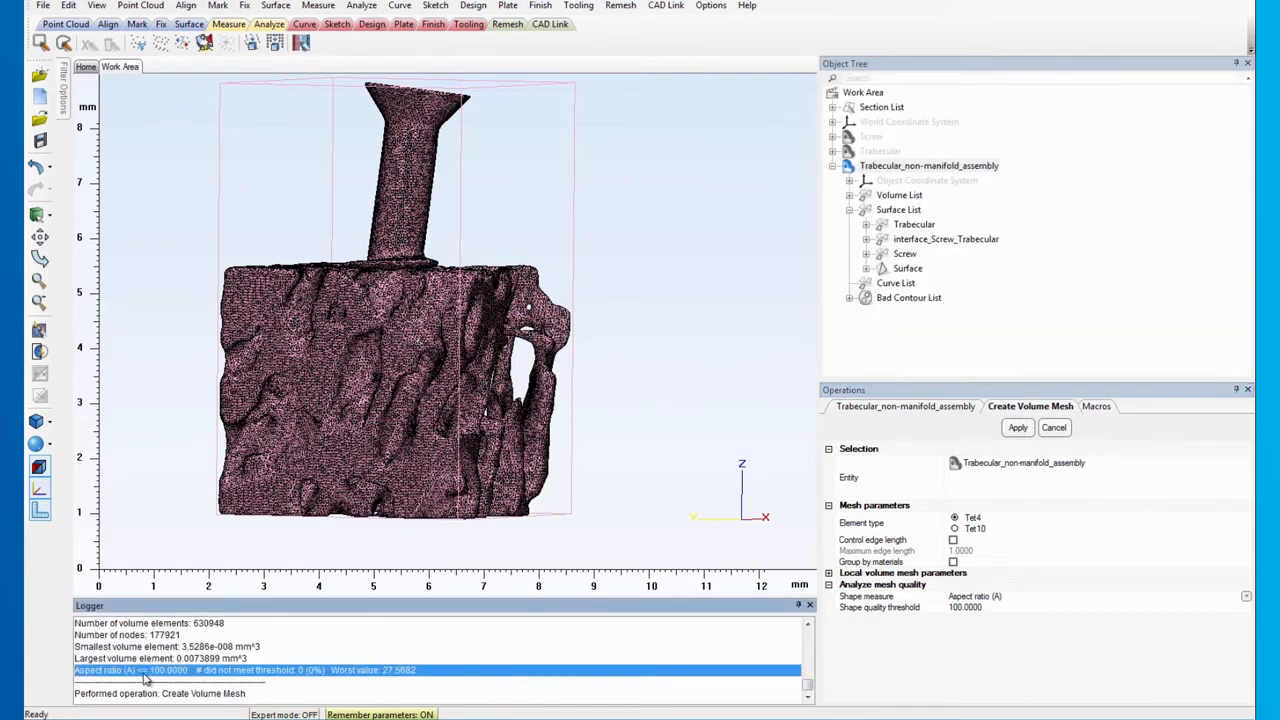
pyautogui.moveTo(293, 684)
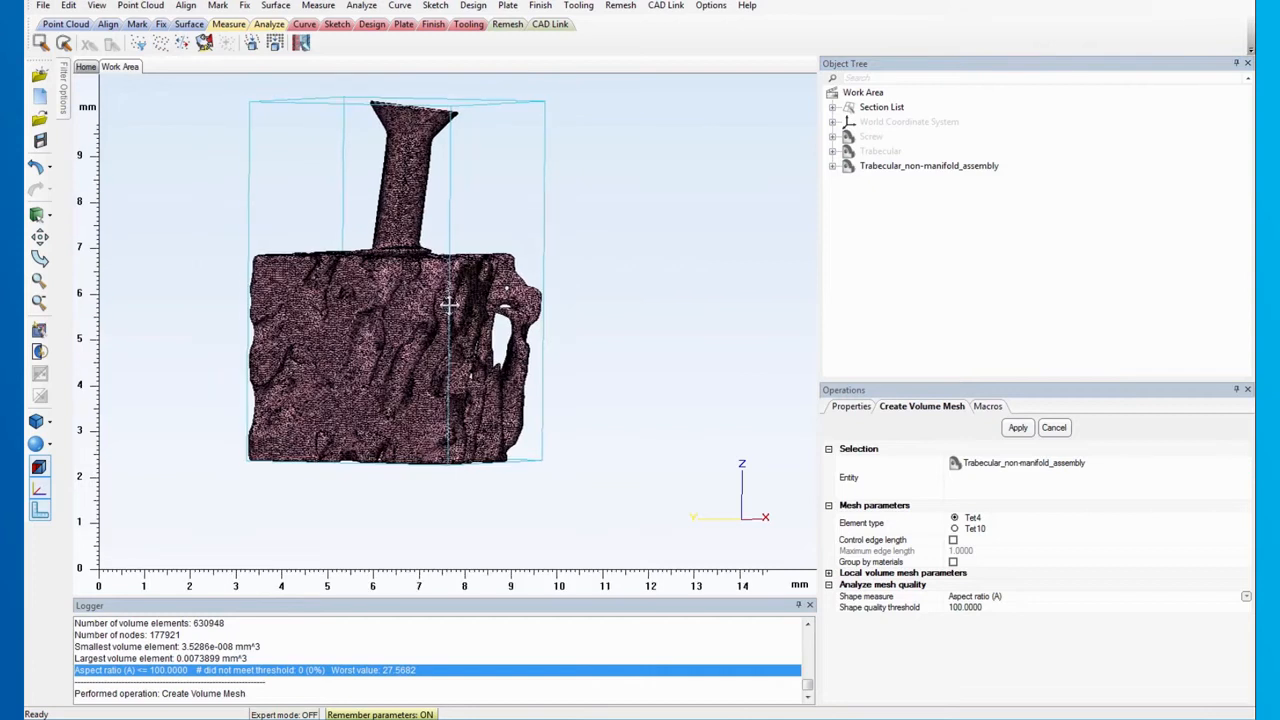
# - Split the non-manifold assembly with Automatic volume into Volume 0 and Volume 1
pyautogui.click(620, 5)
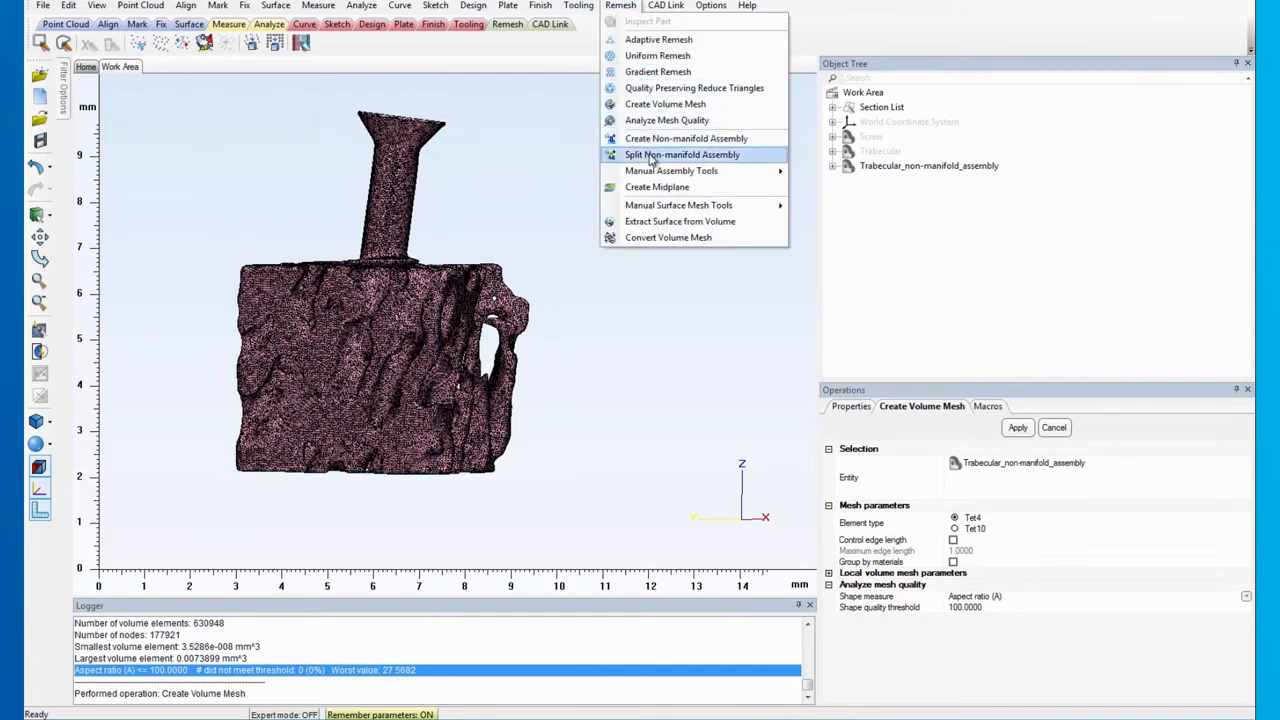
pyautogui.click(682, 154)
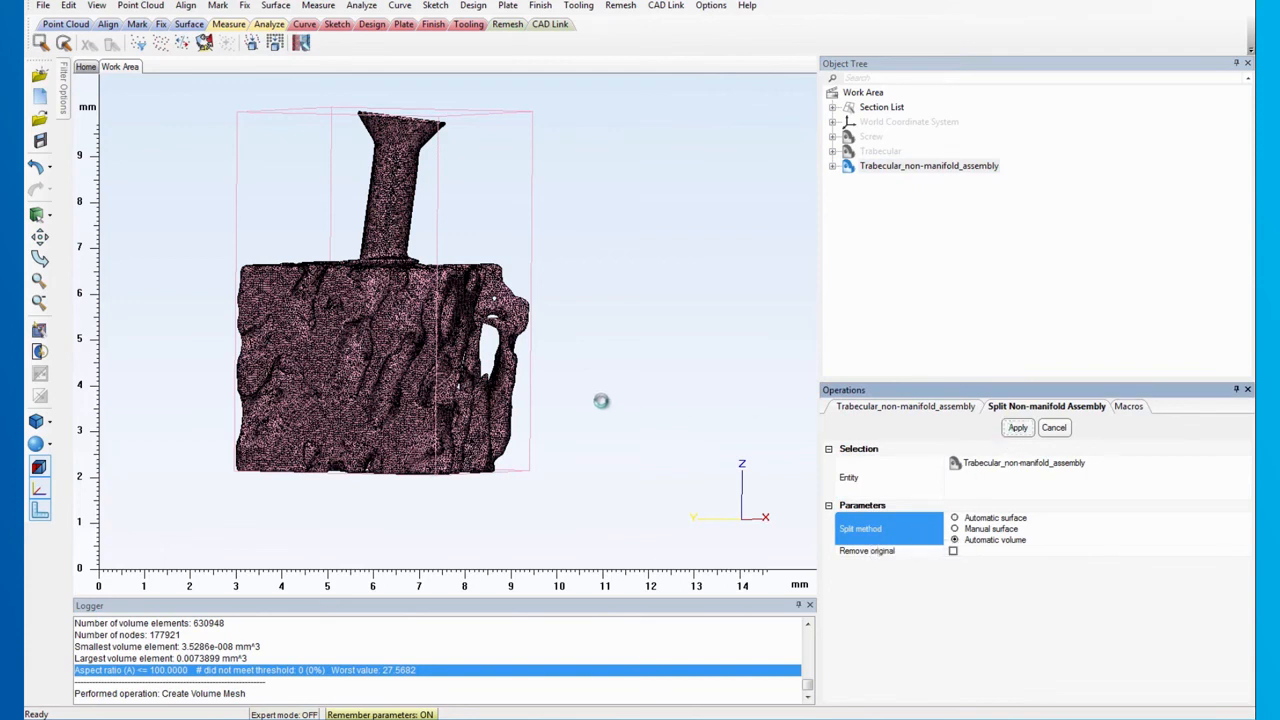
pyautogui.click(1017, 427)
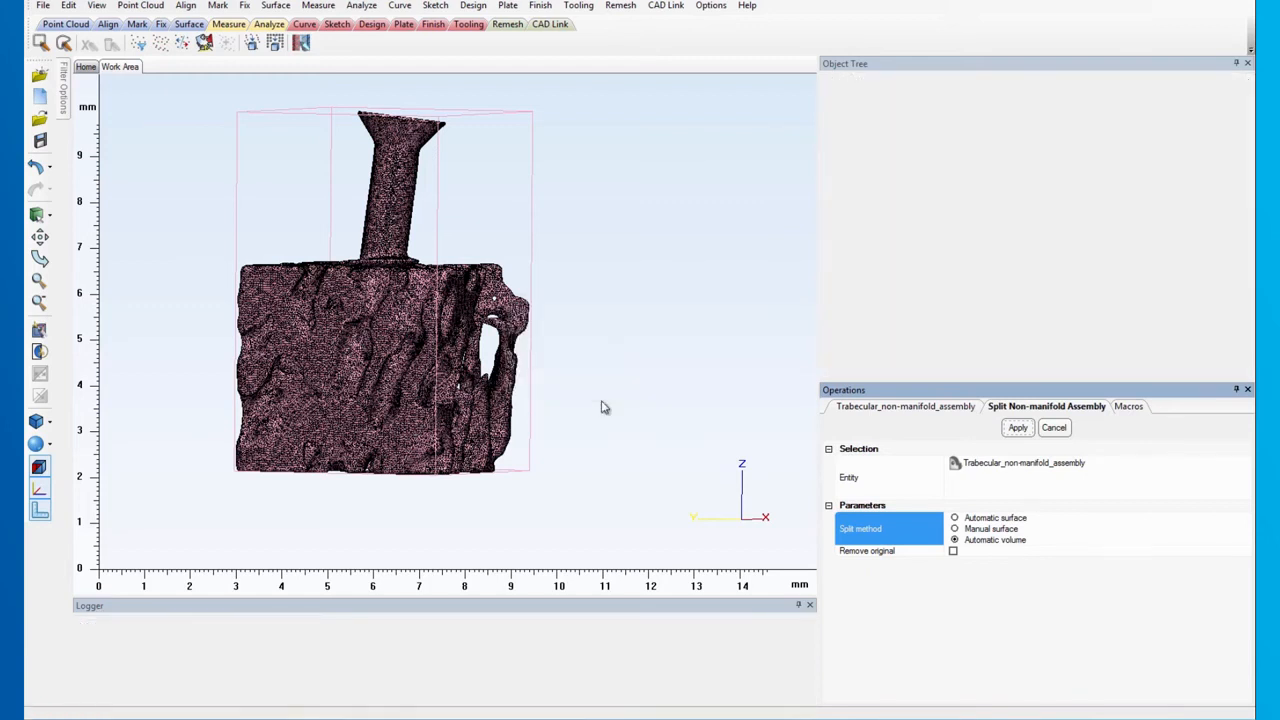
# - Hide the original assembly from the Object Tree
pyautogui.click(1017, 427)
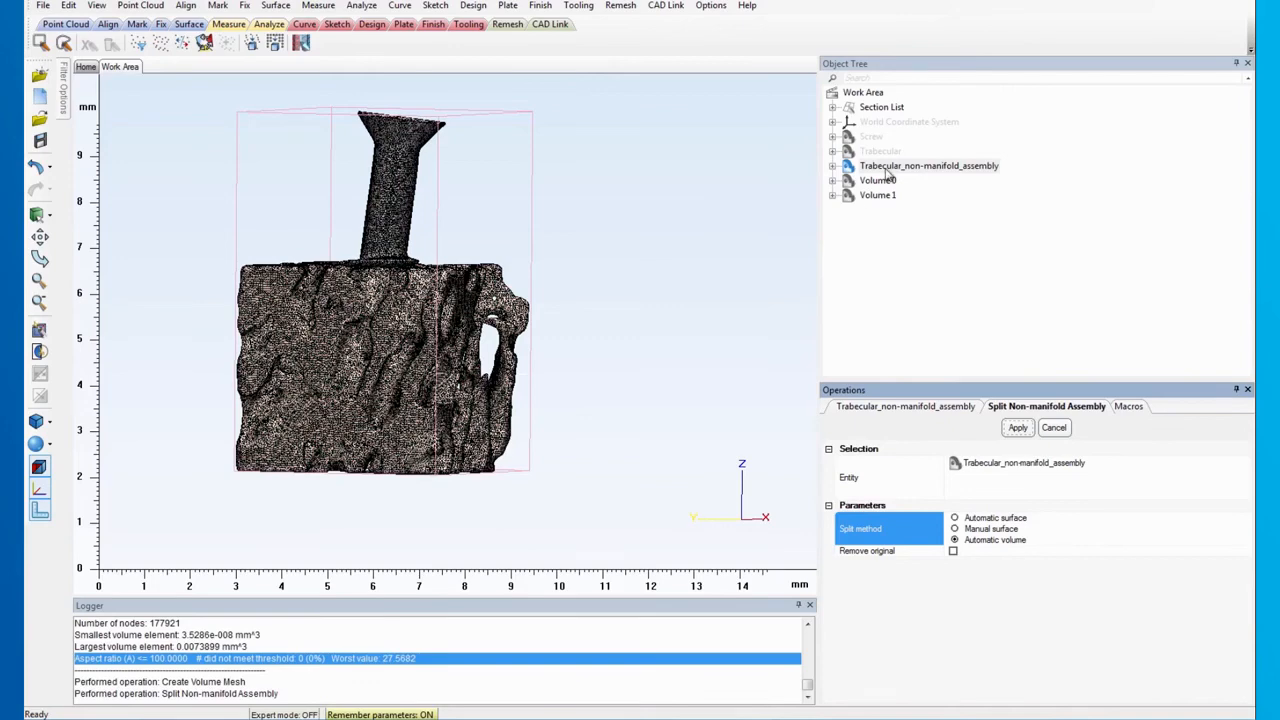
pyautogui.rightClick(929, 165)
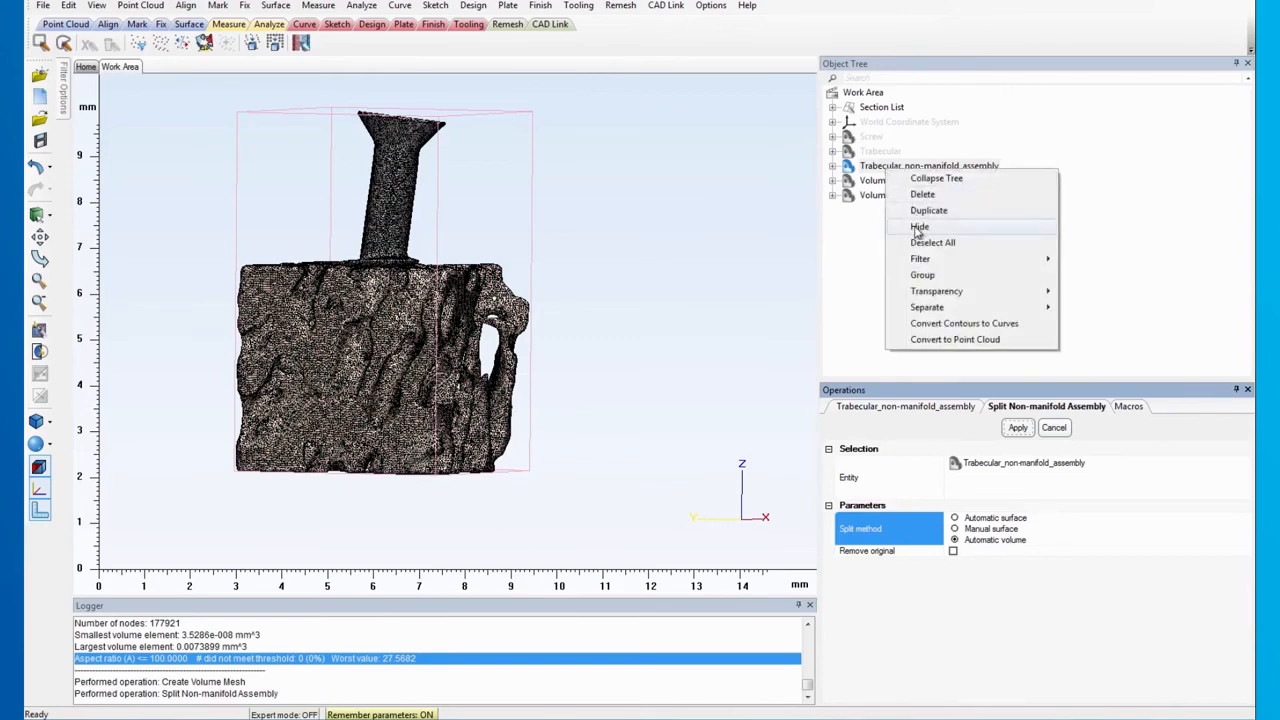
pyautogui.click(918, 226)
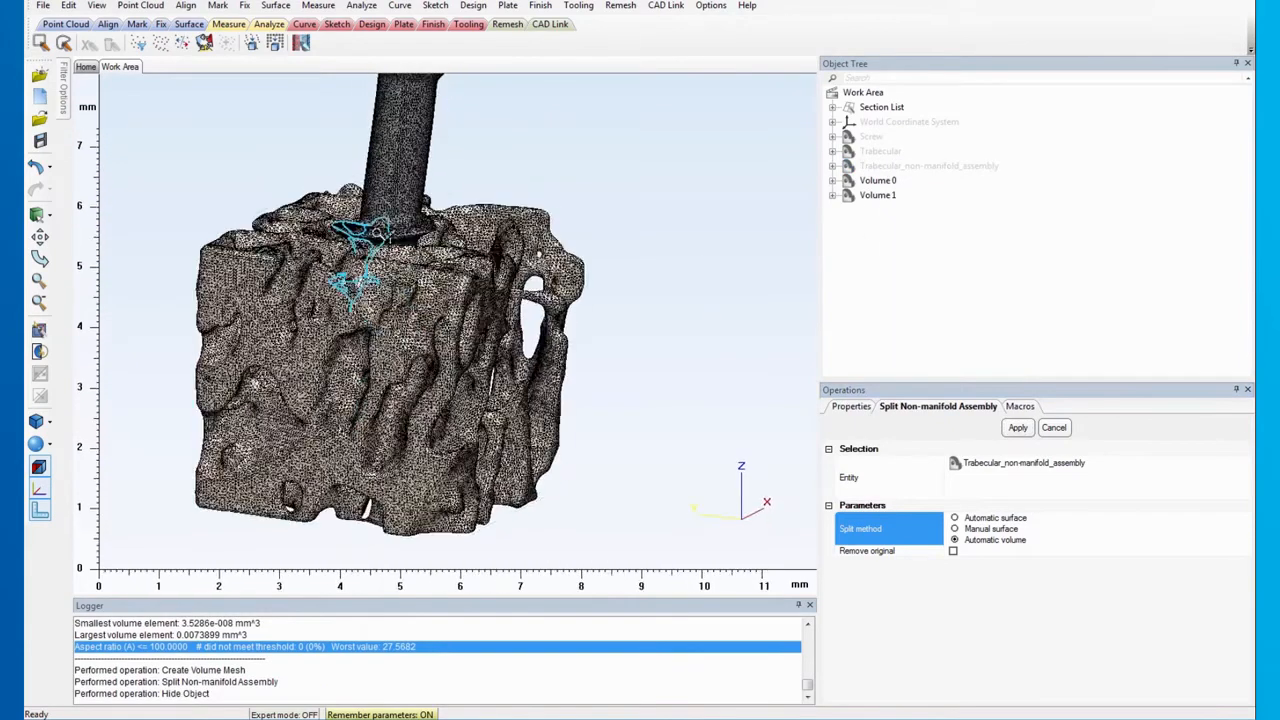